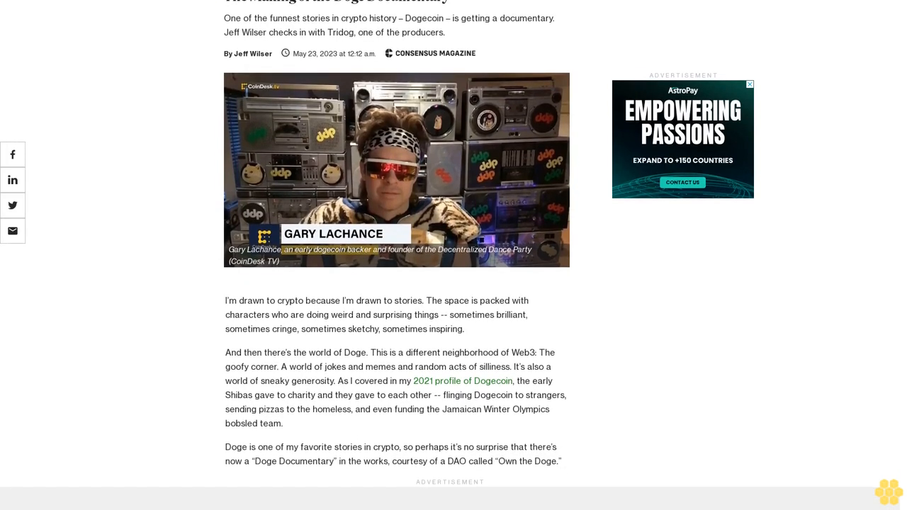
{"action": "scroll", "scroll_direction": "down", "scroll_amount": 3}
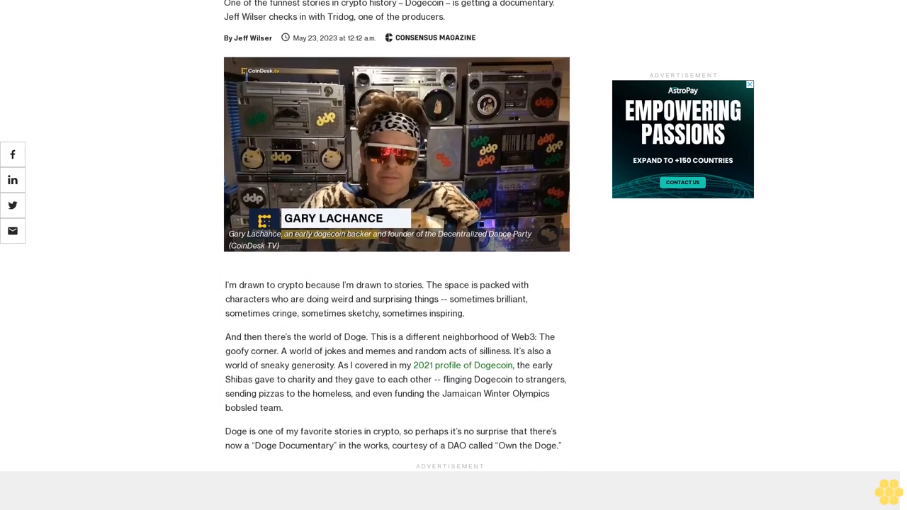
{"action": "scroll", "scroll_direction": "down", "scroll_amount": 3}
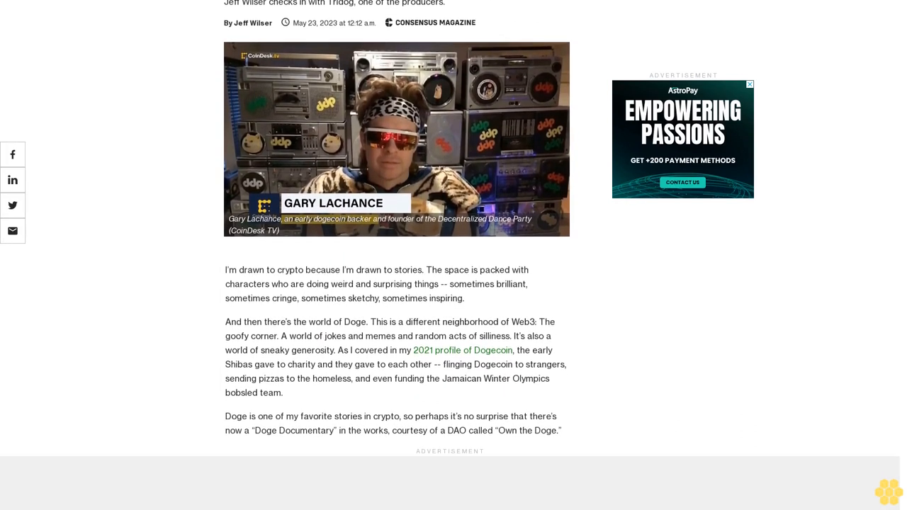
{"action": "scroll", "scroll_direction": "down", "scroll_amount": 3}
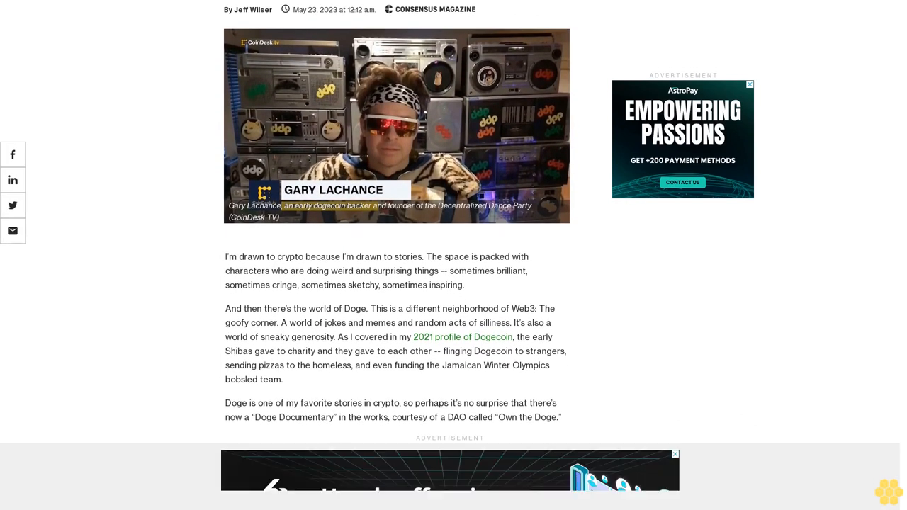
{"action": "scroll", "scroll_direction": "up", "scroll_amount": 3}
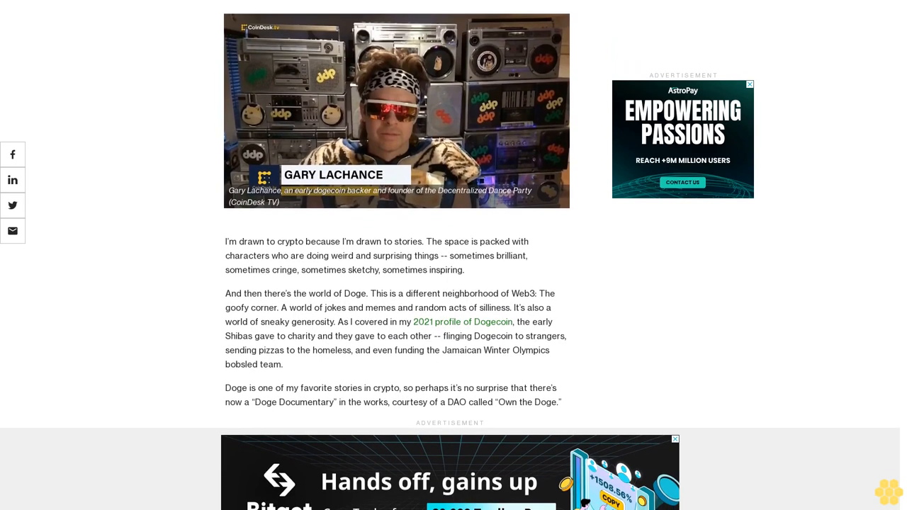
{"action": "scroll", "scroll_direction": "up", "scroll_amount": 3}
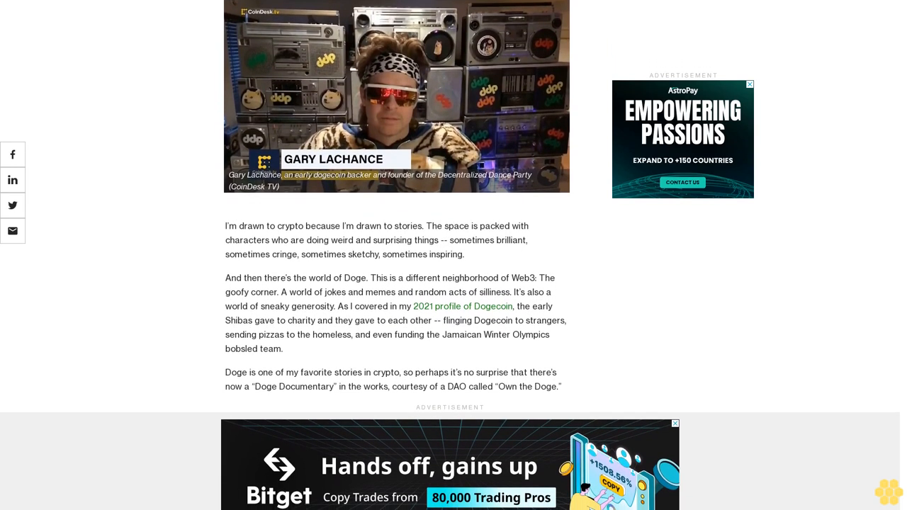
{"action": "scroll", "scroll_direction": "up", "scroll_amount": 3}
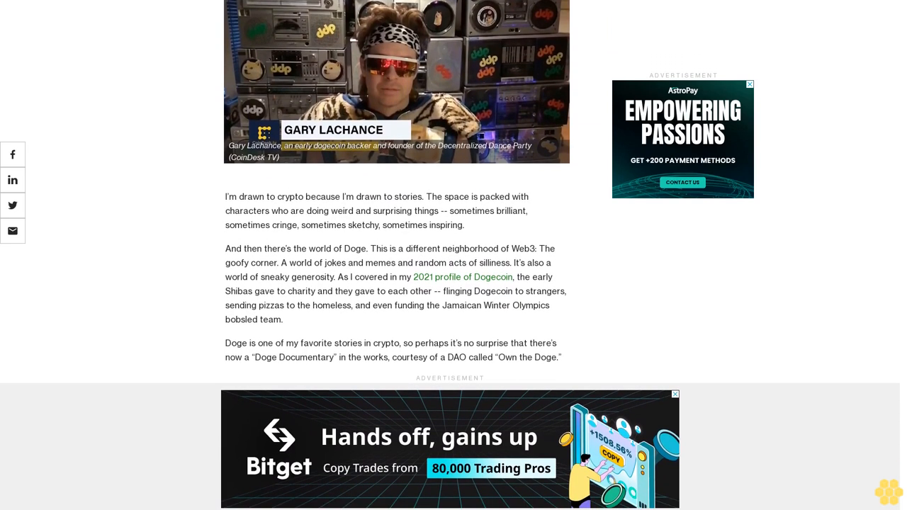
{"action": "scroll", "scroll_direction": "down", "scroll_amount": 3}
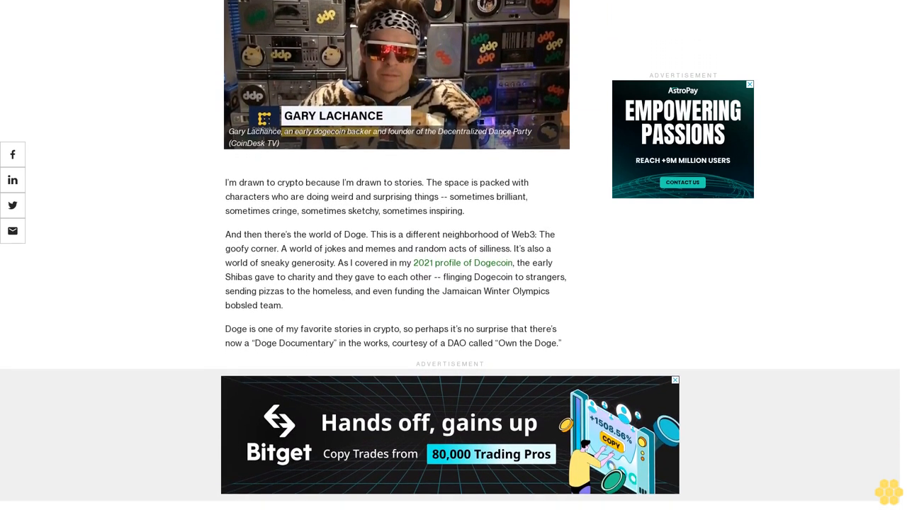
{"action": "scroll", "scroll_direction": "down", "scroll_amount": 3}
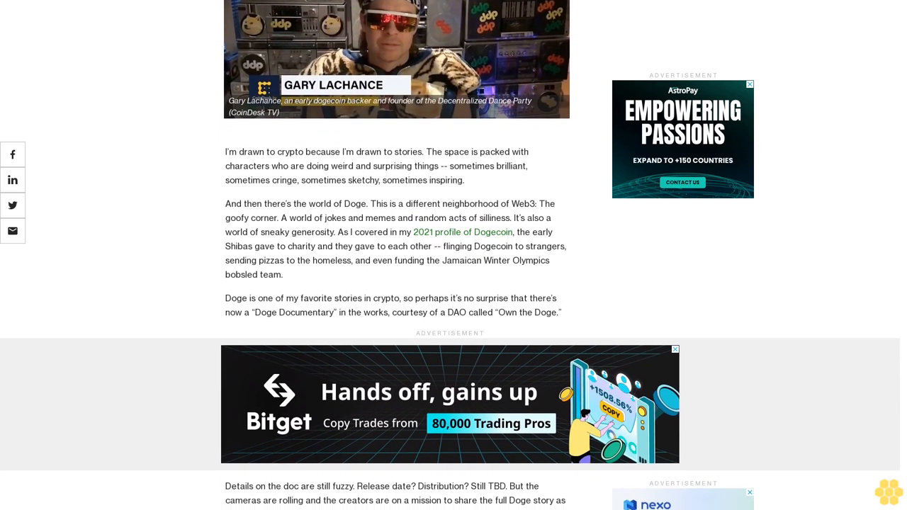
{"action": "scroll", "scroll_direction": "down", "scroll_amount": 3}
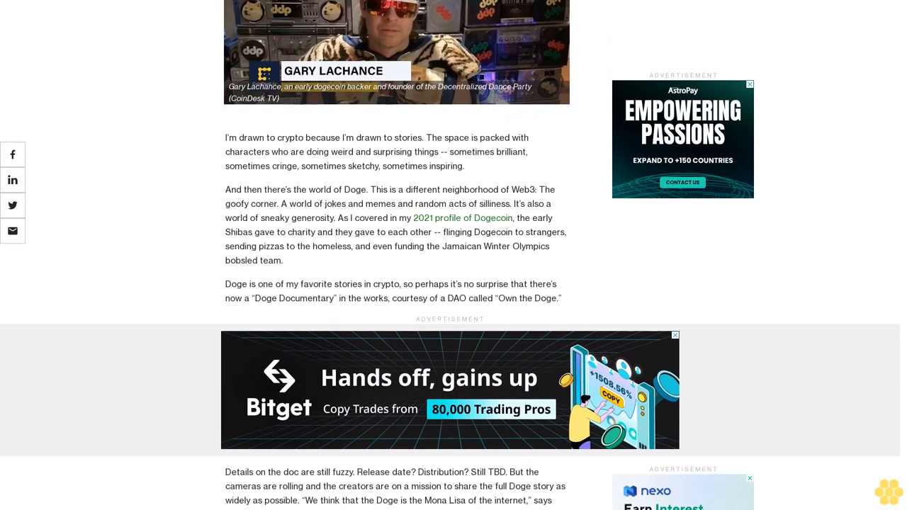
{"action": "scroll", "scroll_direction": "down", "scroll_amount": 3}
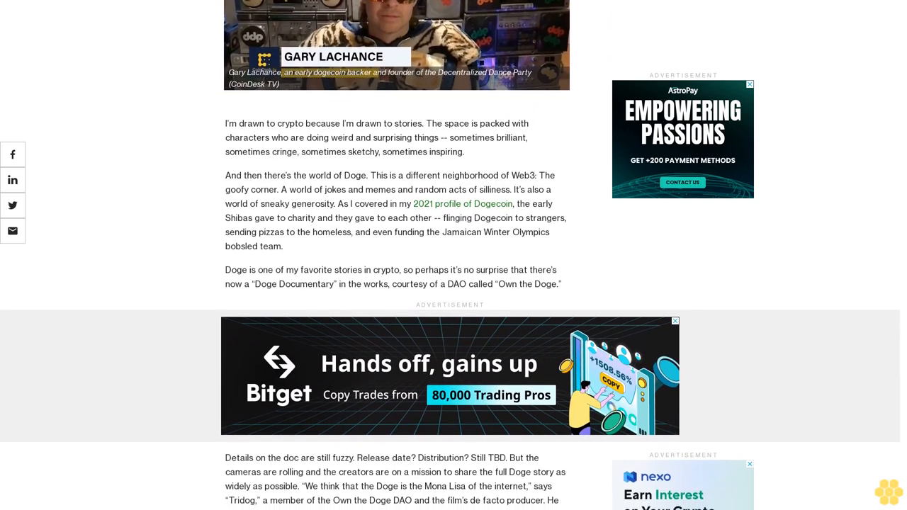
{"action": "scroll", "scroll_direction": "down", "scroll_amount": 3}
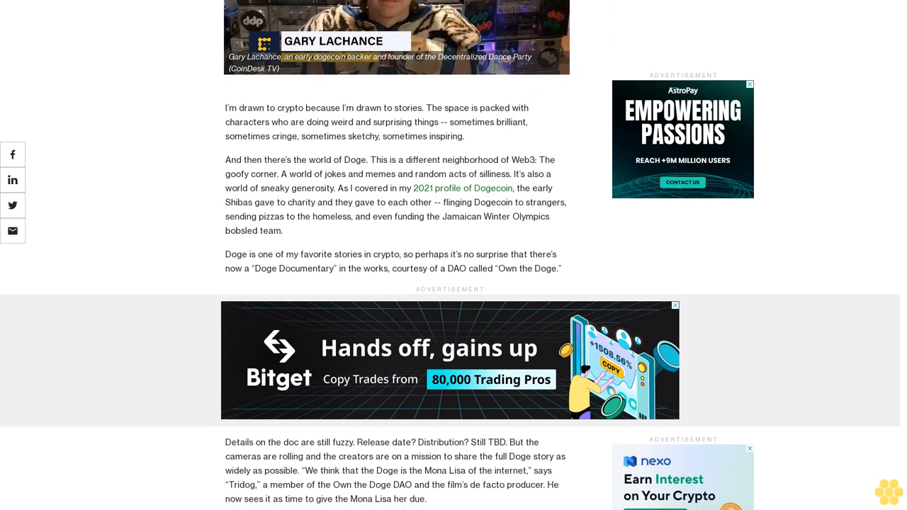
{"action": "scroll", "scroll_direction": "down", "scroll_amount": 3}
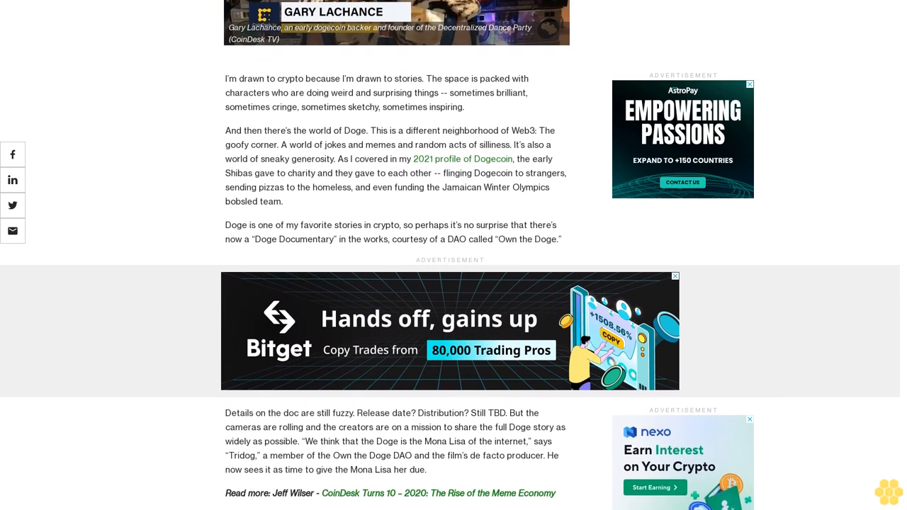
{"action": "scroll", "scroll_direction": "down", "scroll_amount": 3}
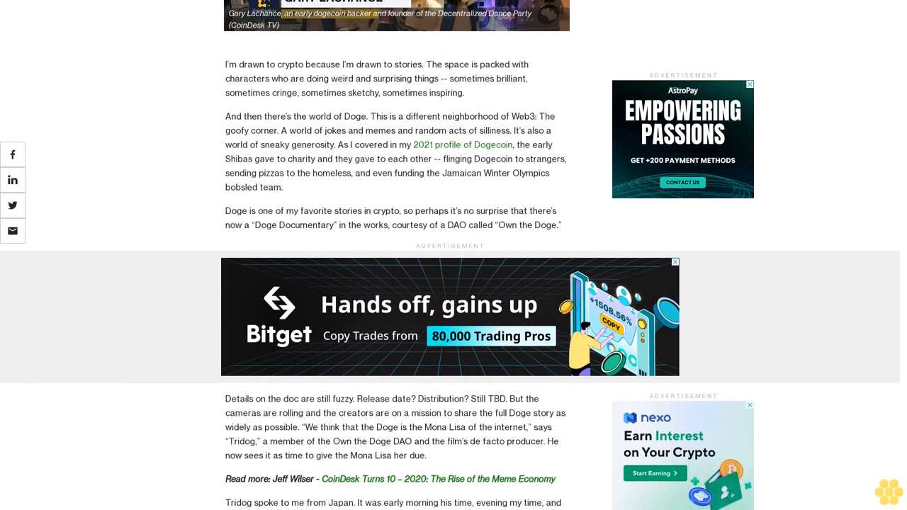
{"action": "scroll", "scroll_direction": "down", "scroll_amount": 3}
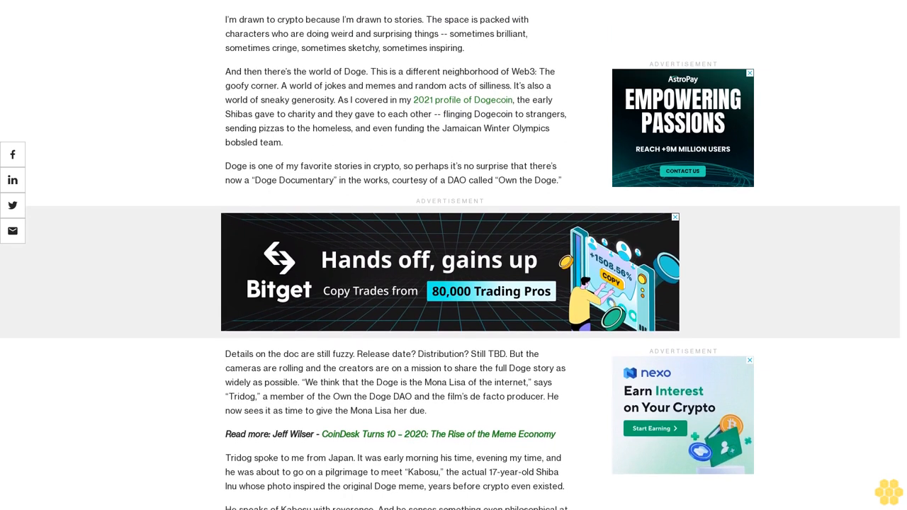
{"action": "scroll", "scroll_direction": "down", "scroll_amount": 3}
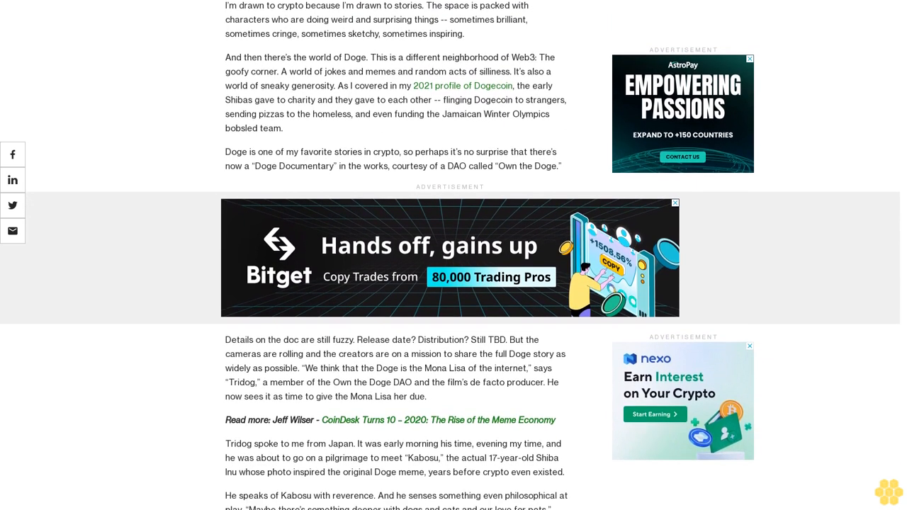
{"action": "scroll", "scroll_direction": "down", "scroll_amount": 3}
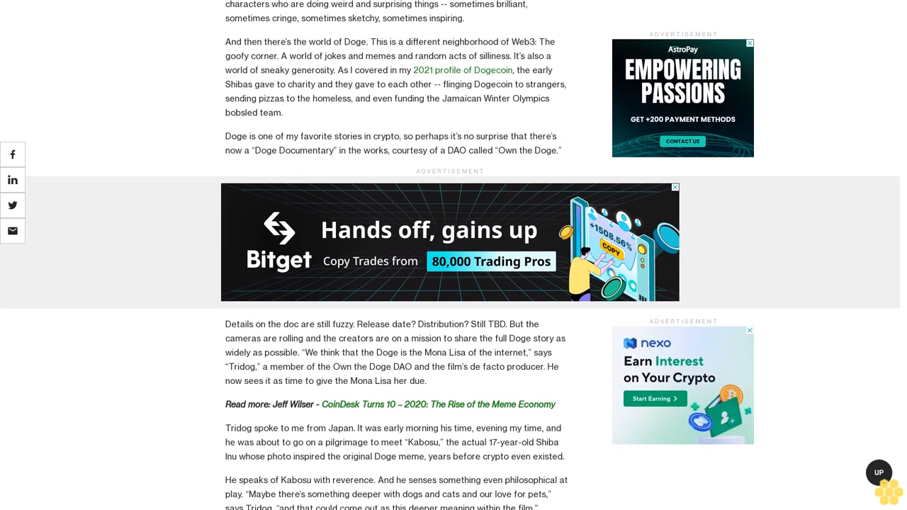
{"action": "scroll", "scroll_direction": "up", "scroll_amount": 3}
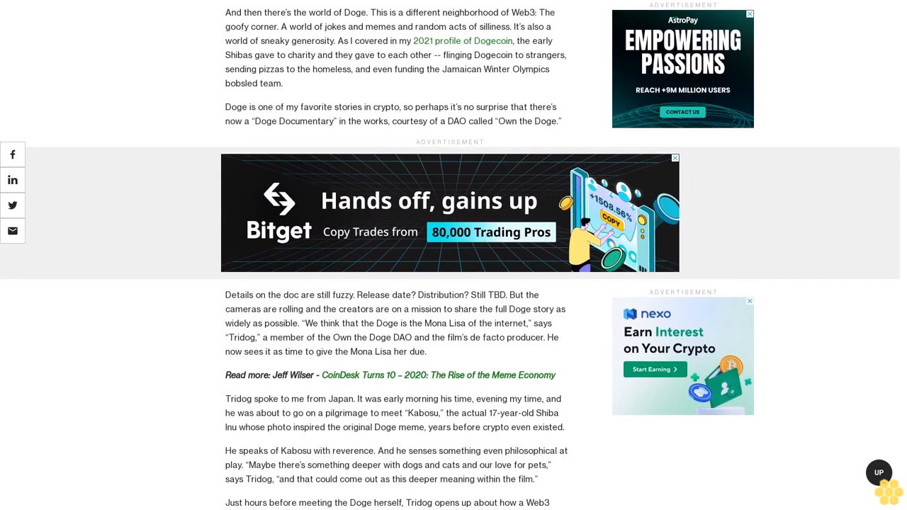
{"action": "scroll", "scroll_direction": "down", "scroll_amount": 3}
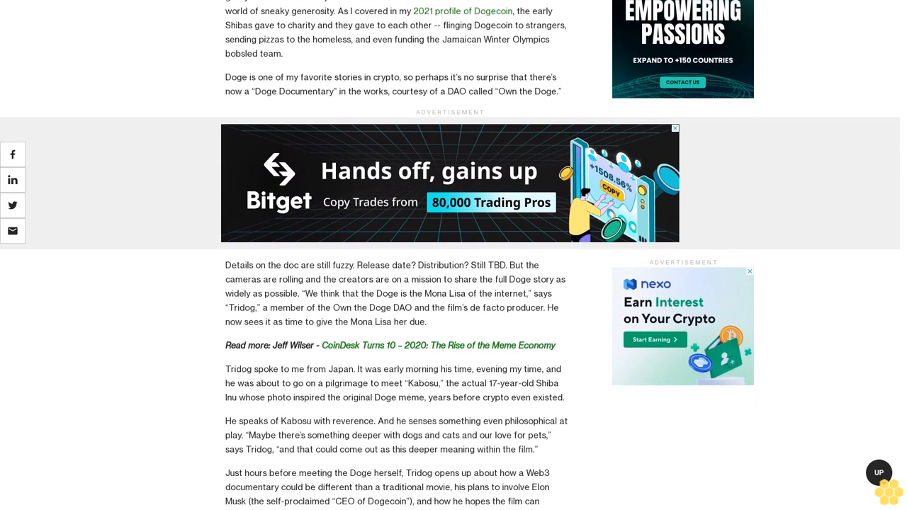
{"action": "scroll", "scroll_direction": "down", "scroll_amount": 3}
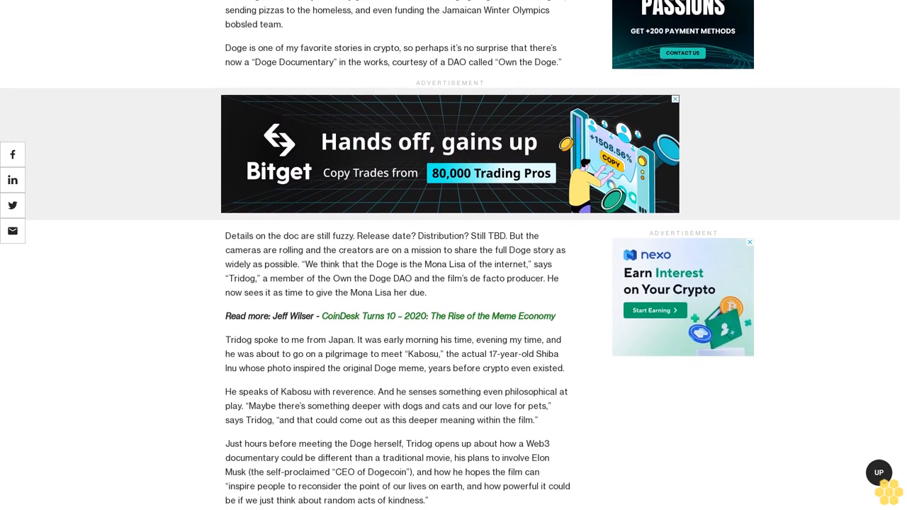
{"action": "scroll", "scroll_direction": "down", "scroll_amount": 3}
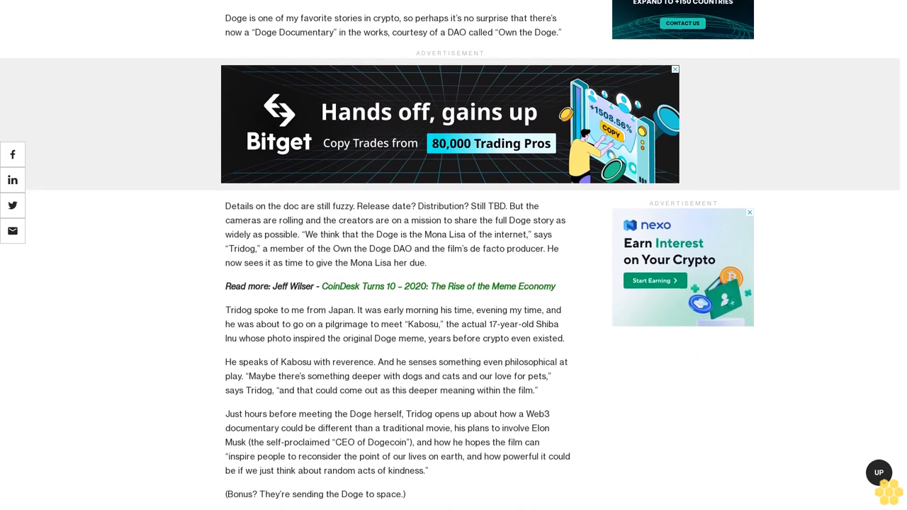
{"action": "scroll", "scroll_direction": "down", "scroll_amount": 3}
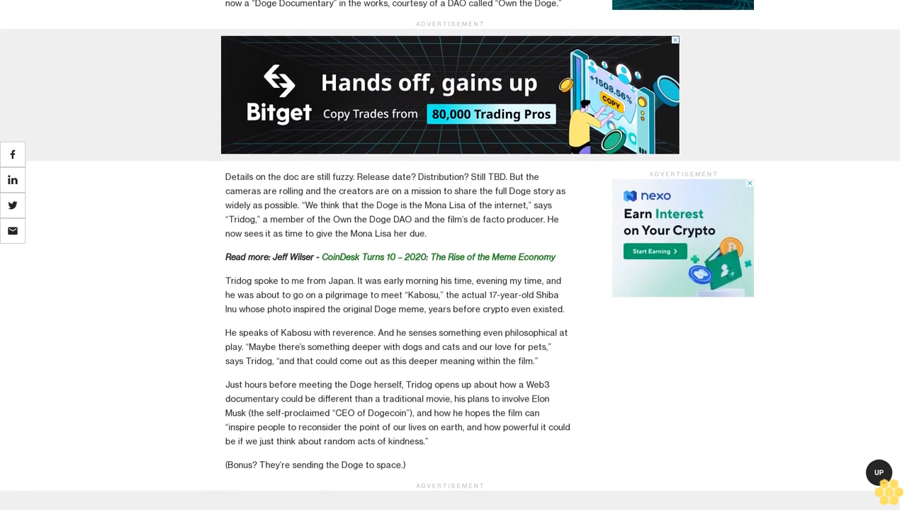
{"action": "scroll", "scroll_direction": "up", "scroll_amount": 3}
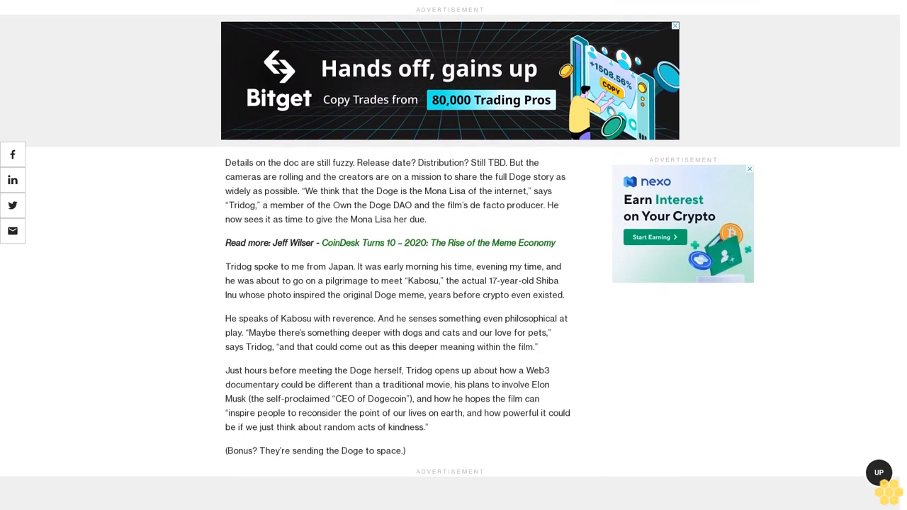
{"action": "scroll", "scroll_direction": "up", "scroll_amount": 3}
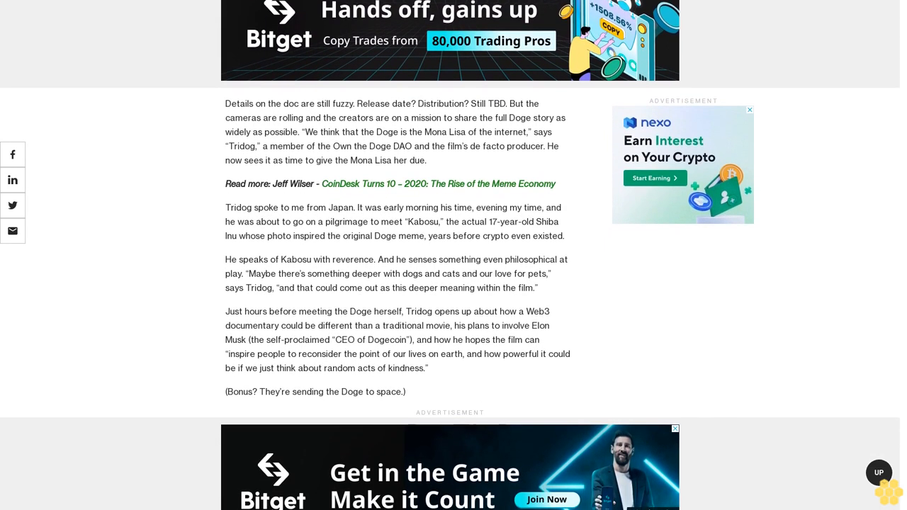
{"action": "scroll", "scroll_direction": "down", "scroll_amount": 3}
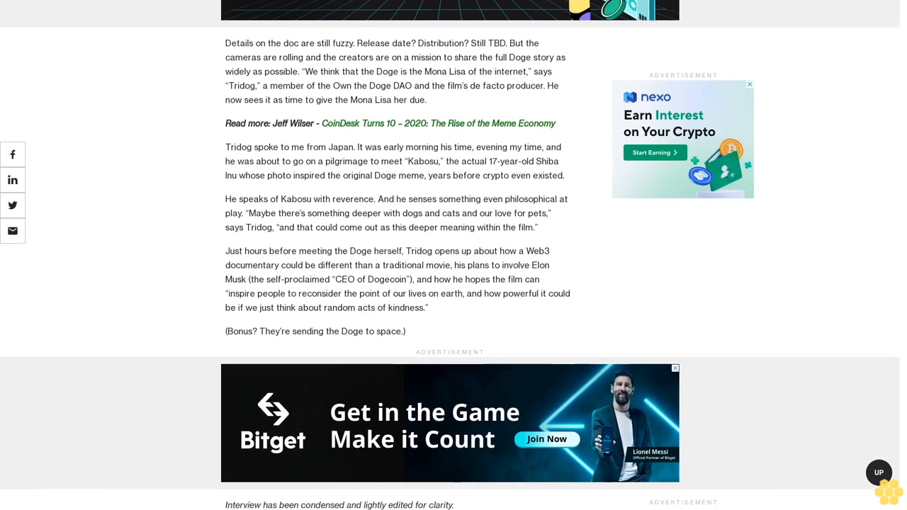
{"action": "scroll", "scroll_direction": "down", "scroll_amount": 3}
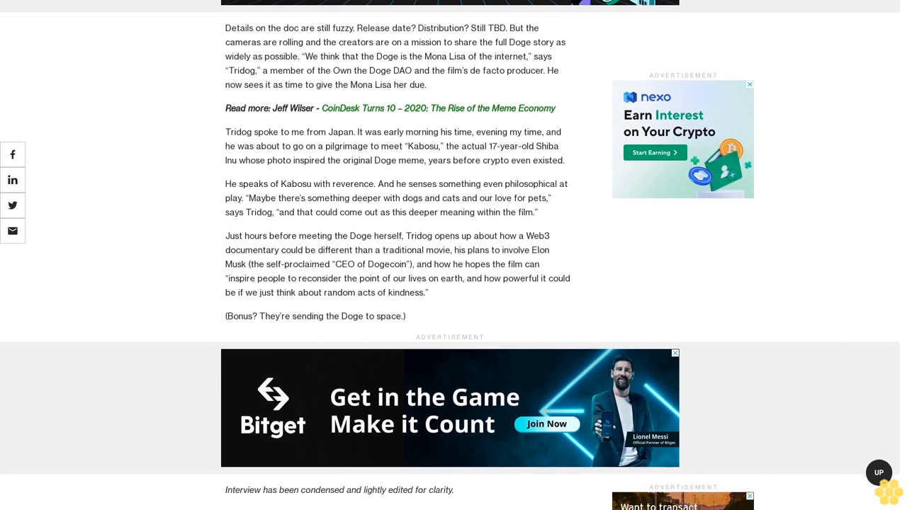
{"action": "scroll", "scroll_direction": "up", "scroll_amount": 3}
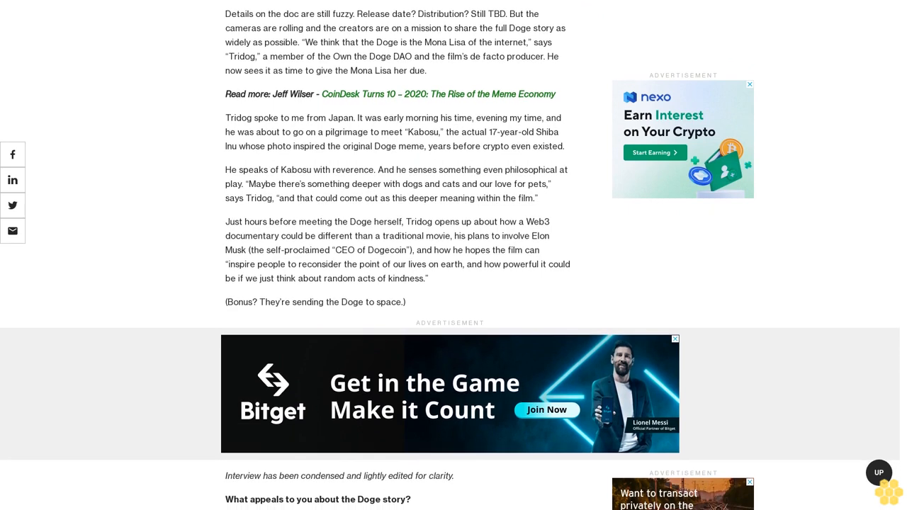
{"action": "scroll", "scroll_direction": "down", "scroll_amount": 3}
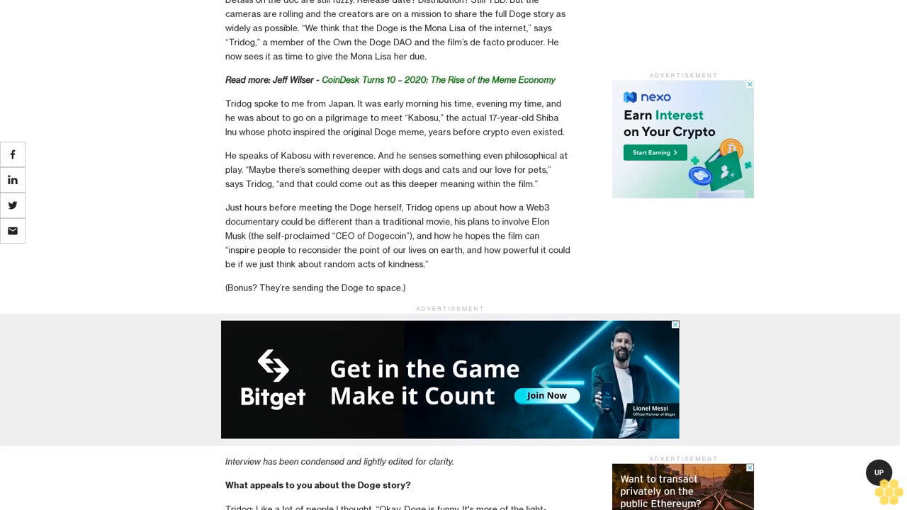
{"action": "scroll", "scroll_direction": "down", "scroll_amount": 3}
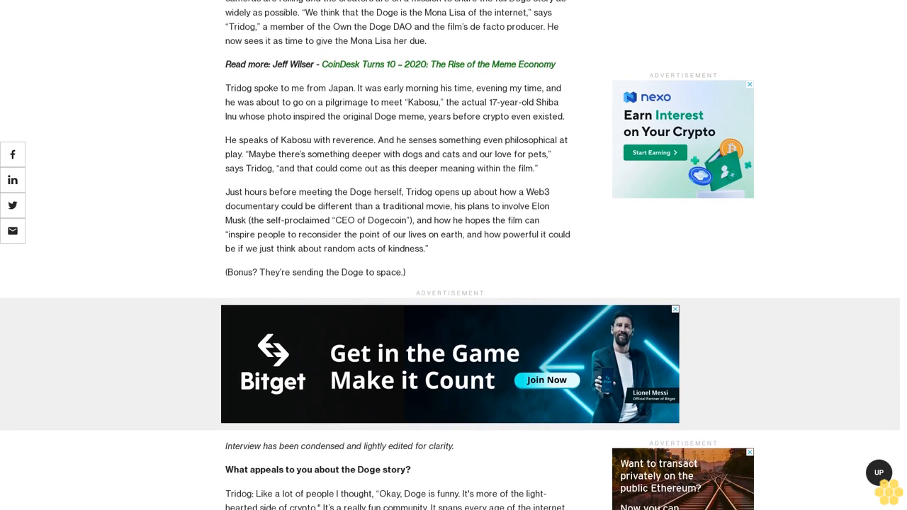
{"action": "scroll", "scroll_direction": "down", "scroll_amount": 3}
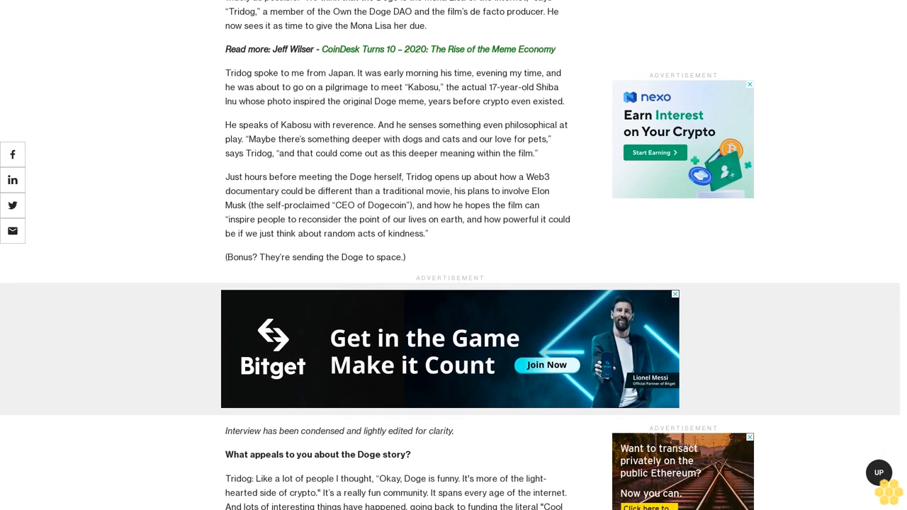
{"action": "scroll", "scroll_direction": "down", "scroll_amount": 3}
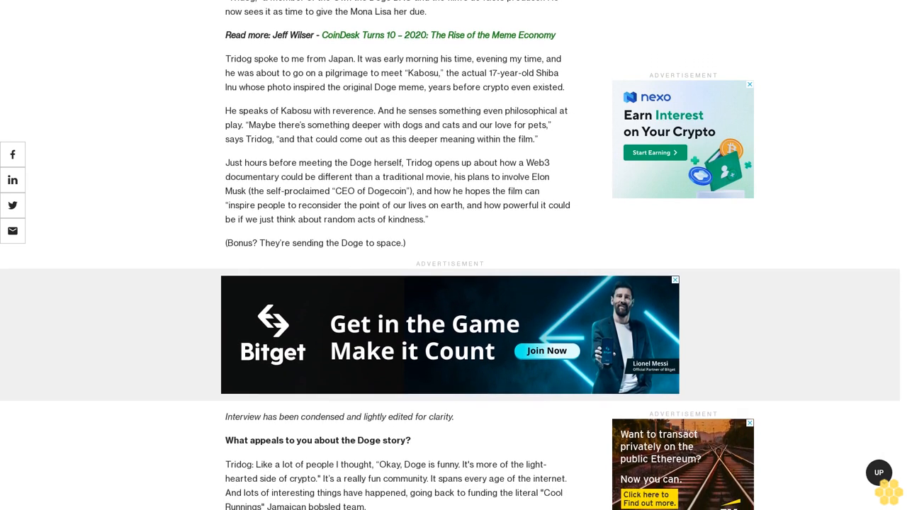
{"action": "scroll", "scroll_direction": "up", "scroll_amount": 3}
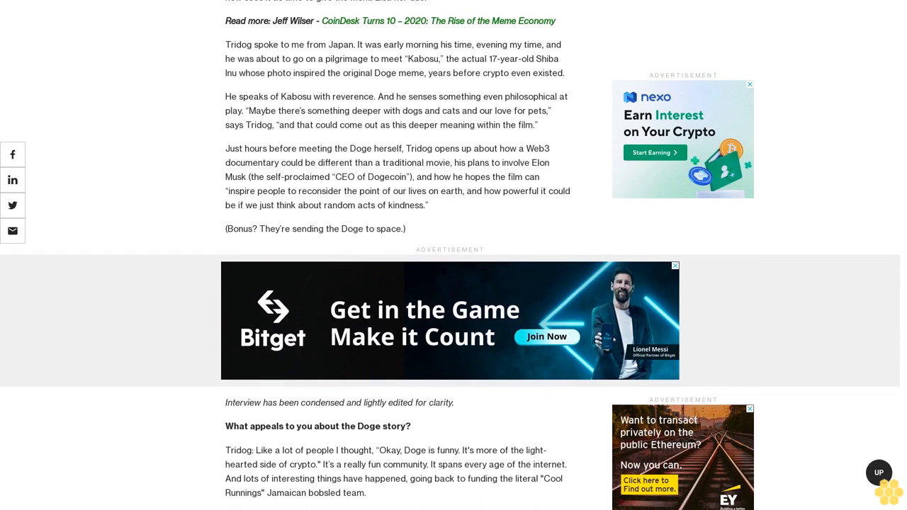
{"action": "scroll", "scroll_direction": "down", "scroll_amount": 3}
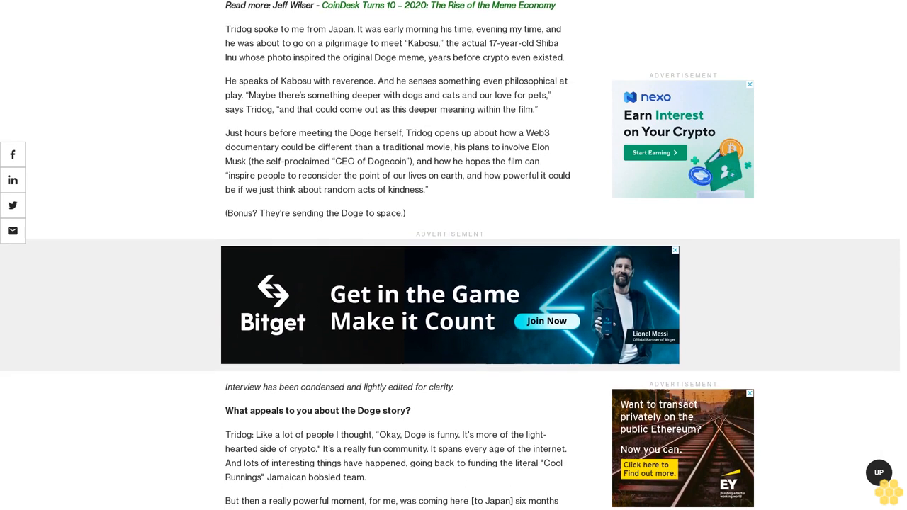
{"action": "scroll", "scroll_direction": "down", "scroll_amount": 3}
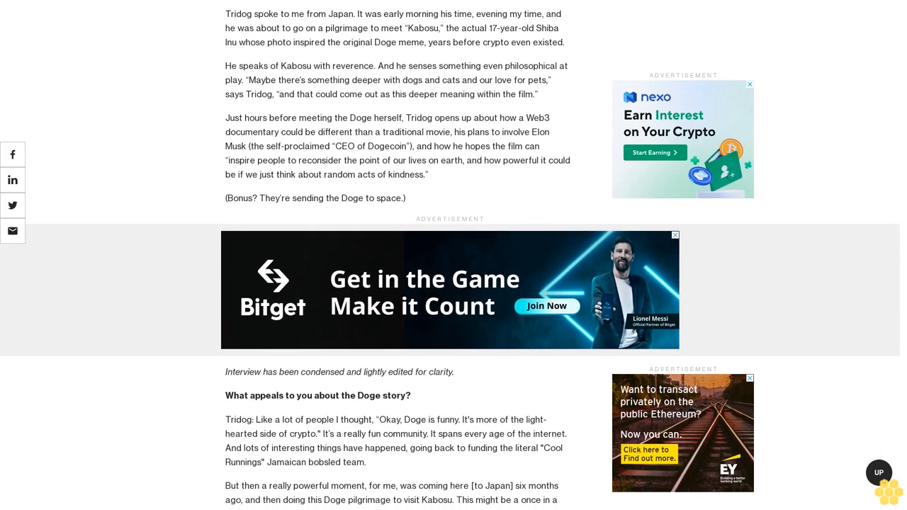
{"action": "scroll", "scroll_direction": "down", "scroll_amount": 3}
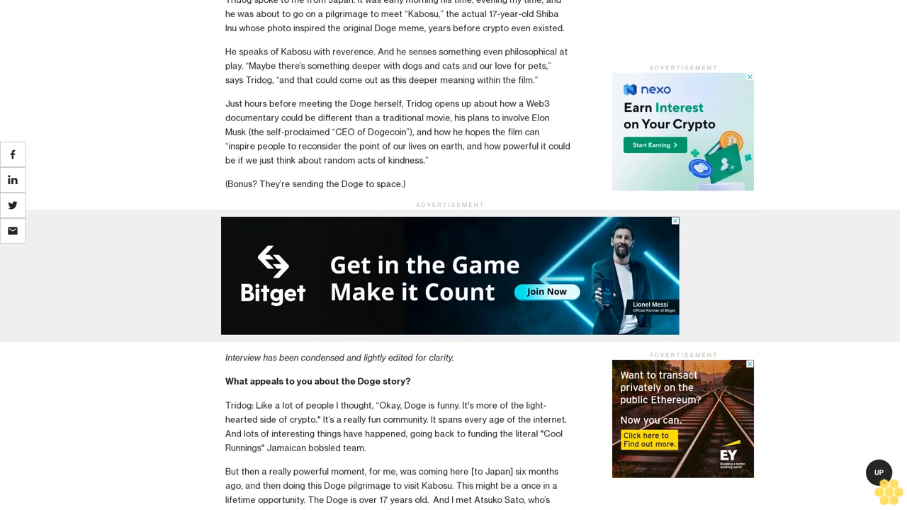
{"action": "scroll", "scroll_direction": "down", "scroll_amount": 3}
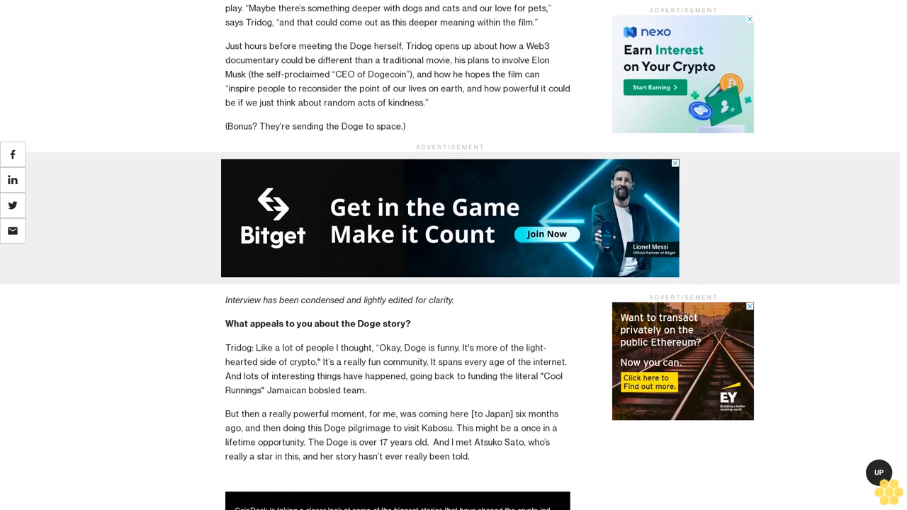
{"action": "scroll", "scroll_direction": "down", "scroll_amount": 3}
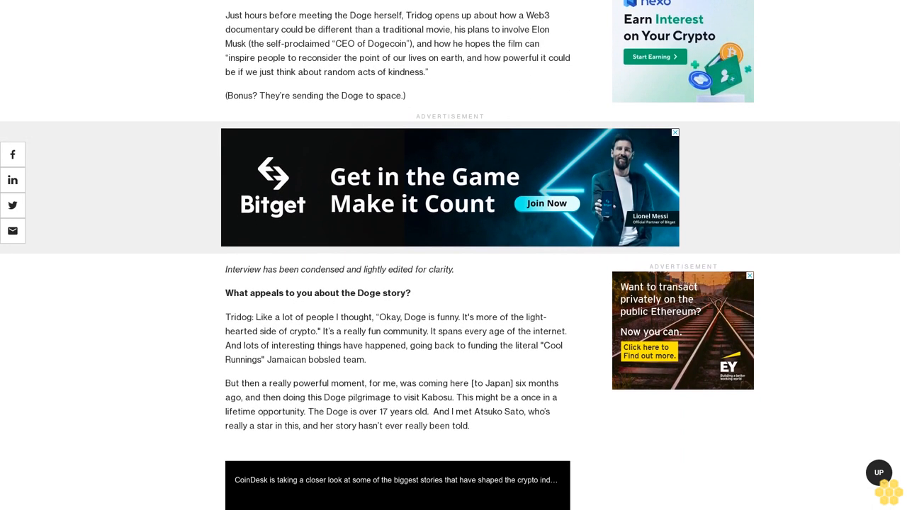
{"action": "scroll", "scroll_direction": "down", "scroll_amount": 3}
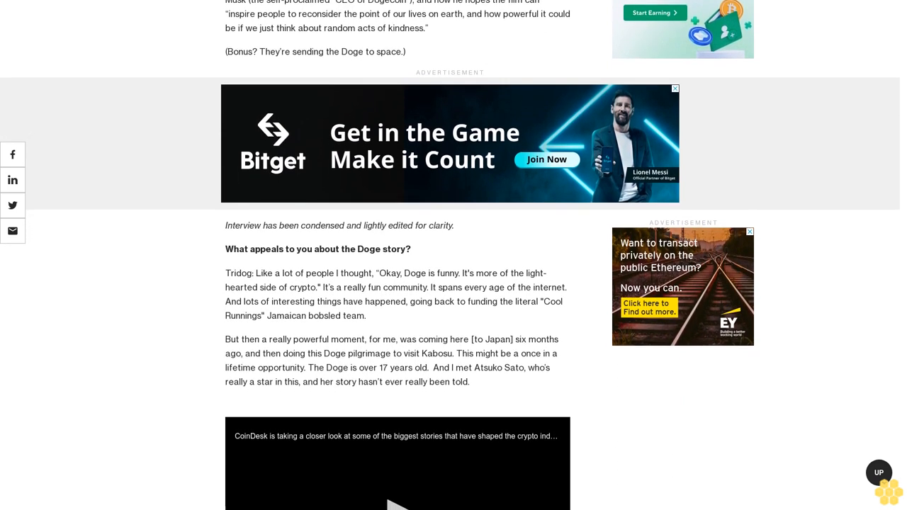
{"action": "scroll", "scroll_direction": "down", "scroll_amount": 3}
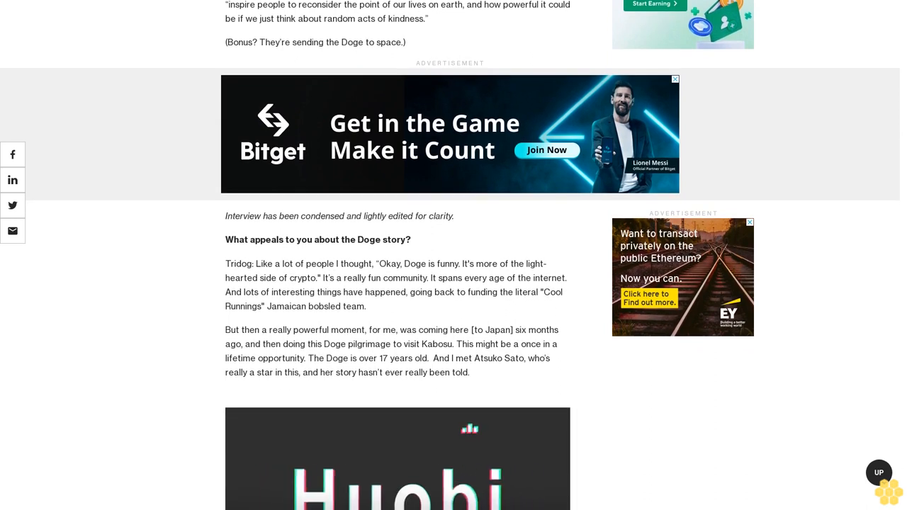
{"action": "scroll", "scroll_direction": "down", "scroll_amount": 3}
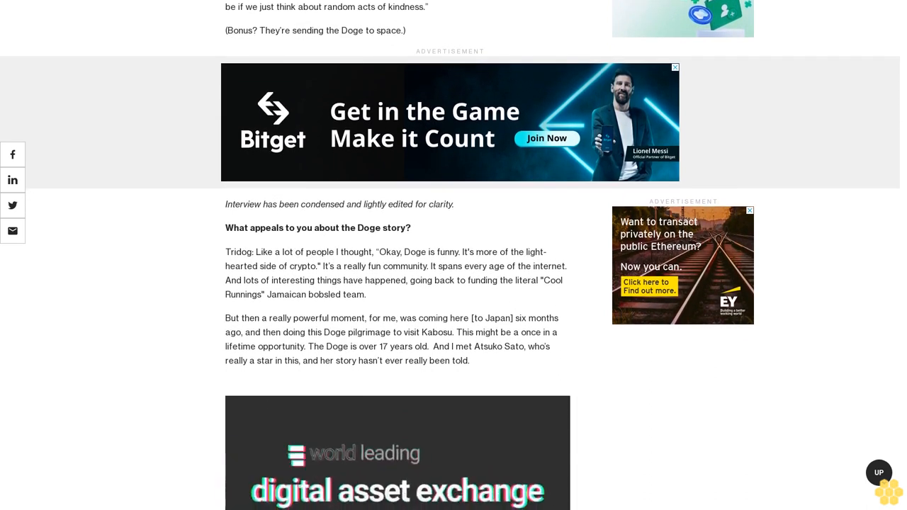
{"action": "scroll", "scroll_direction": "down", "scroll_amount": 3}
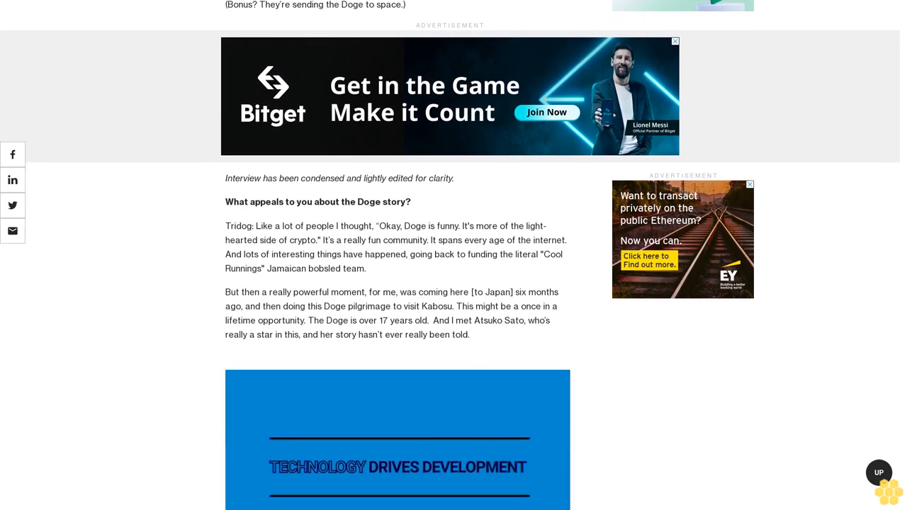
{"action": "scroll", "scroll_direction": "up", "scroll_amount": 3}
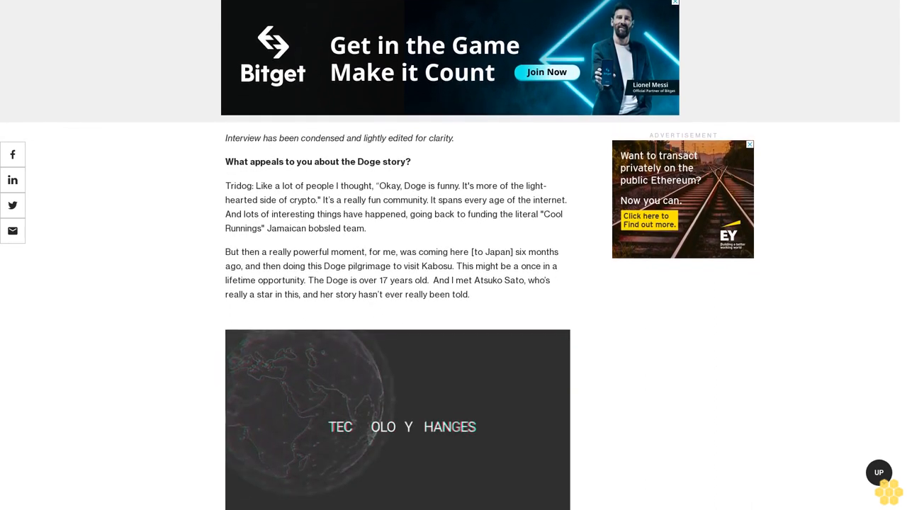
{"action": "scroll", "scroll_direction": "down", "scroll_amount": 3}
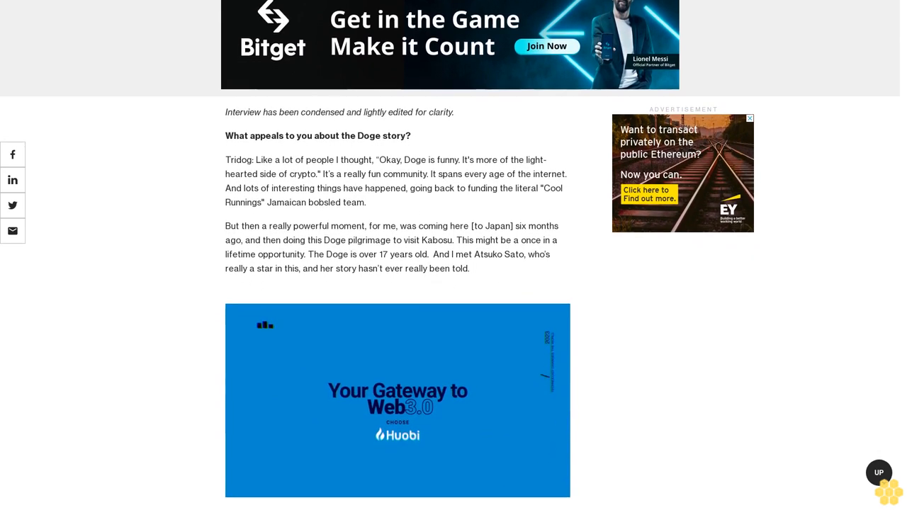
{"action": "scroll", "scroll_direction": "down", "scroll_amount": 3}
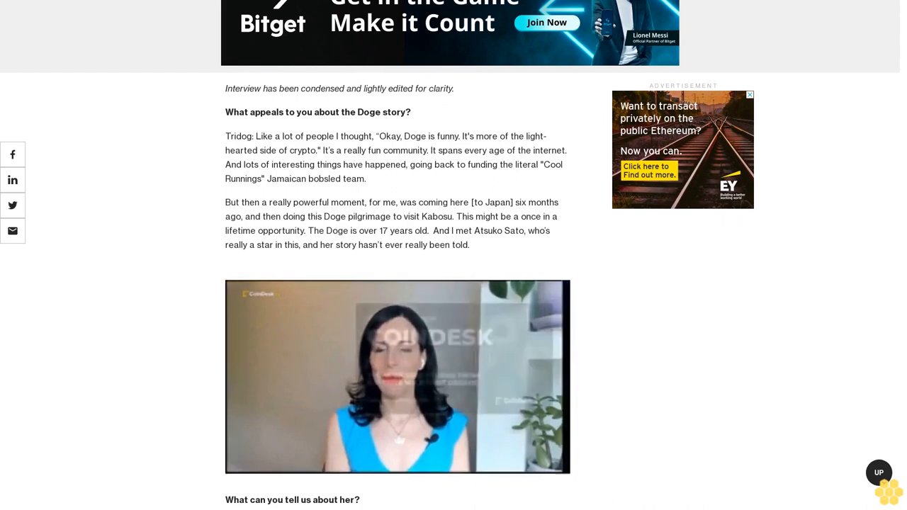
{"action": "scroll", "scroll_direction": "down", "scroll_amount": 3}
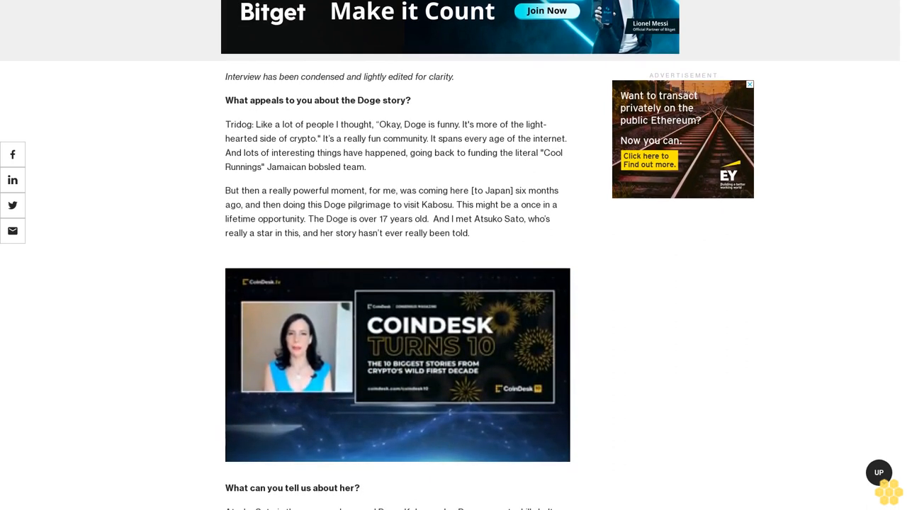
{"action": "scroll", "scroll_direction": "down", "scroll_amount": 3}
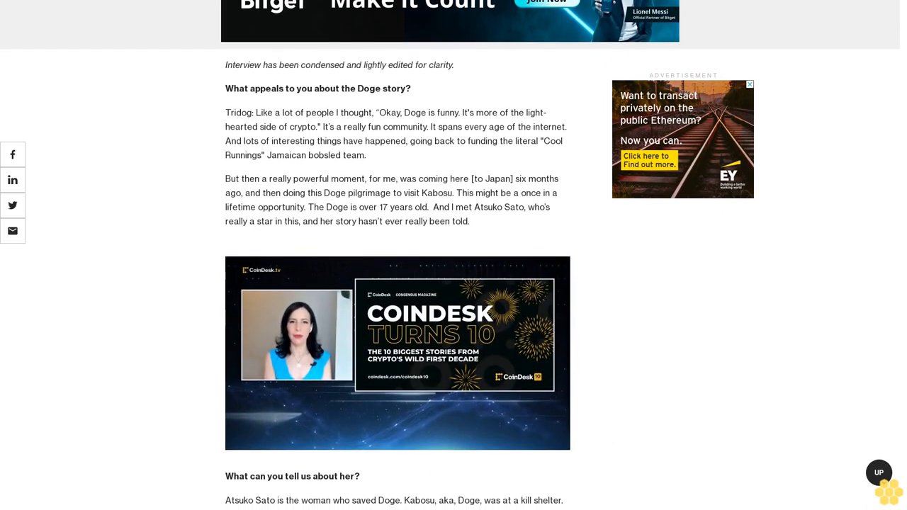
{"action": "scroll", "scroll_direction": "down", "scroll_amount": 3}
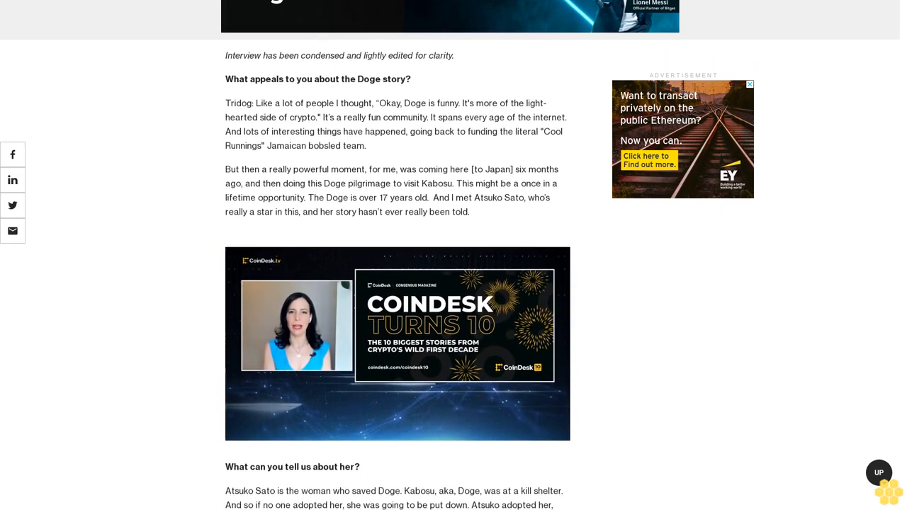
{"action": "scroll", "scroll_direction": "down", "scroll_amount": 3}
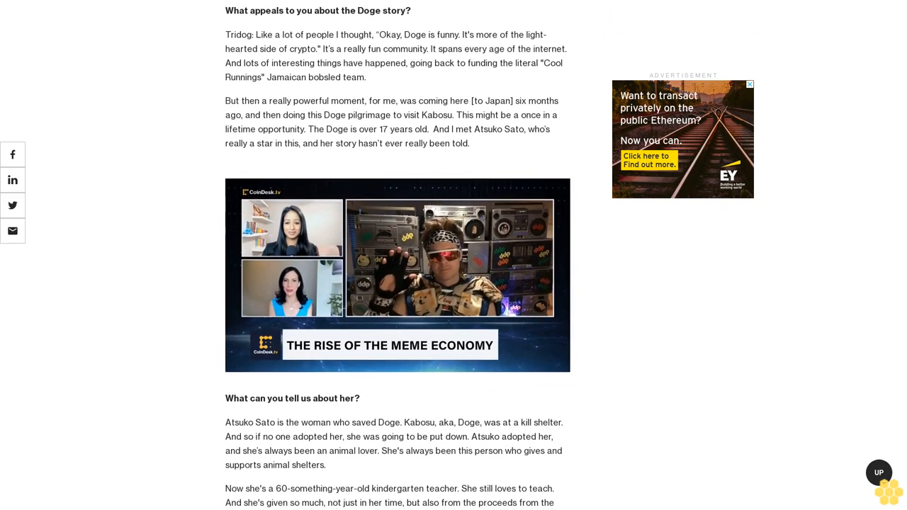
{"action": "scroll", "scroll_direction": "down", "scroll_amount": 3}
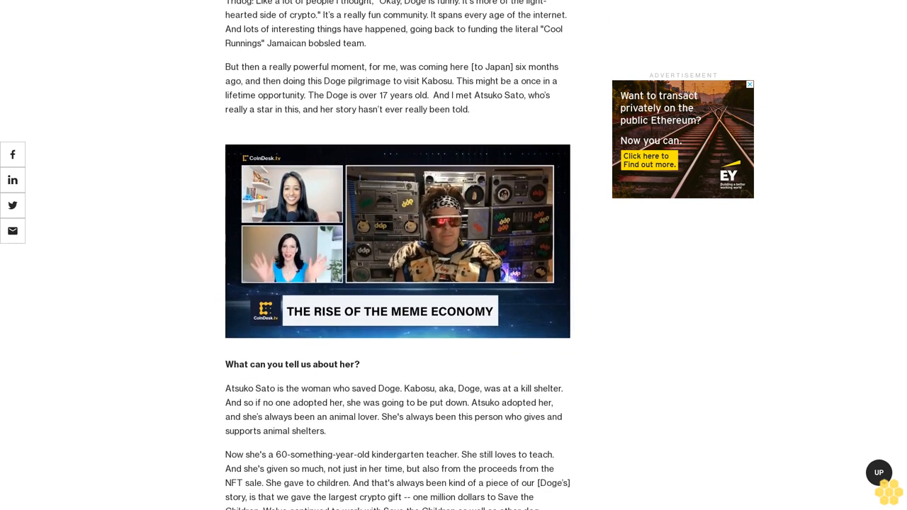
{"action": "scroll", "scroll_direction": "down", "scroll_amount": 3}
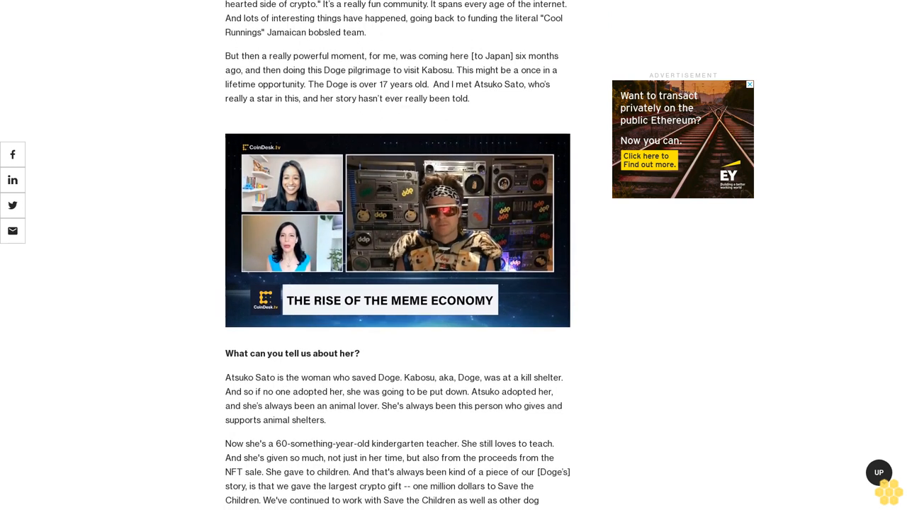
{"action": "scroll", "scroll_direction": "down", "scroll_amount": 3}
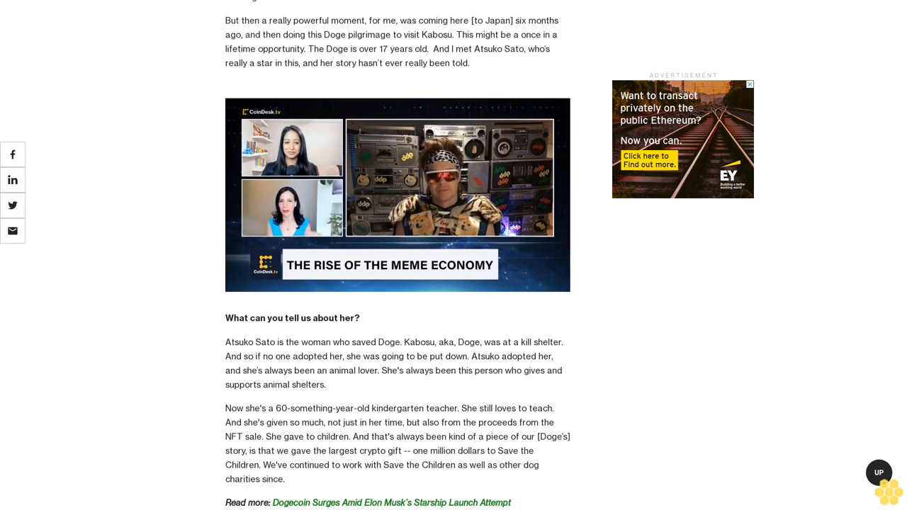
{"action": "scroll", "scroll_direction": "up", "scroll_amount": 3}
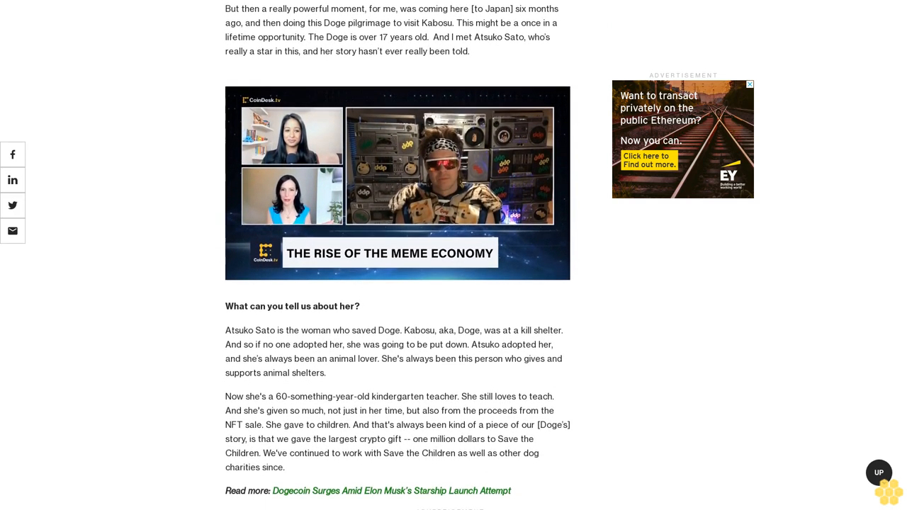
{"action": "scroll", "scroll_direction": "down", "scroll_amount": 3}
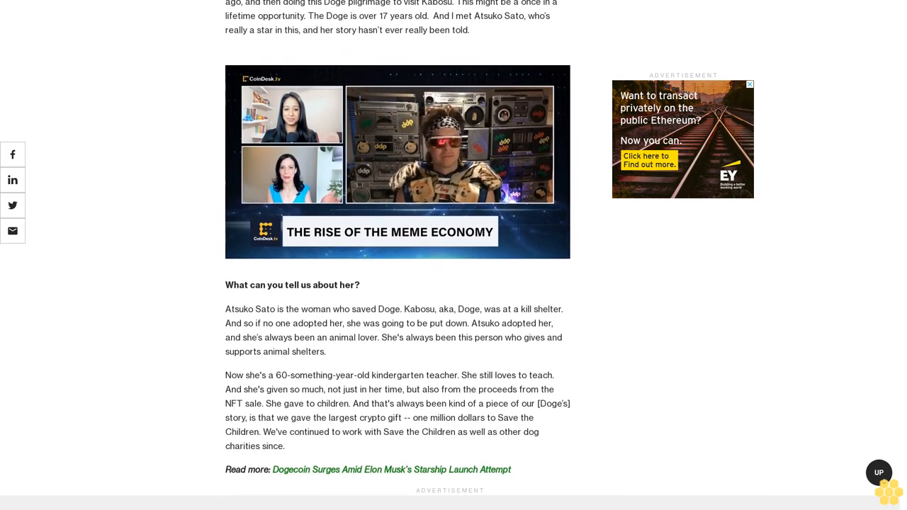
{"action": "scroll", "scroll_direction": "down", "scroll_amount": 3}
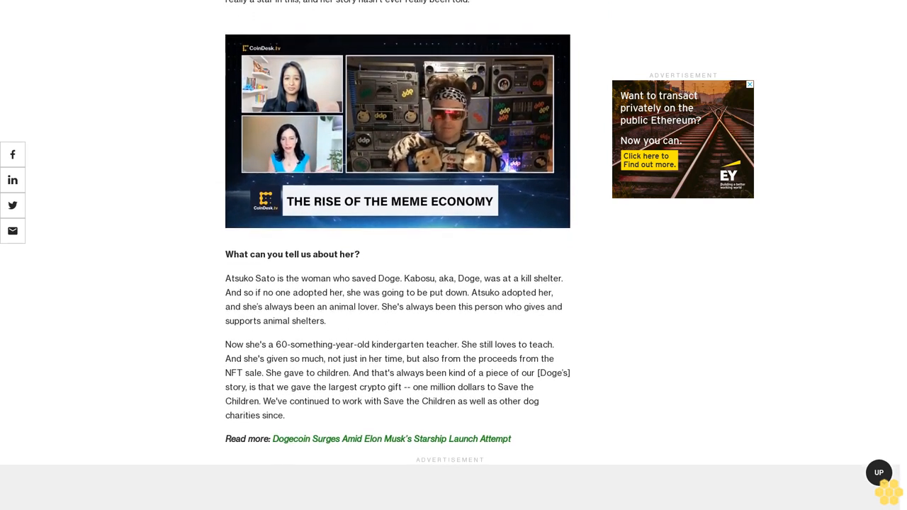
{"action": "scroll", "scroll_direction": "up", "scroll_amount": 3}
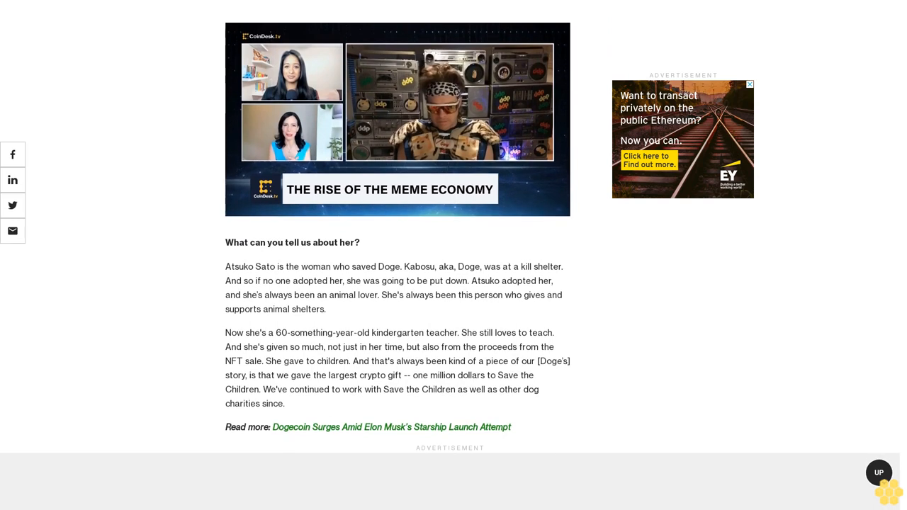
{"action": "scroll", "scroll_direction": "down", "scroll_amount": 3}
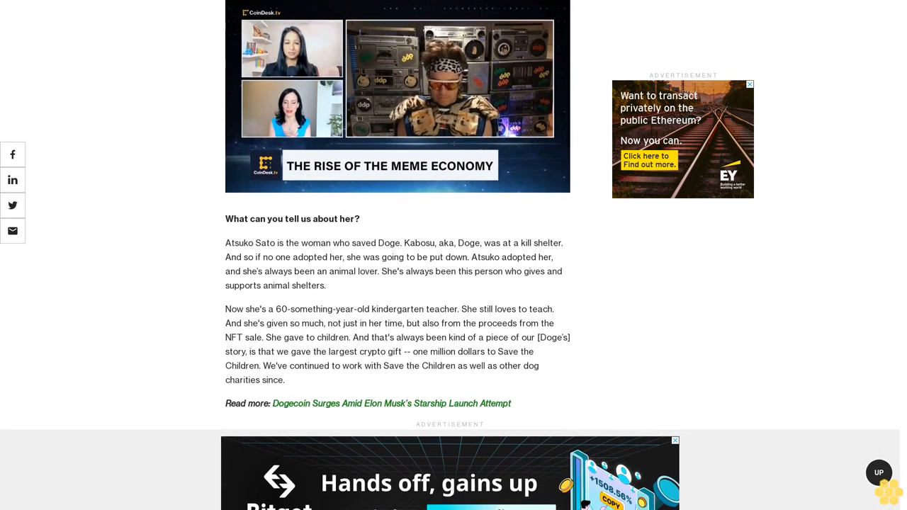
{"action": "scroll", "scroll_direction": "up", "scroll_amount": 3}
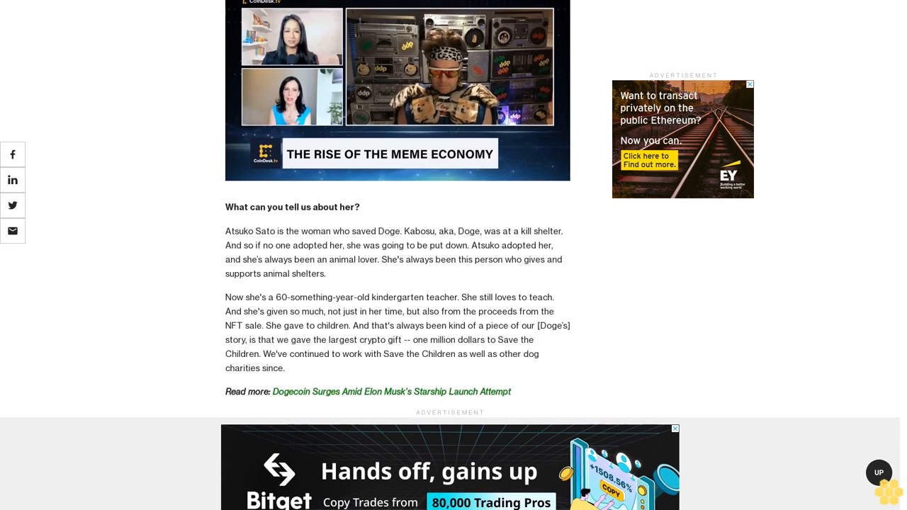
{"action": "scroll", "scroll_direction": "down", "scroll_amount": 3}
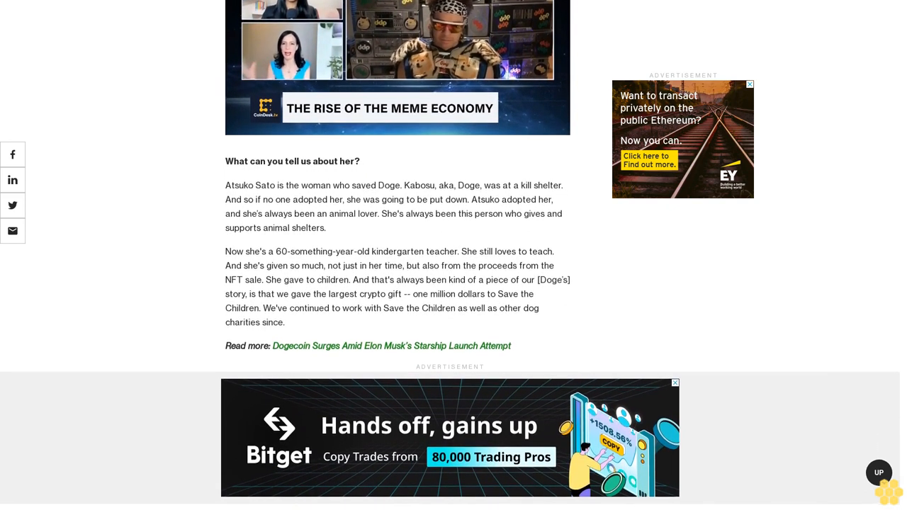
{"action": "scroll", "scroll_direction": "down", "scroll_amount": 3}
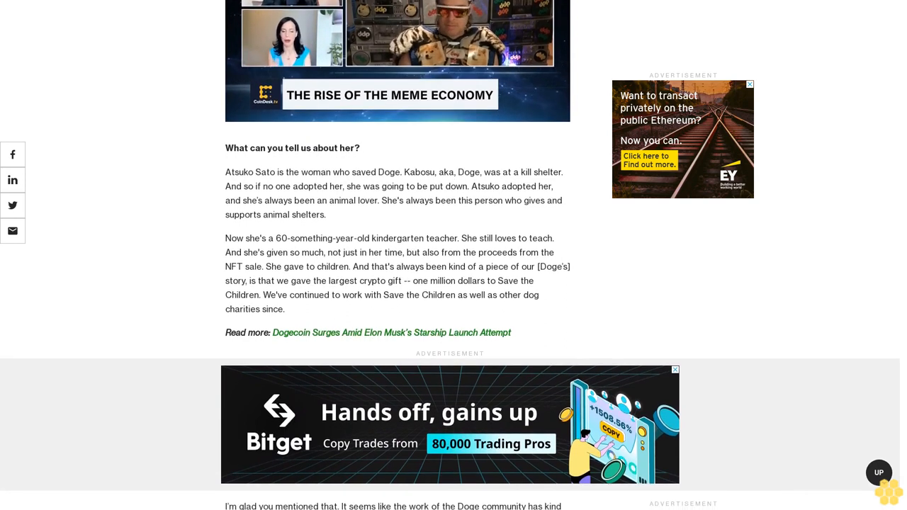
{"action": "scroll", "scroll_direction": "down", "scroll_amount": 3}
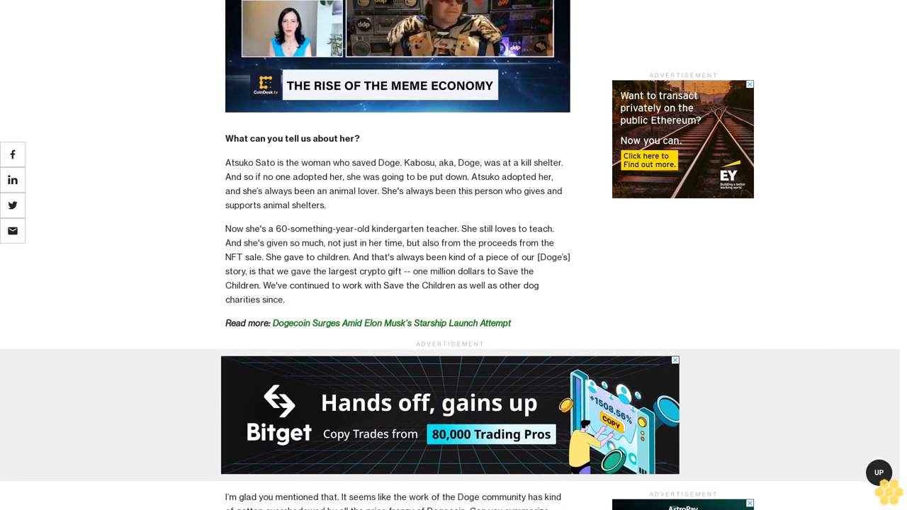
{"action": "scroll", "scroll_direction": "down", "scroll_amount": 3}
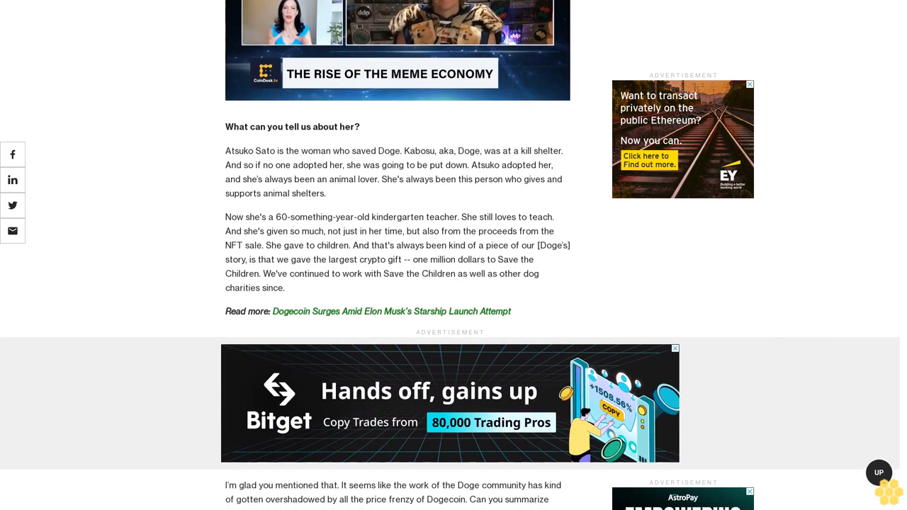
{"action": "scroll", "scroll_direction": "down", "scroll_amount": 3}
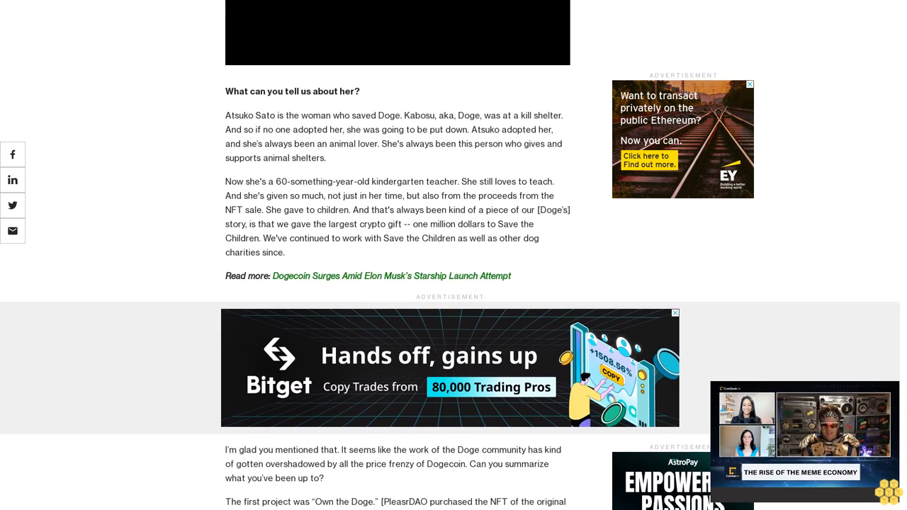
{"action": "scroll", "scroll_direction": "down", "scroll_amount": 3}
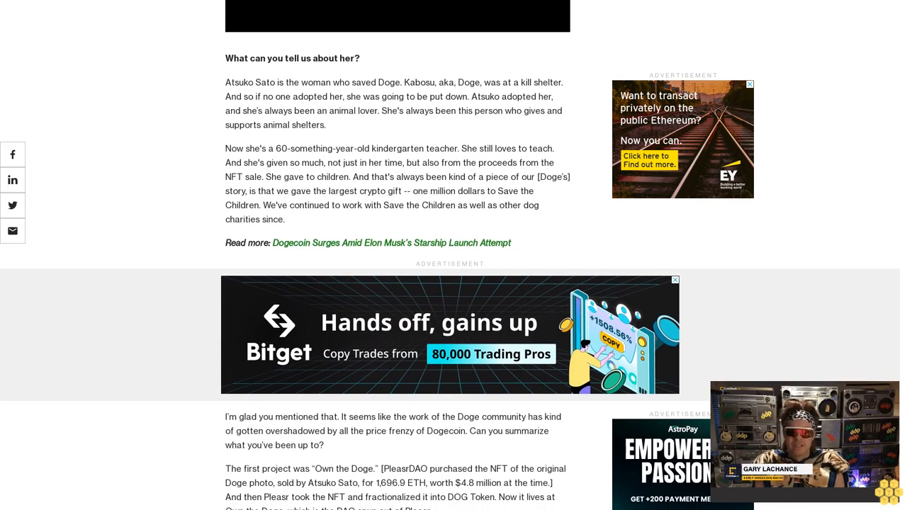
{"action": "scroll", "scroll_direction": "up", "scroll_amount": 3}
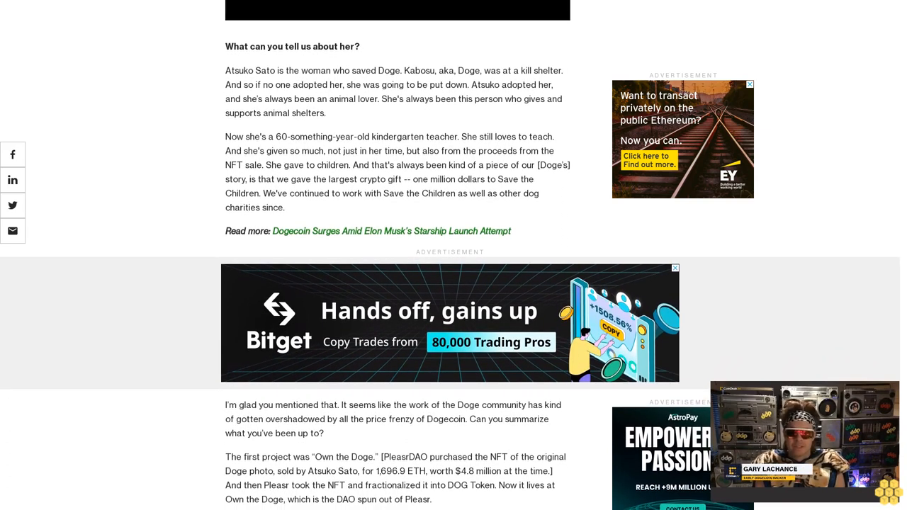
{"action": "scroll", "scroll_direction": "down", "scroll_amount": 3}
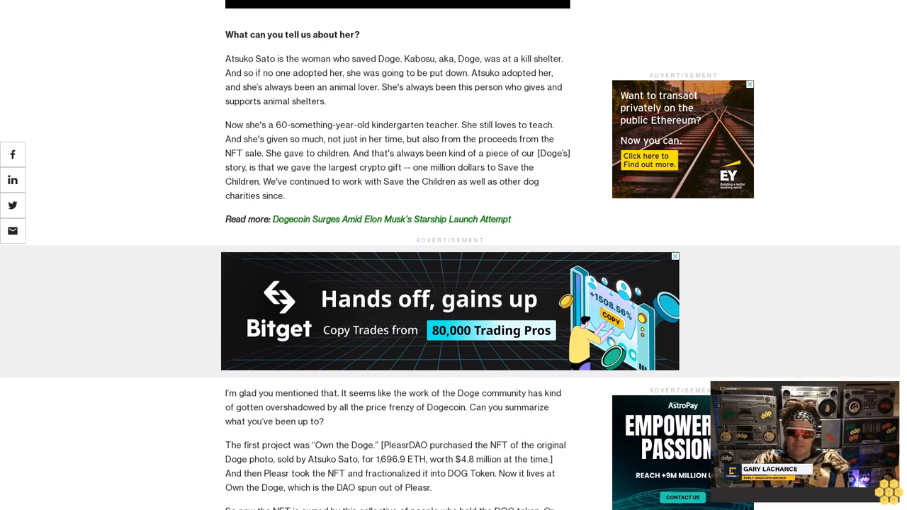
{"action": "scroll", "scroll_direction": "up", "scroll_amount": 3}
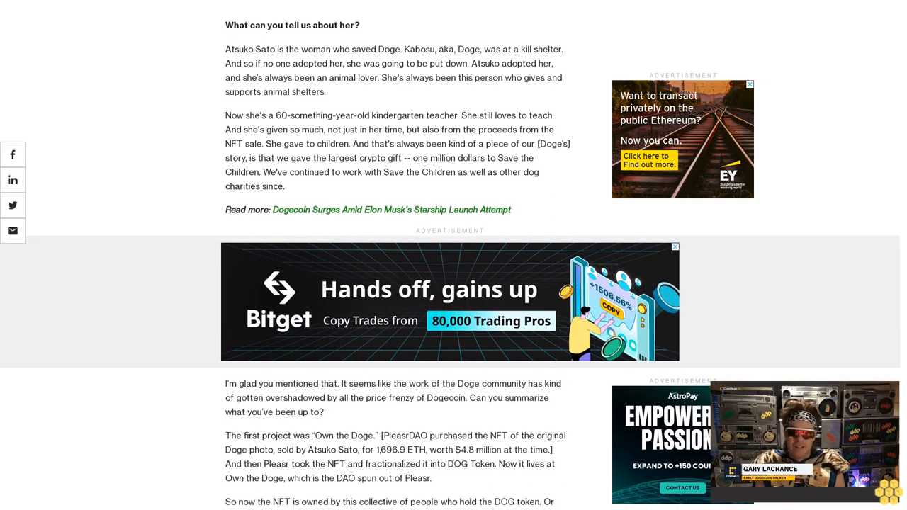
{"action": "scroll", "scroll_direction": "down", "scroll_amount": 3}
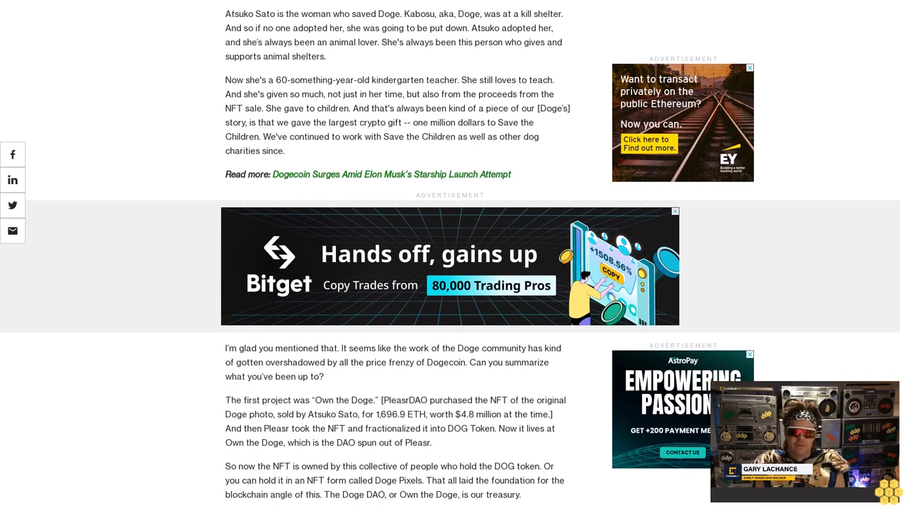
{"action": "scroll", "scroll_direction": "down", "scroll_amount": 3}
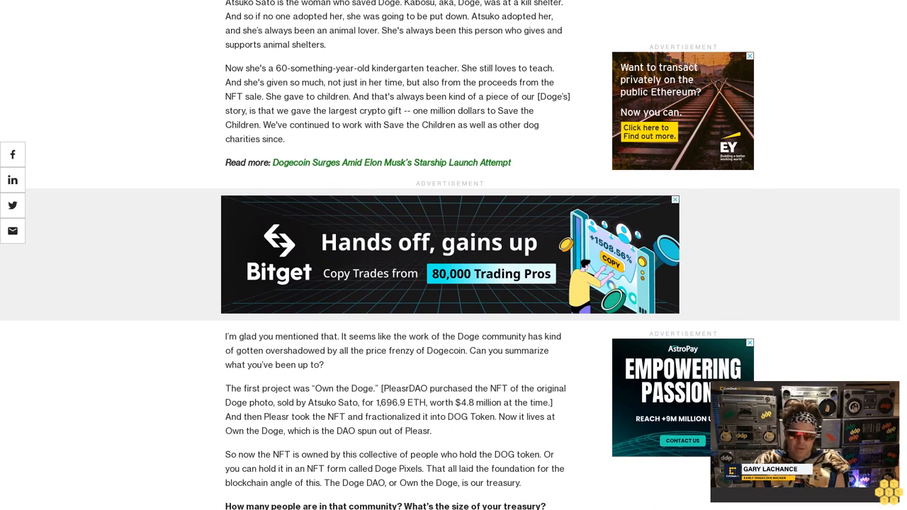
{"action": "scroll", "scroll_direction": "down", "scroll_amount": 3}
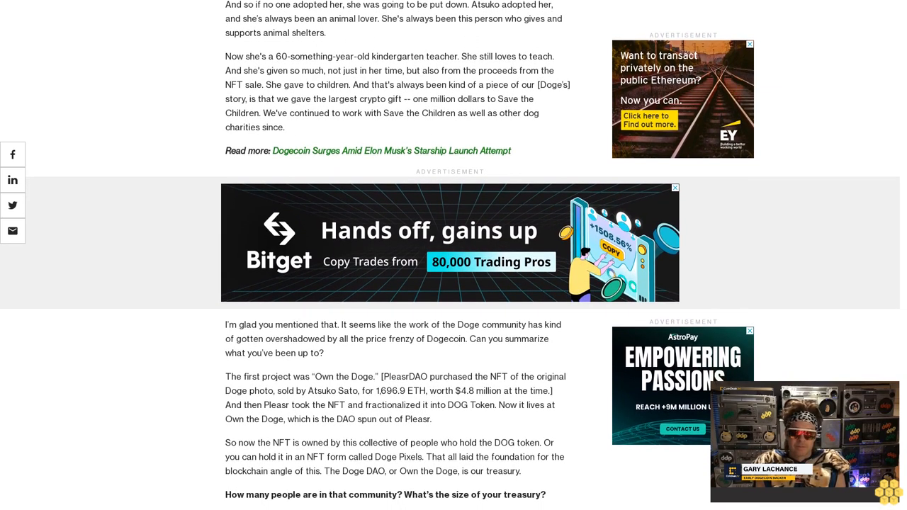
{"action": "scroll", "scroll_direction": "down", "scroll_amount": 3}
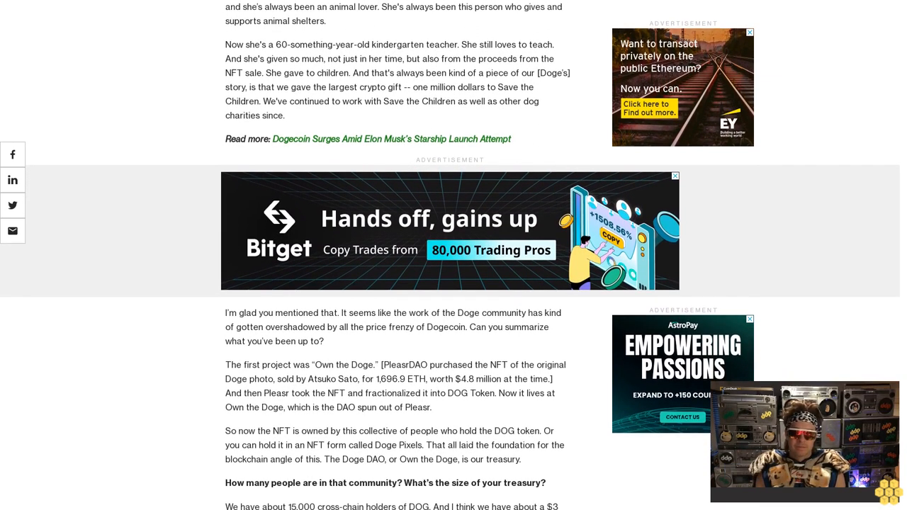
{"action": "scroll", "scroll_direction": "down", "scroll_amount": 3}
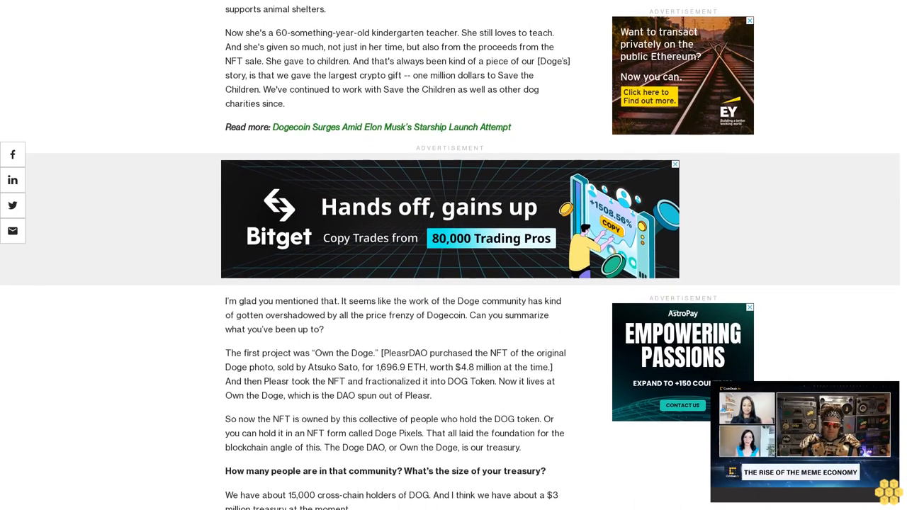
{"action": "scroll", "scroll_direction": "down", "scroll_amount": 3}
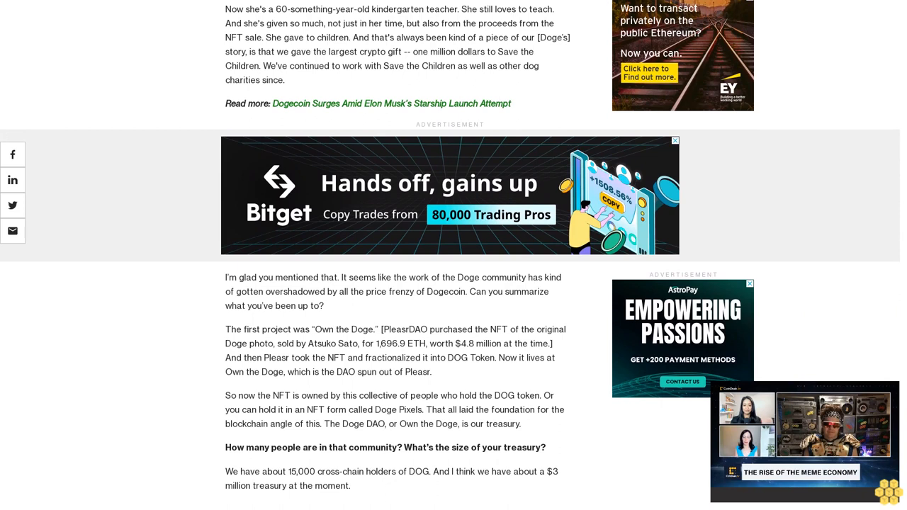
{"action": "scroll", "scroll_direction": "up", "scroll_amount": 3}
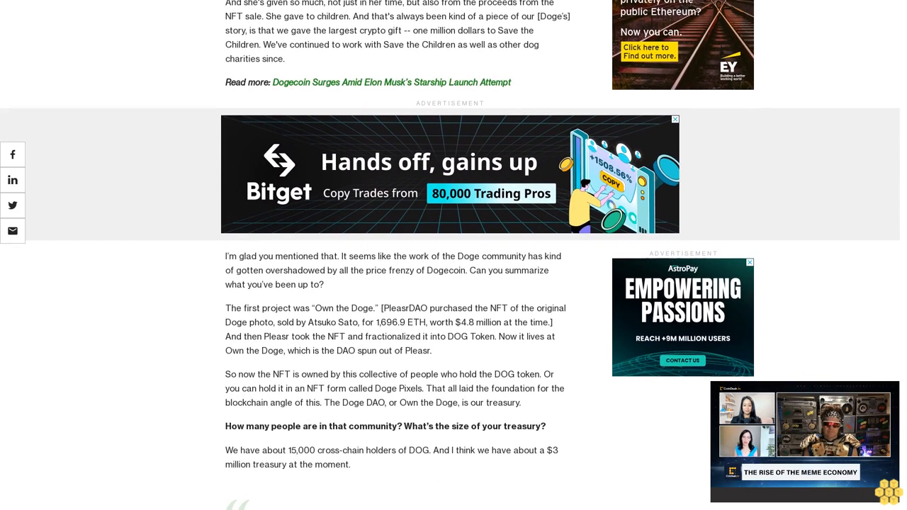
{"action": "scroll", "scroll_direction": "down", "scroll_amount": 3}
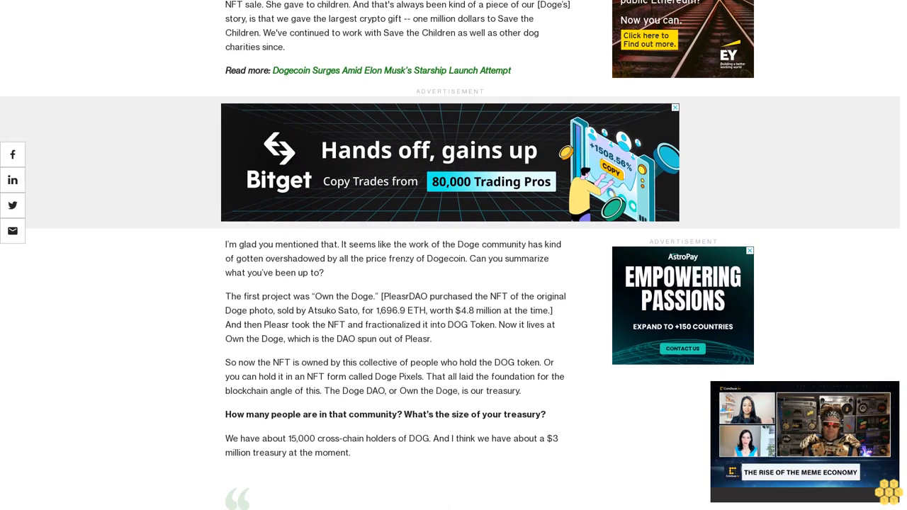
{"action": "scroll", "scroll_direction": "down", "scroll_amount": 3}
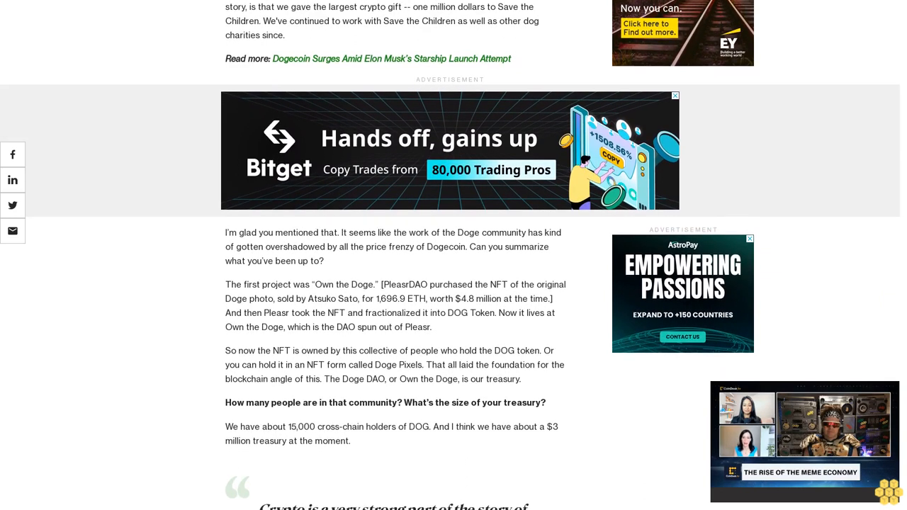
{"action": "scroll", "scroll_direction": "down", "scroll_amount": 3}
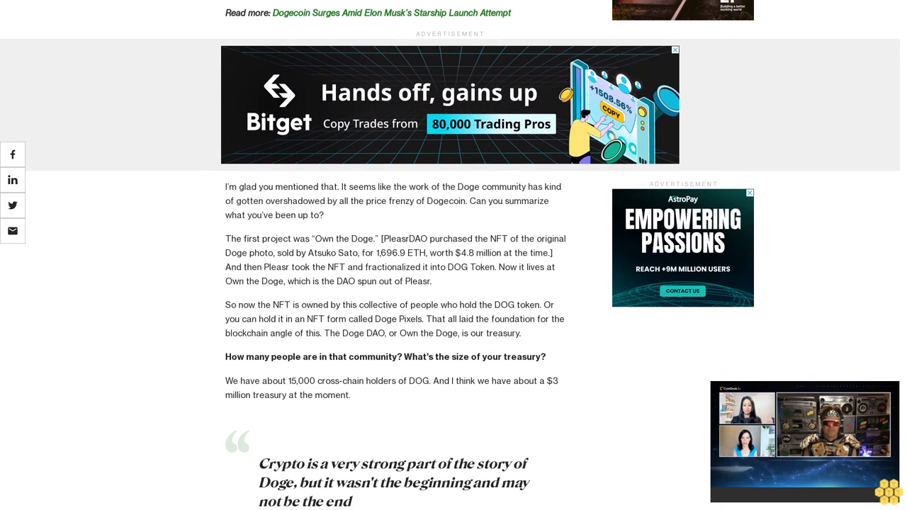
{"action": "scroll", "scroll_direction": "down", "scroll_amount": 3}
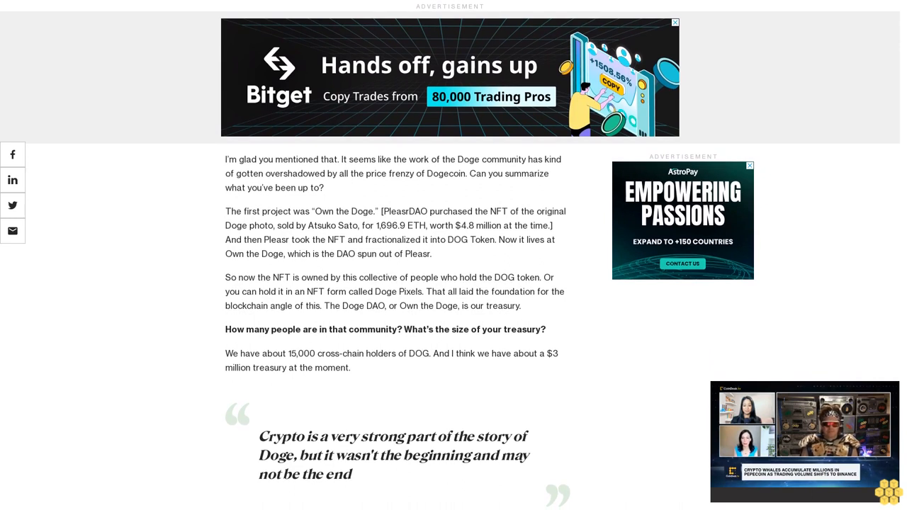
{"action": "scroll", "scroll_direction": "up", "scroll_amount": 3}
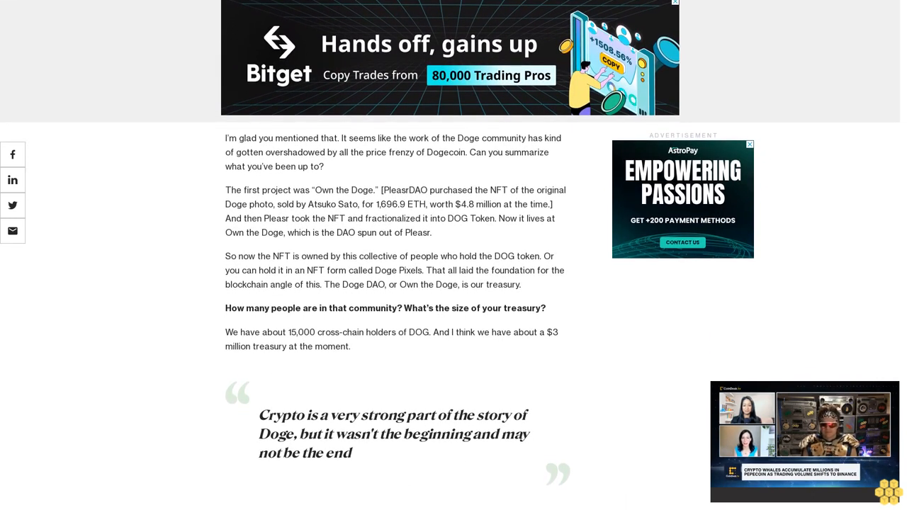
{"action": "scroll", "scroll_direction": "up", "scroll_amount": 3}
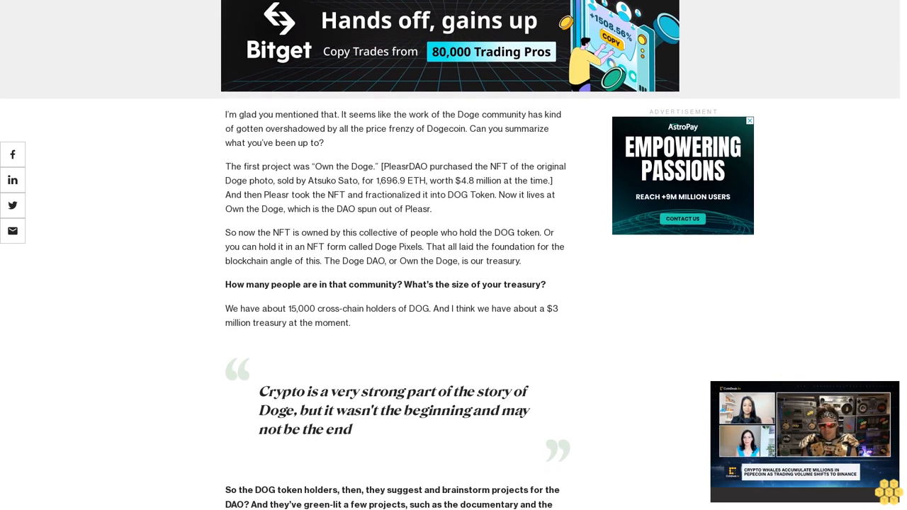
{"action": "scroll", "scroll_direction": "down", "scroll_amount": 3}
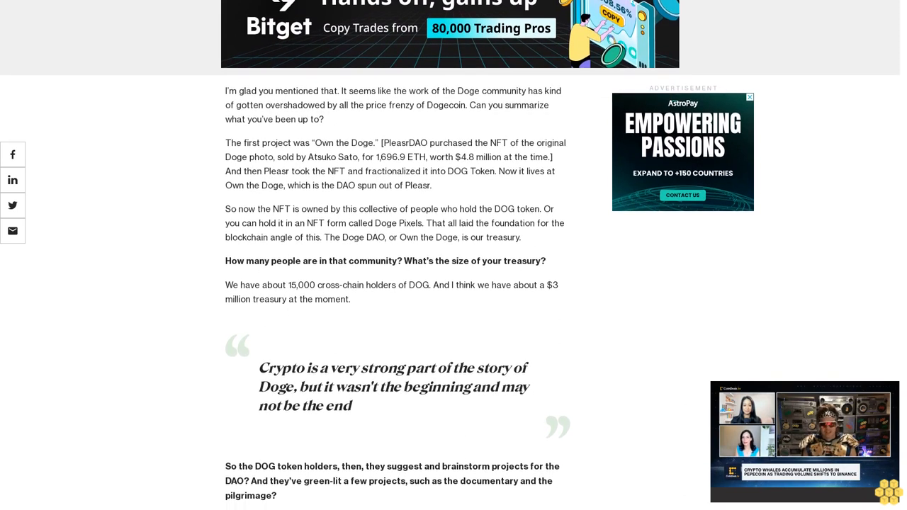
{"action": "scroll", "scroll_direction": "down", "scroll_amount": 3}
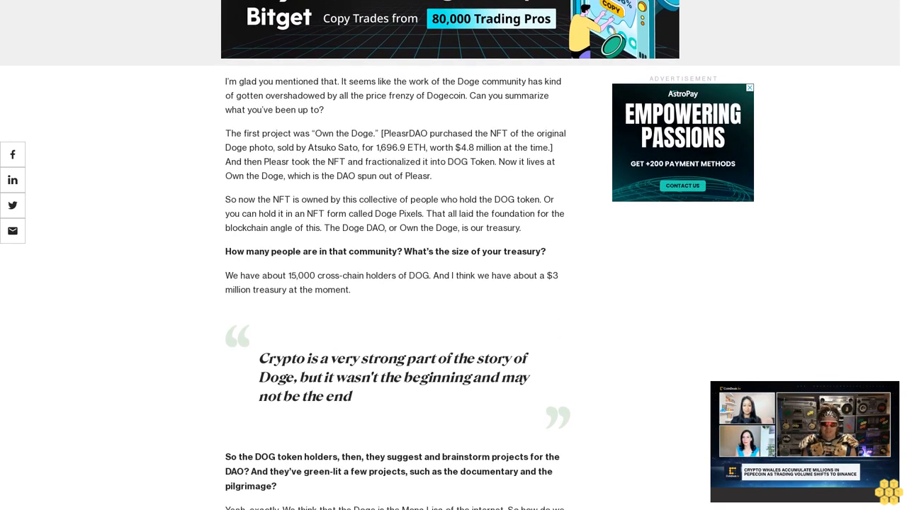
{"action": "scroll", "scroll_direction": "up", "scroll_amount": 3}
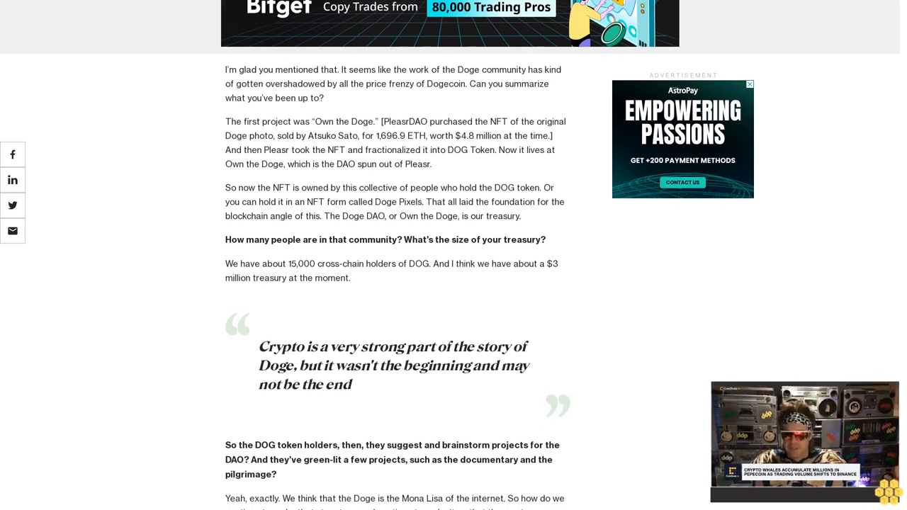
{"action": "scroll", "scroll_direction": "down", "scroll_amount": 3}
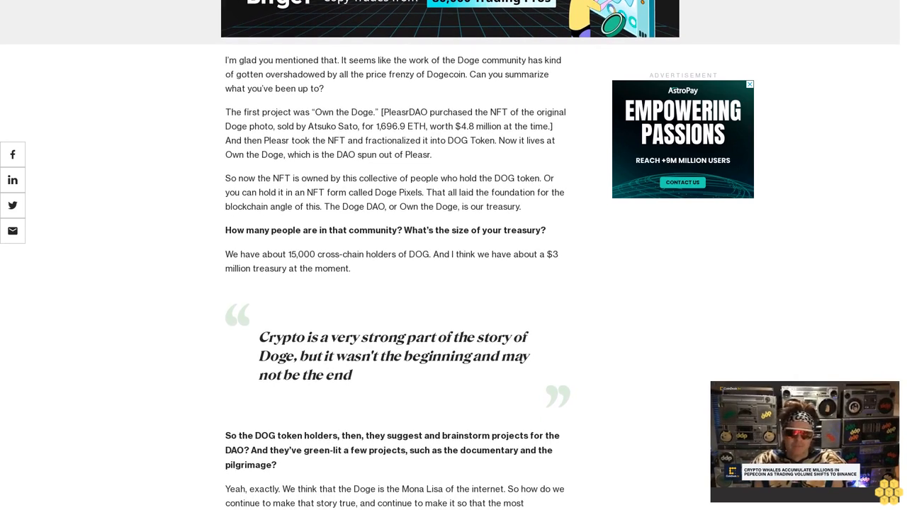
{"action": "scroll", "scroll_direction": "down", "scroll_amount": 3}
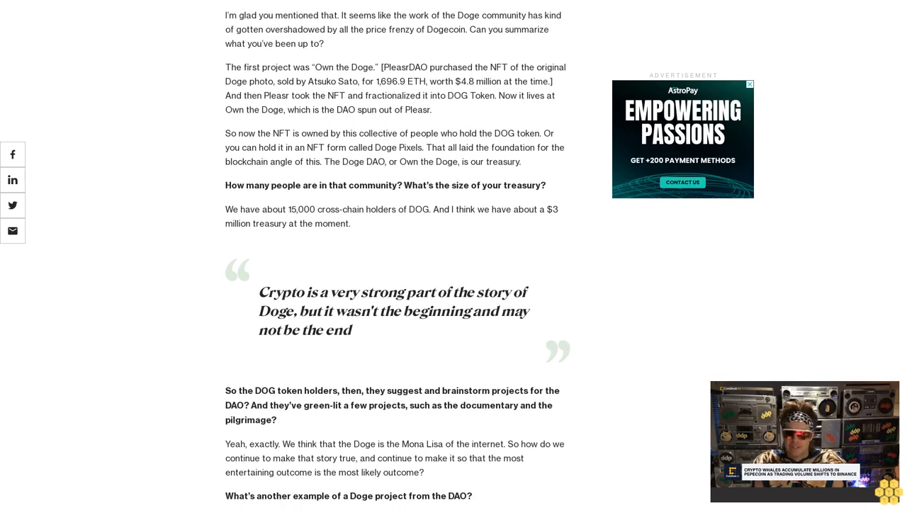
{"action": "scroll", "scroll_direction": "down", "scroll_amount": 3}
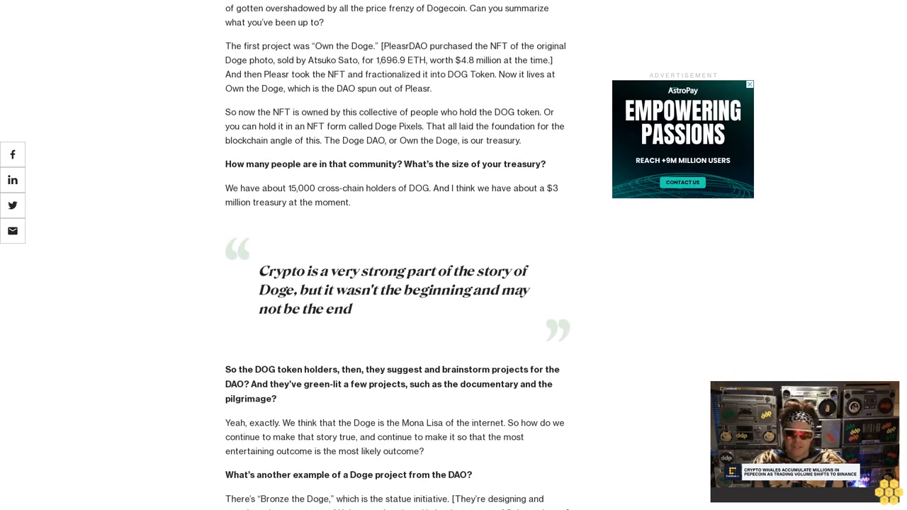
{"action": "scroll", "scroll_direction": "down", "scroll_amount": 3}
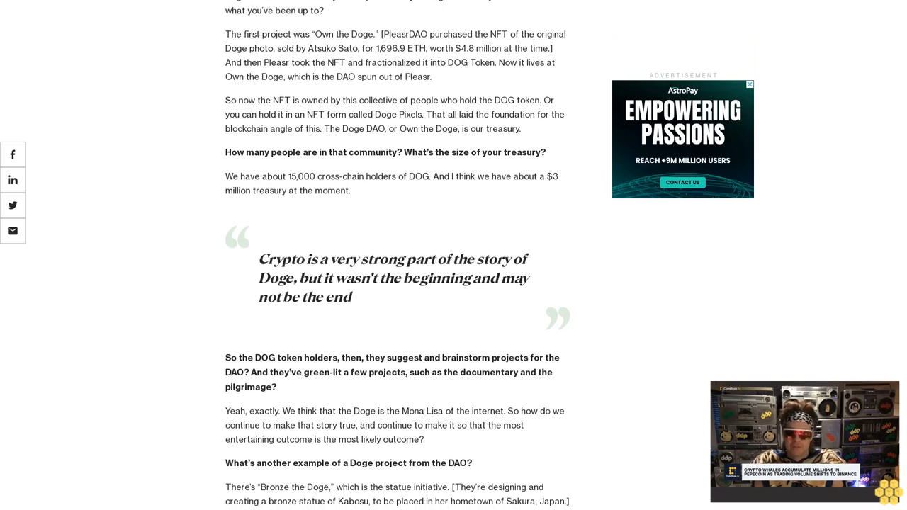
{"action": "scroll", "scroll_direction": "up", "scroll_amount": 3}
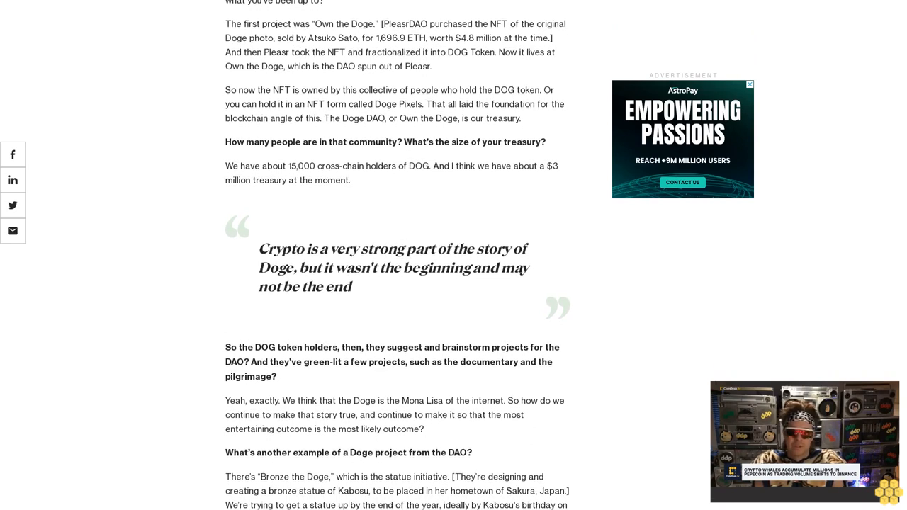
{"action": "scroll", "scroll_direction": "down", "scroll_amount": 3}
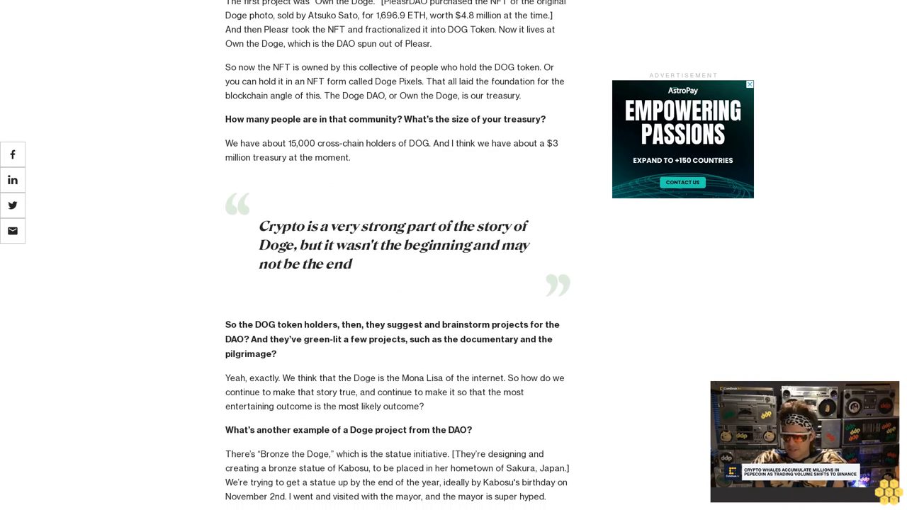
{"action": "scroll", "scroll_direction": "down", "scroll_amount": 3}
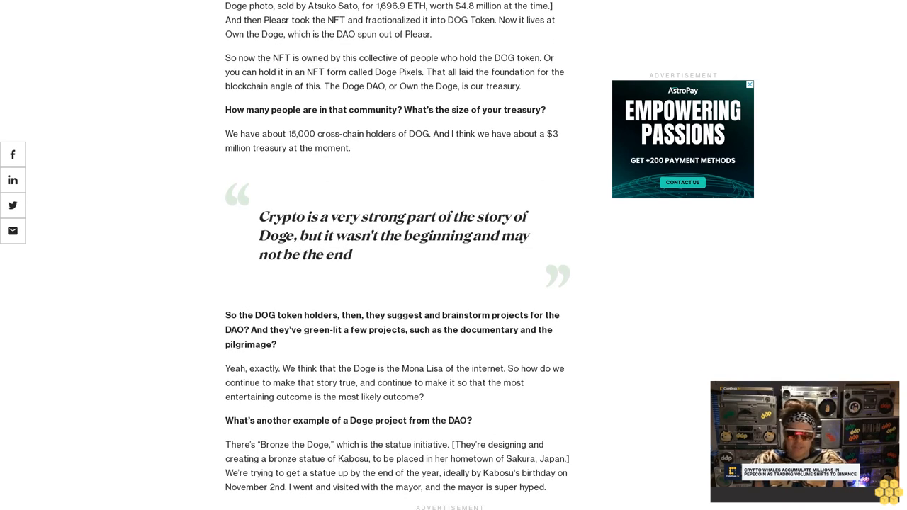
{"action": "scroll", "scroll_direction": "down", "scroll_amount": 3}
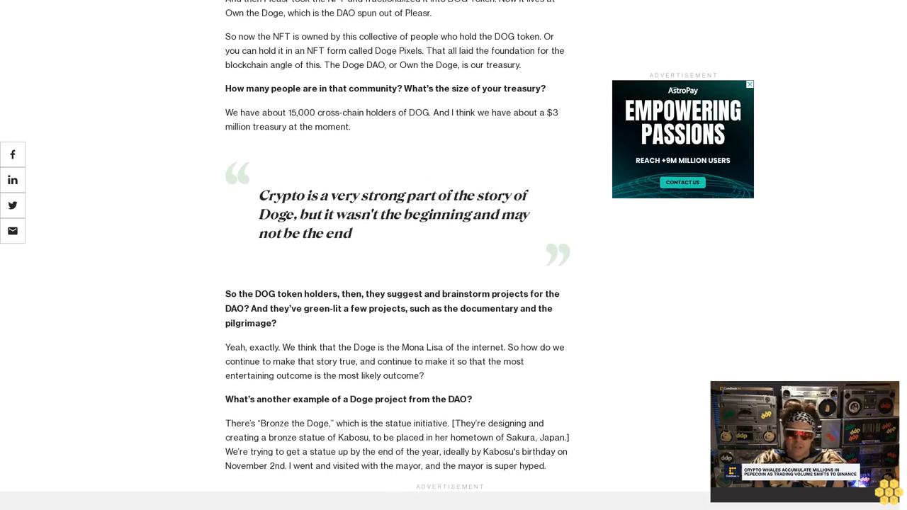
{"action": "scroll", "scroll_direction": "down", "scroll_amount": 3}
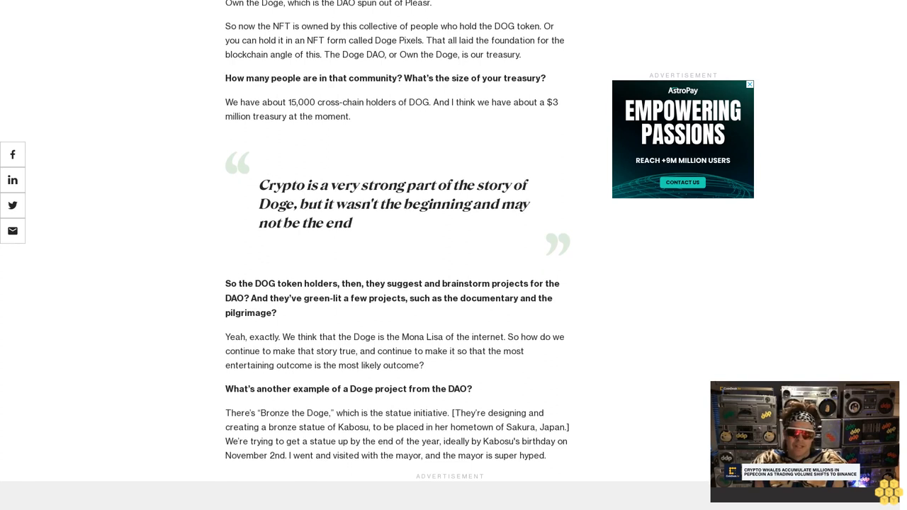
{"action": "scroll", "scroll_direction": "up", "scroll_amount": 3}
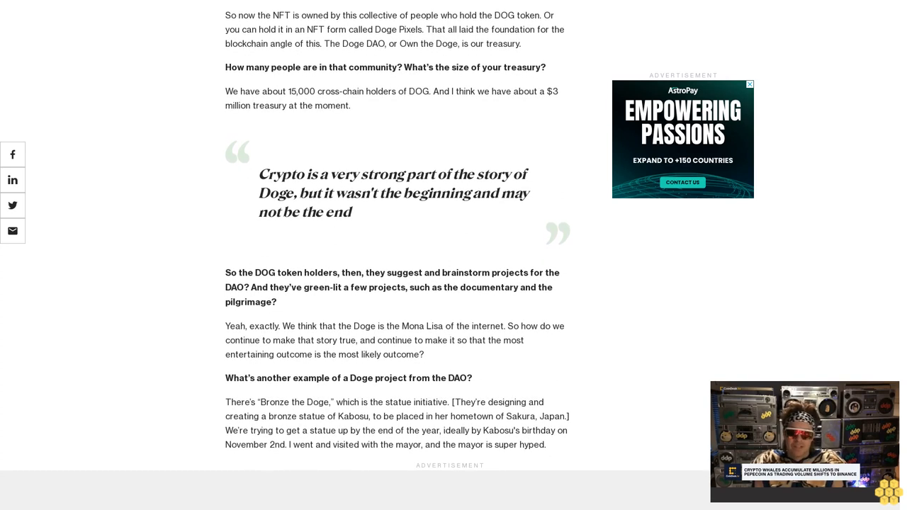
{"action": "scroll", "scroll_direction": "up", "scroll_amount": 3}
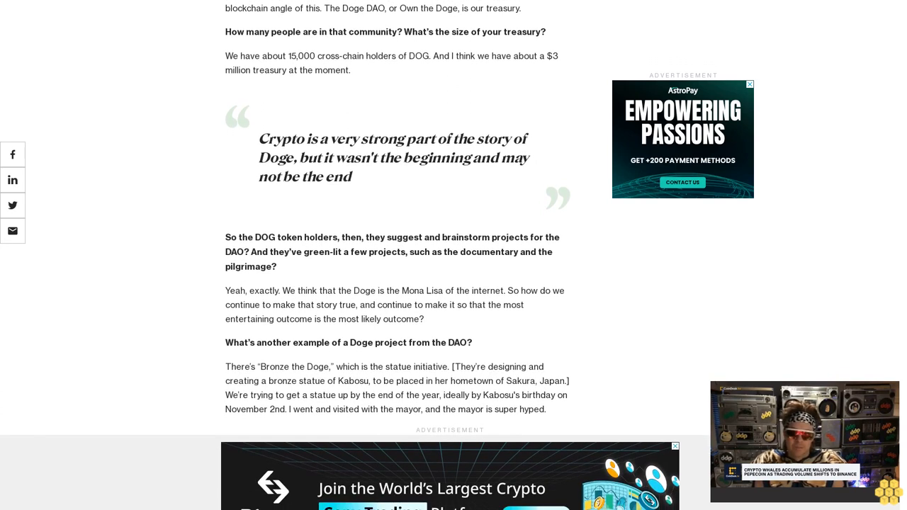
{"action": "scroll", "scroll_direction": "down", "scroll_amount": 3}
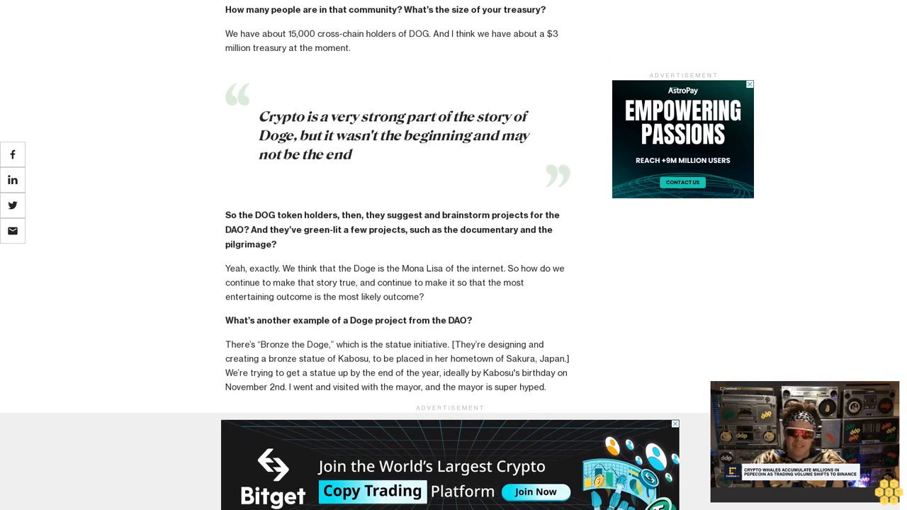
{"action": "scroll", "scroll_direction": "down", "scroll_amount": 3}
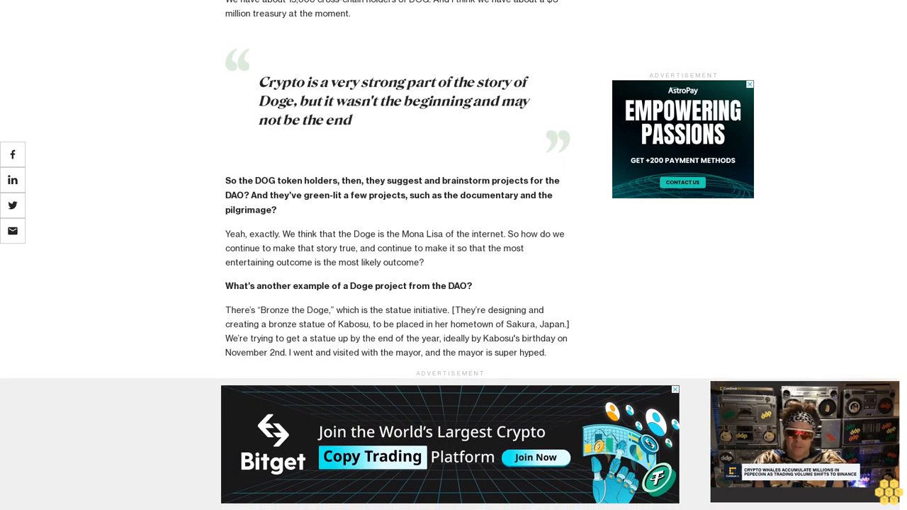
{"action": "scroll", "scroll_direction": "down", "scroll_amount": 3}
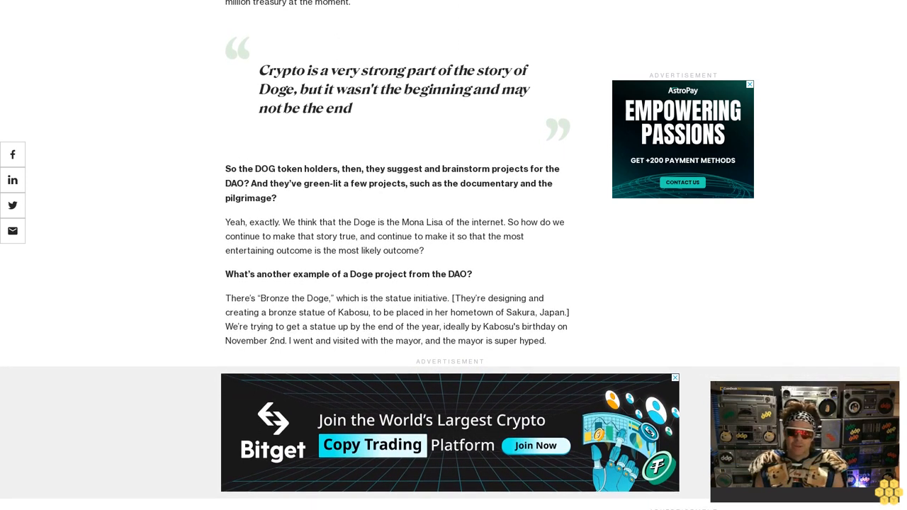
{"action": "scroll", "scroll_direction": "down", "scroll_amount": 3}
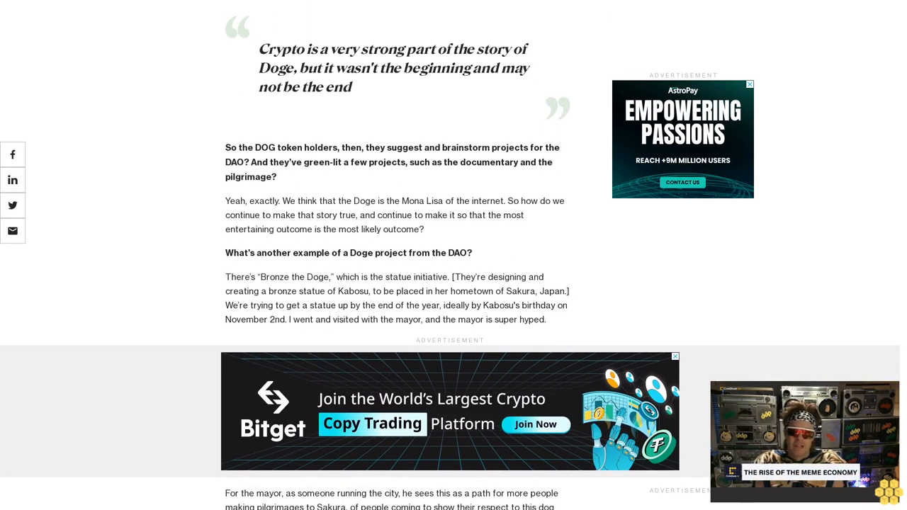
{"action": "scroll", "scroll_direction": "down", "scroll_amount": 3}
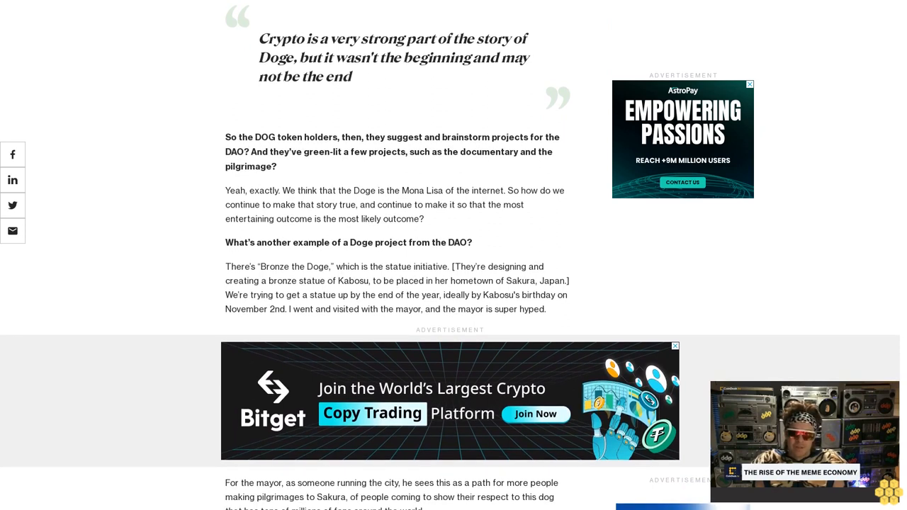
{"action": "scroll", "scroll_direction": "down", "scroll_amount": 3}
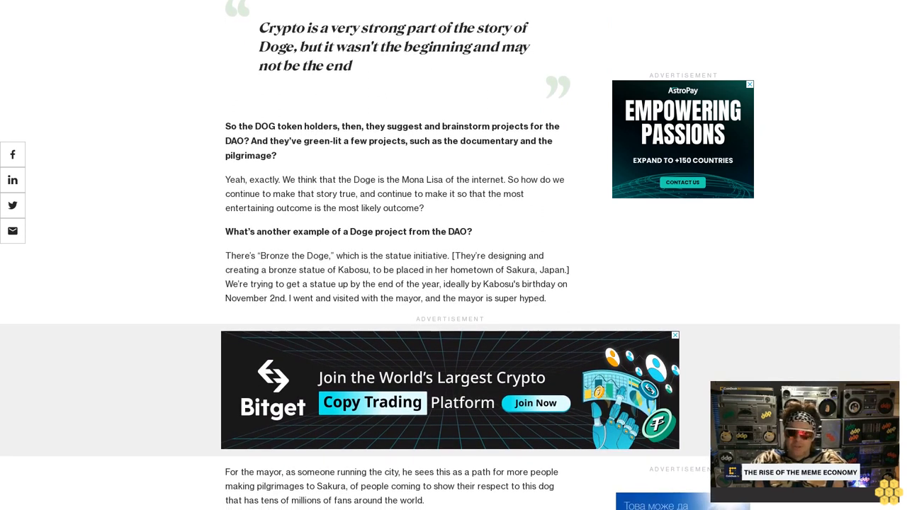
{"action": "scroll", "scroll_direction": "down", "scroll_amount": 3}
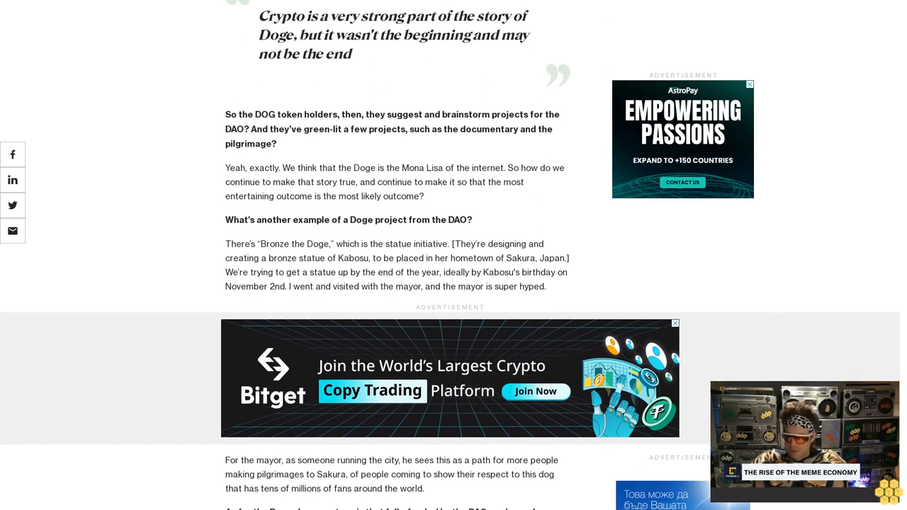
{"action": "scroll", "scroll_direction": "down", "scroll_amount": 3}
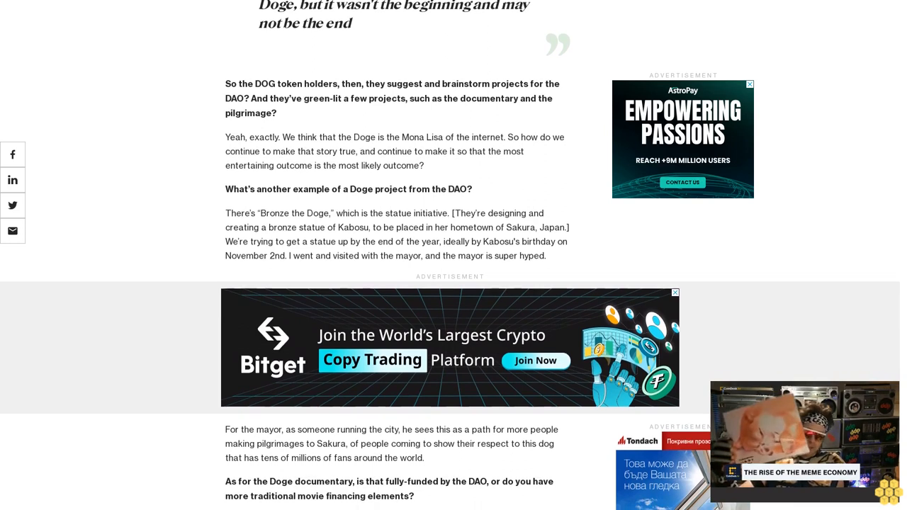
{"action": "scroll", "scroll_direction": "down", "scroll_amount": 3}
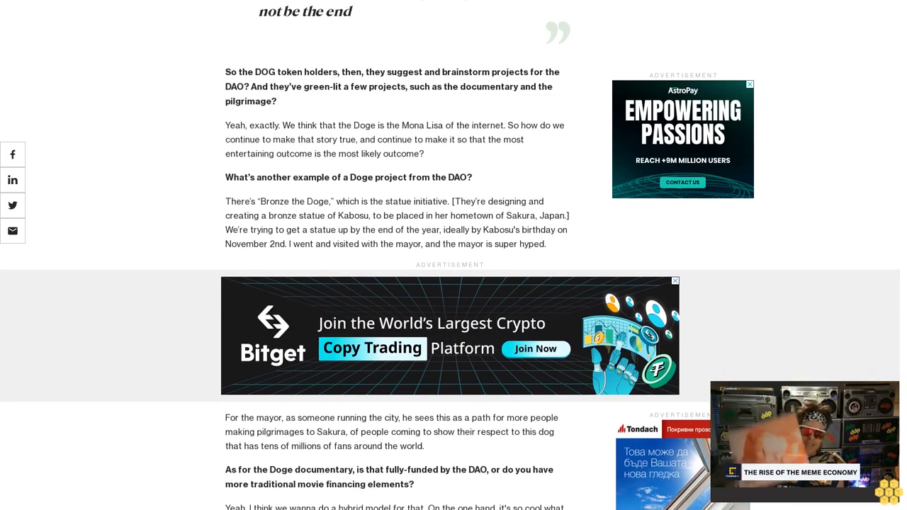
{"action": "scroll", "scroll_direction": "down", "scroll_amount": 3}
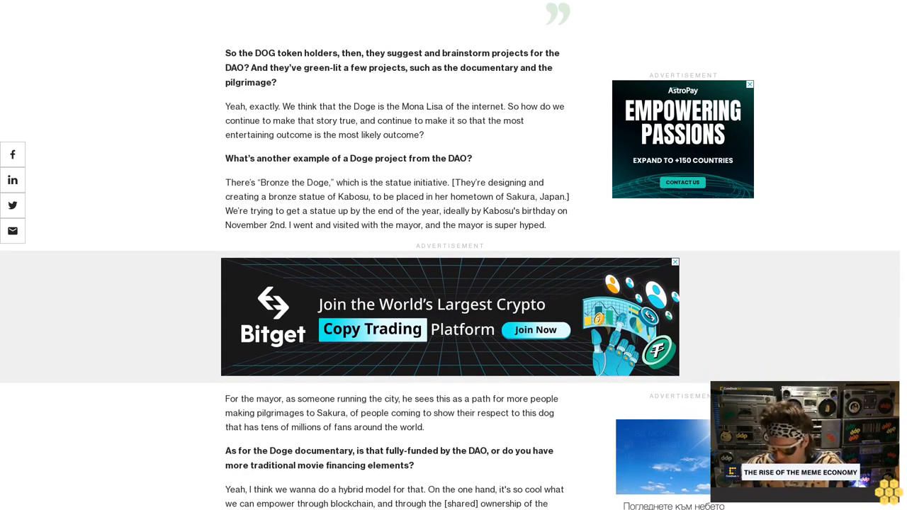
{"action": "scroll", "scroll_direction": "down", "scroll_amount": 3}
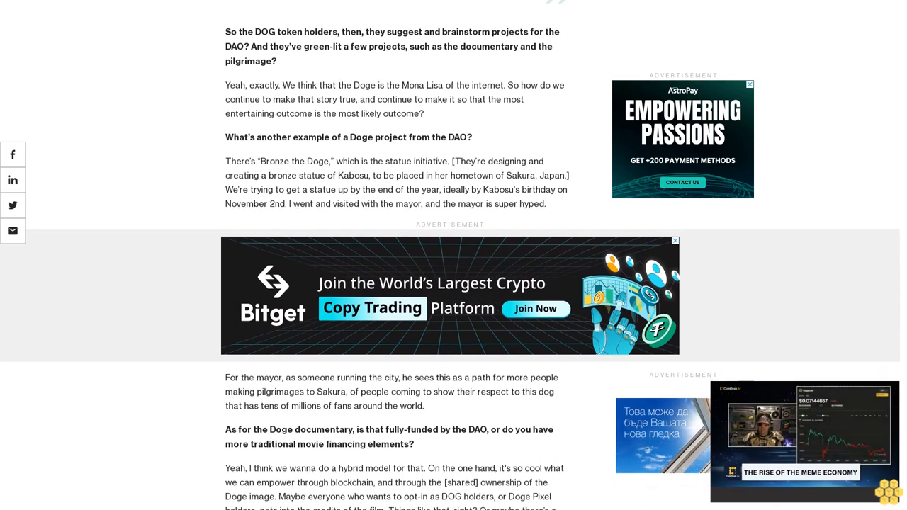
{"action": "scroll", "scroll_direction": "up", "scroll_amount": 3}
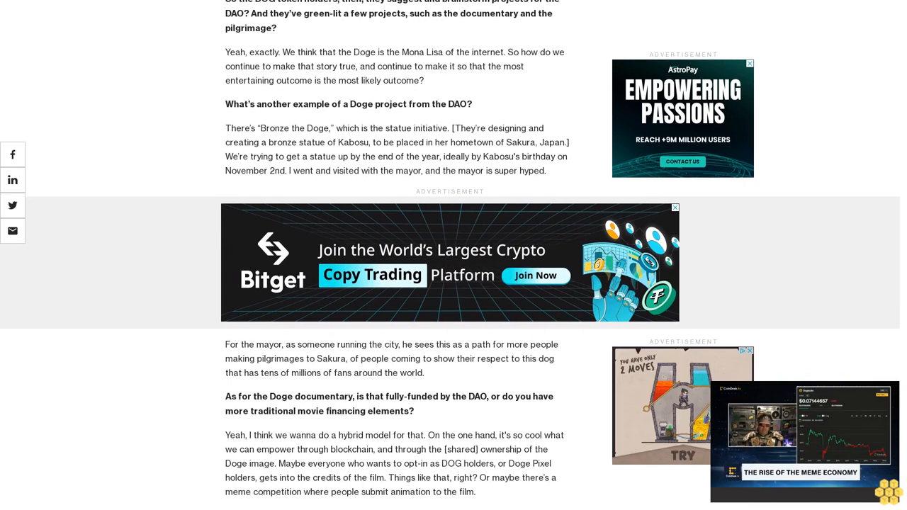
{"action": "scroll", "scroll_direction": "down", "scroll_amount": 3}
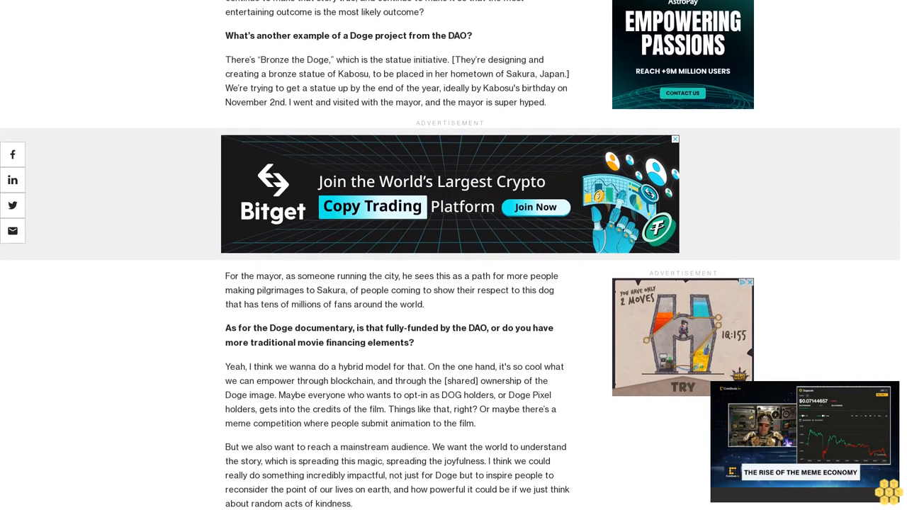
{"action": "scroll", "scroll_direction": "up", "scroll_amount": 3}
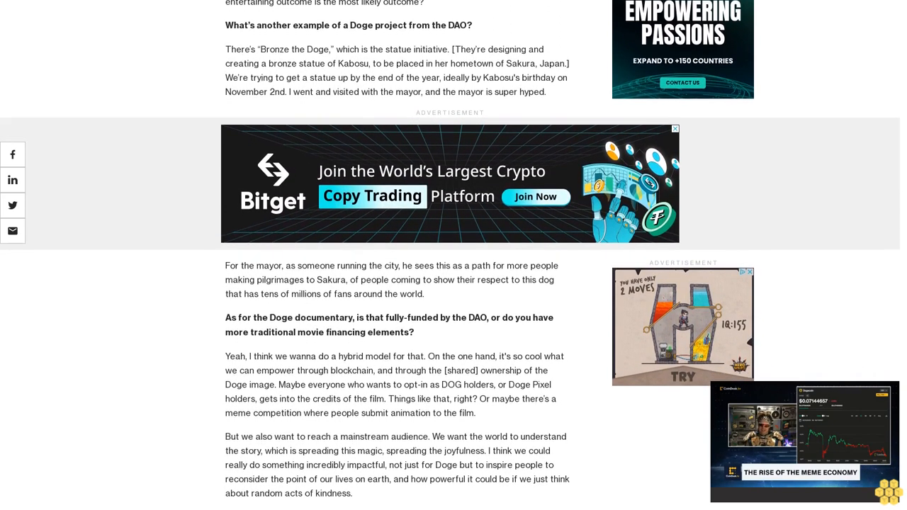
{"action": "scroll", "scroll_direction": "down", "scroll_amount": 3}
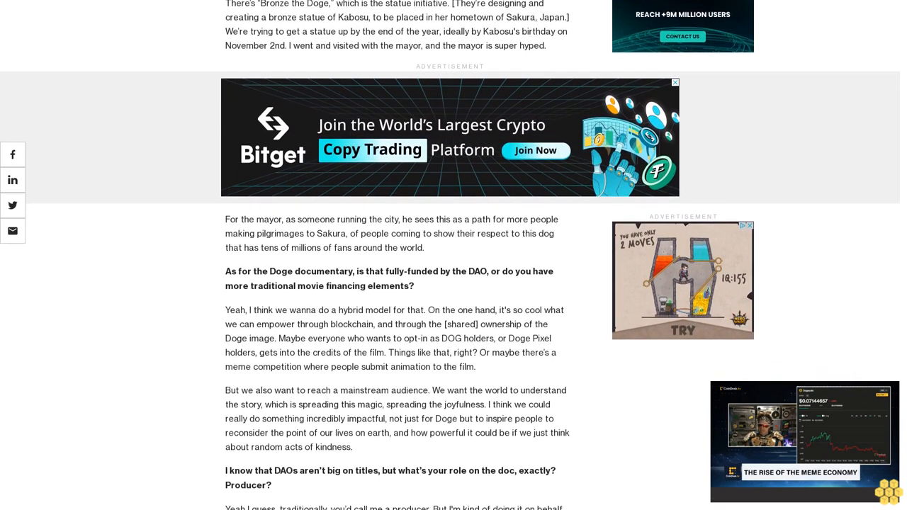
{"action": "scroll", "scroll_direction": "down", "scroll_amount": 3}
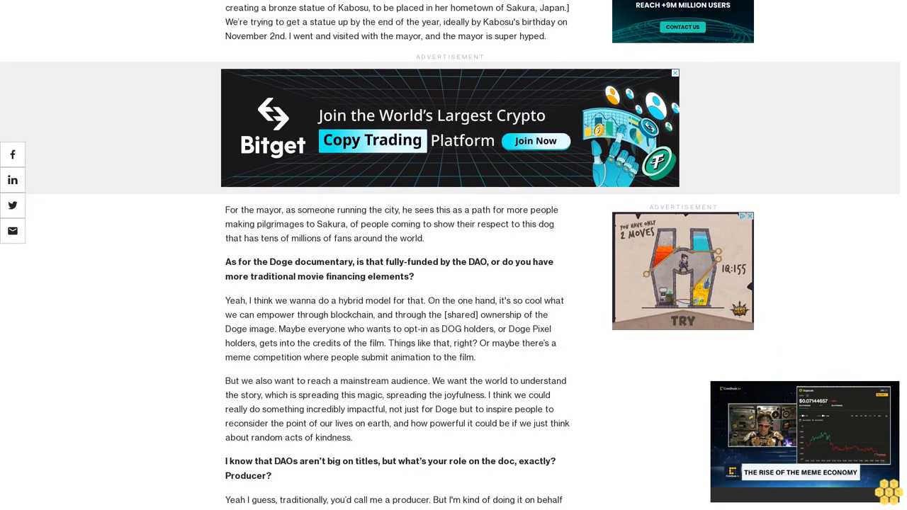
{"action": "scroll", "scroll_direction": "down", "scroll_amount": 3}
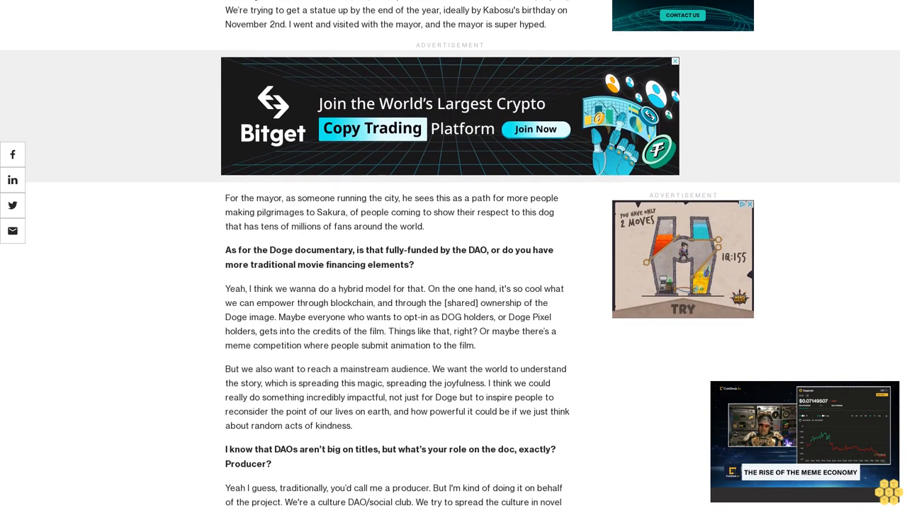
{"action": "scroll", "scroll_direction": "down", "scroll_amount": 3}
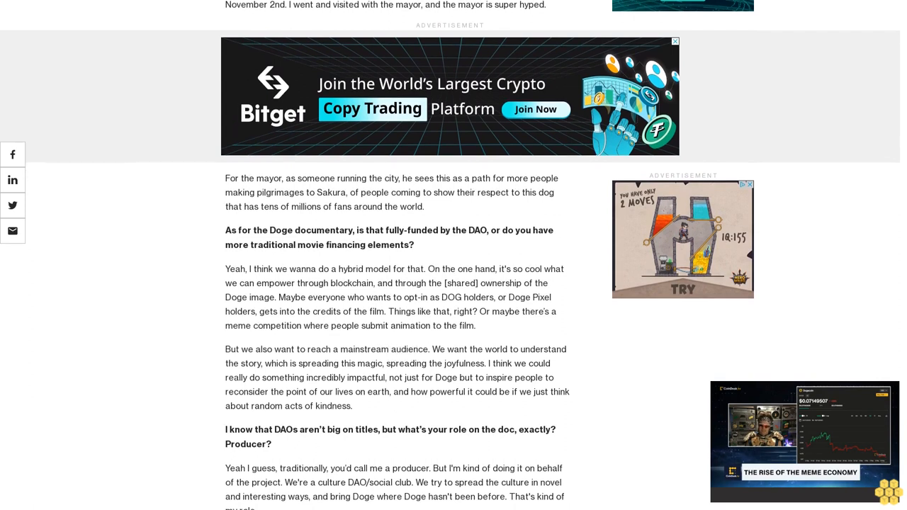
{"action": "scroll", "scroll_direction": "down", "scroll_amount": 3}
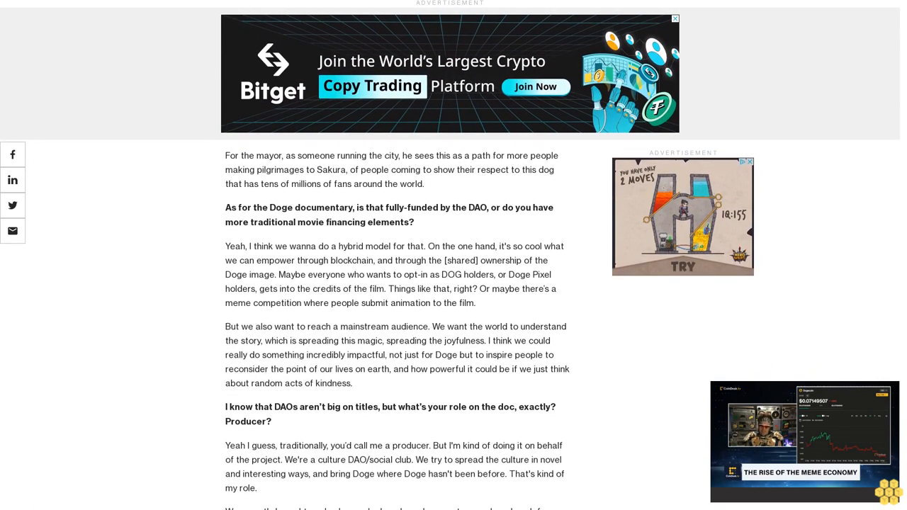
{"action": "scroll", "scroll_direction": "up", "scroll_amount": 3}
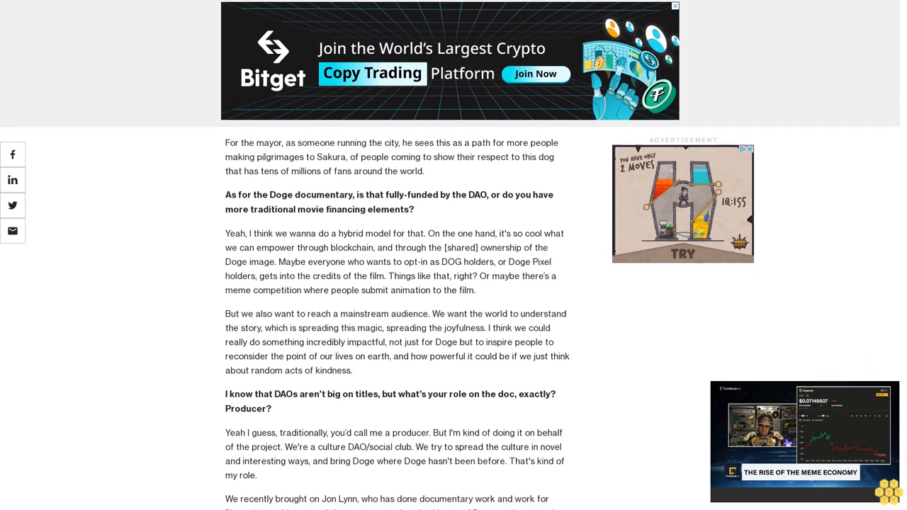
{"action": "scroll", "scroll_direction": "down", "scroll_amount": 3}
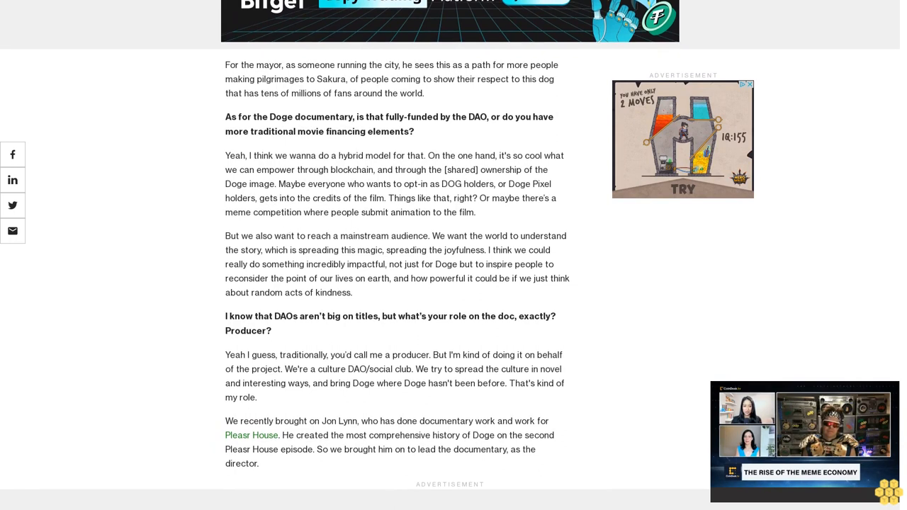
{"action": "scroll", "scroll_direction": "up", "scroll_amount": 3}
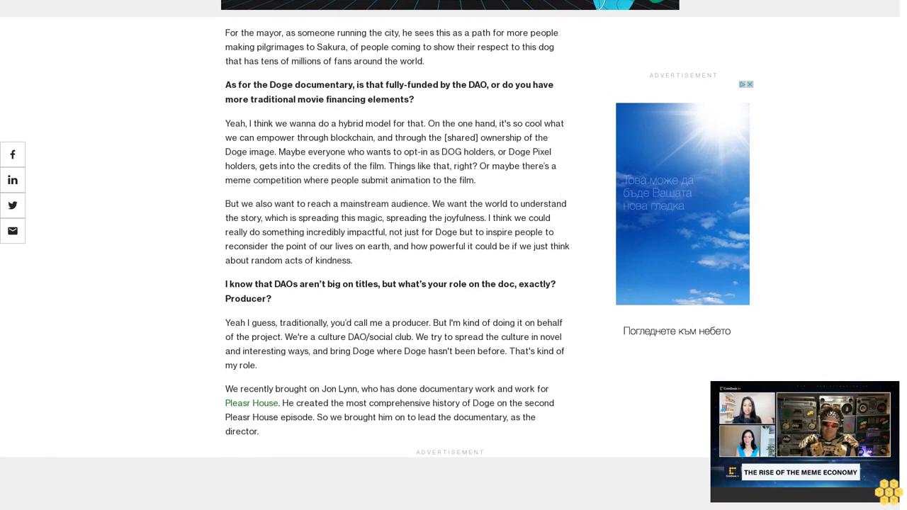
{"action": "scroll", "scroll_direction": "up", "scroll_amount": 3}
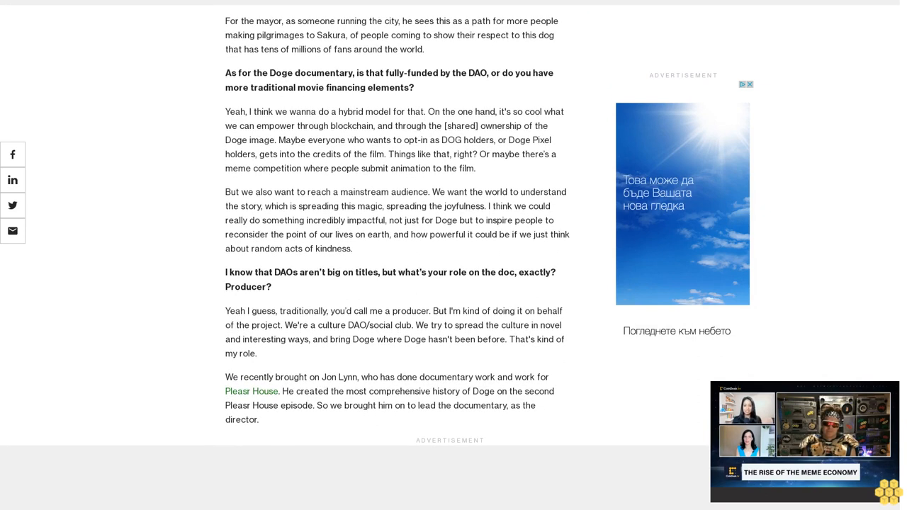
{"action": "scroll", "scroll_direction": "down", "scroll_amount": 3}
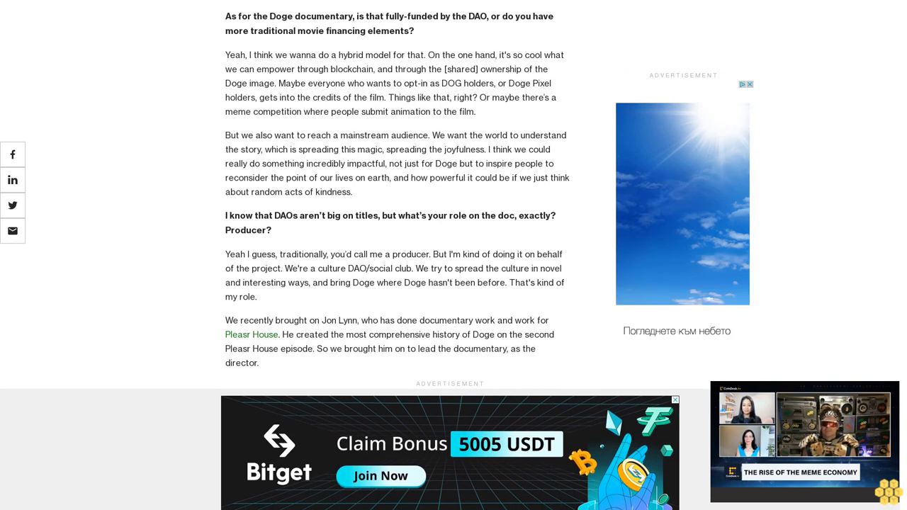
{"action": "scroll", "scroll_direction": "up", "scroll_amount": 3}
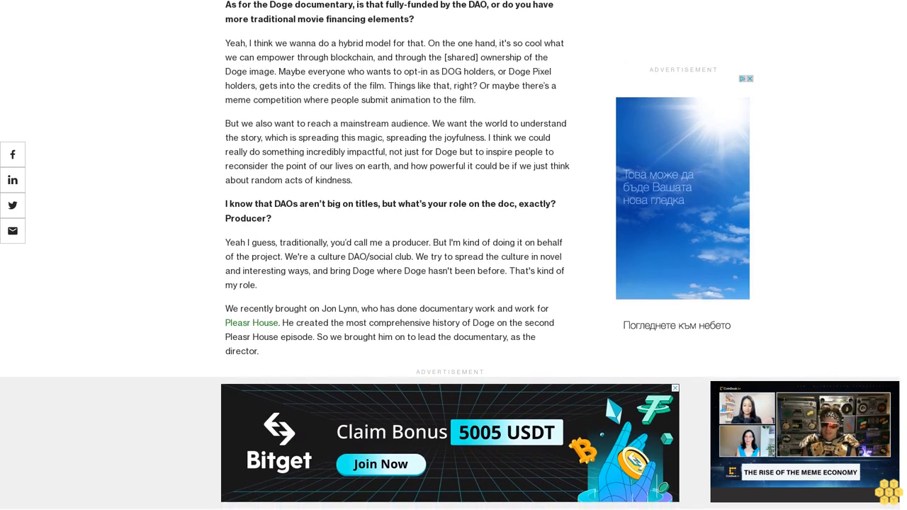
{"action": "scroll", "scroll_direction": "down", "scroll_amount": 3}
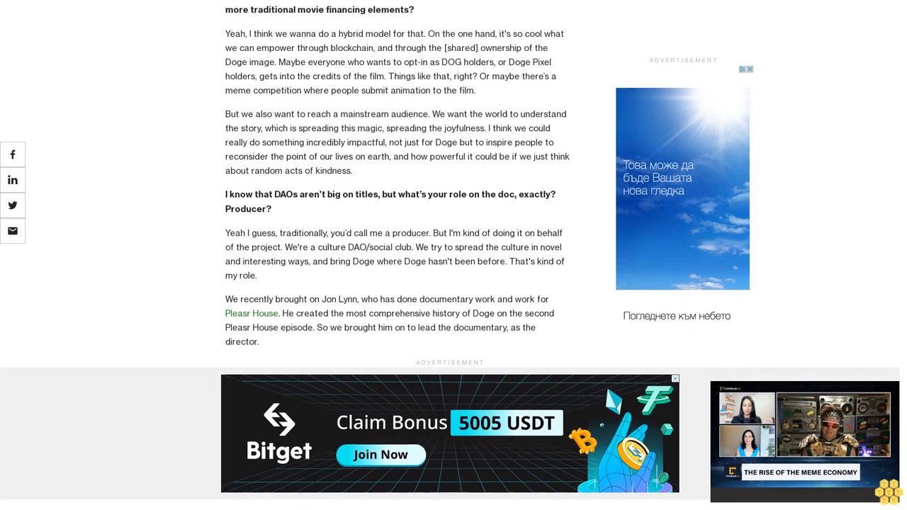
{"action": "scroll", "scroll_direction": "down", "scroll_amount": 3}
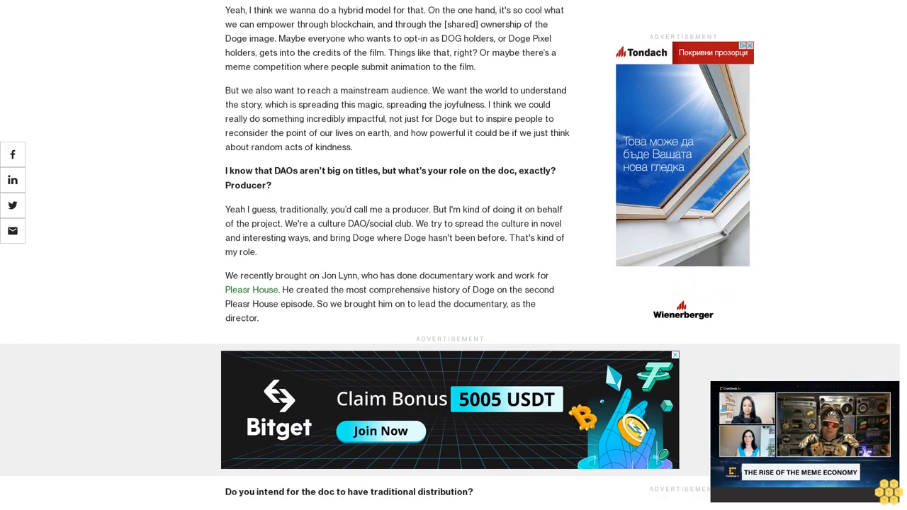
{"action": "scroll", "scroll_direction": "down", "scroll_amount": 3}
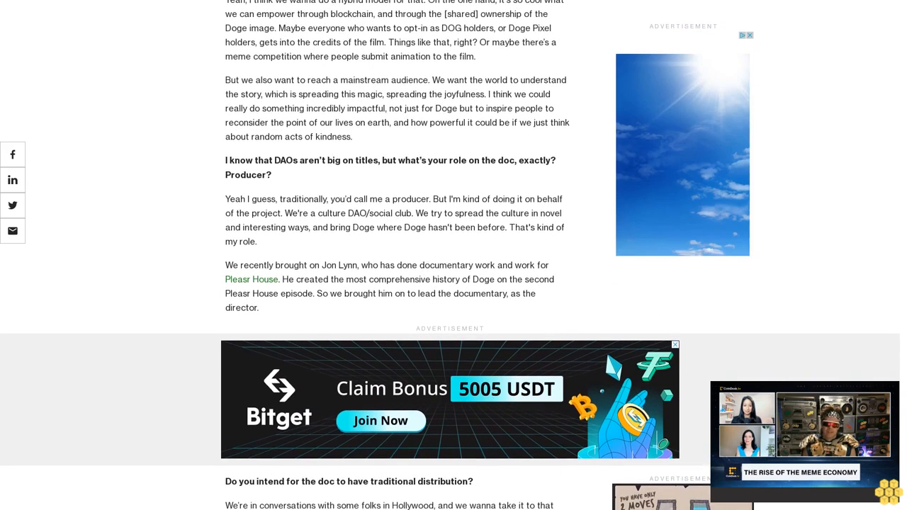
{"action": "scroll", "scroll_direction": "down", "scroll_amount": 3}
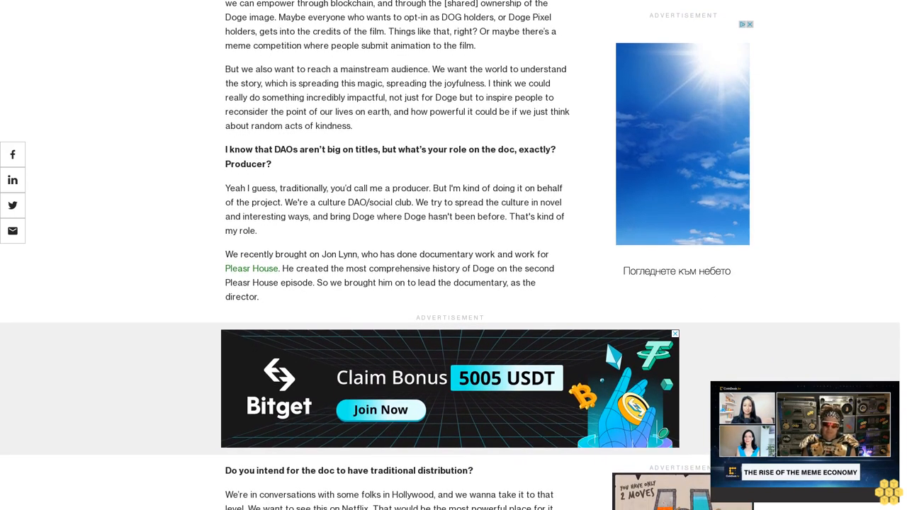
{"action": "scroll", "scroll_direction": "down", "scroll_amount": 3}
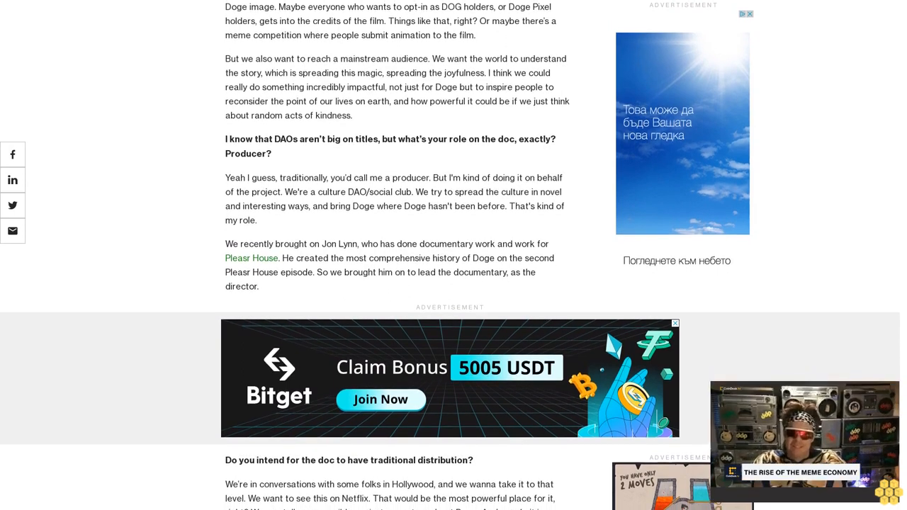
{"action": "scroll", "scroll_direction": "down", "scroll_amount": 3}
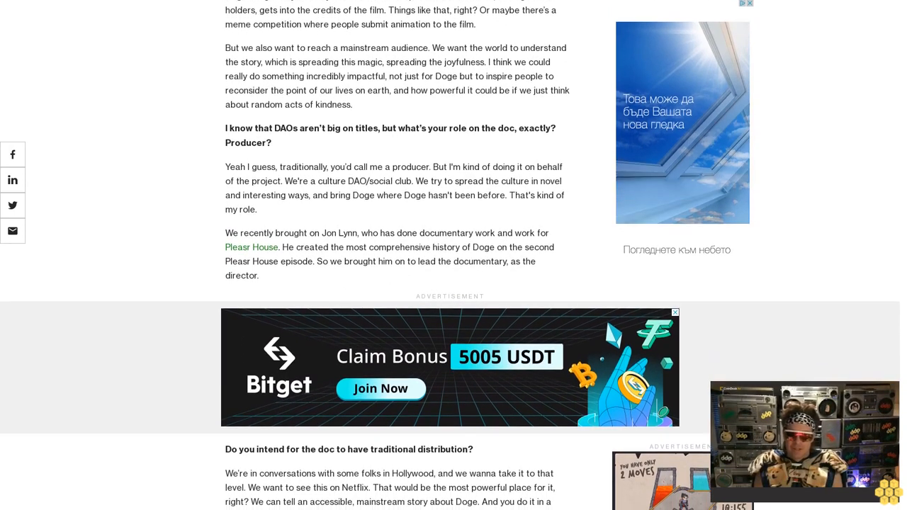
{"action": "scroll", "scroll_direction": "down", "scroll_amount": 3}
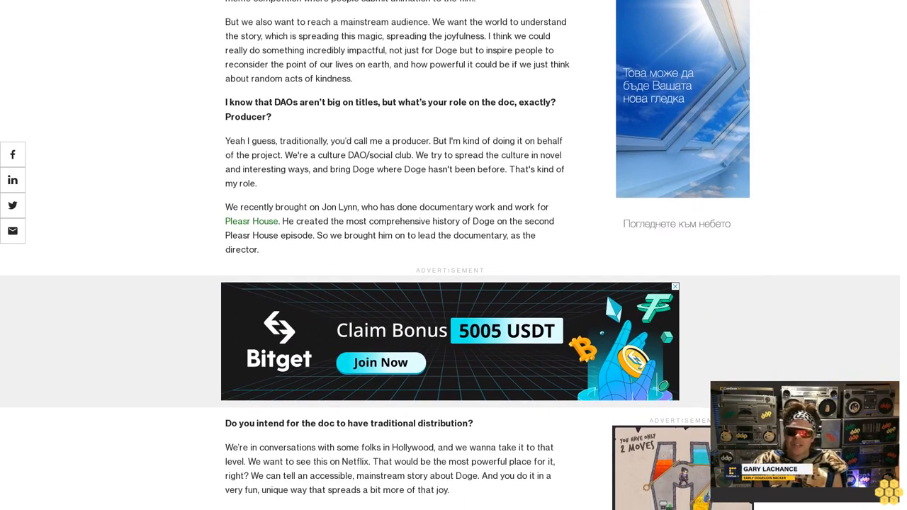
{"action": "scroll", "scroll_direction": "down", "scroll_amount": 3}
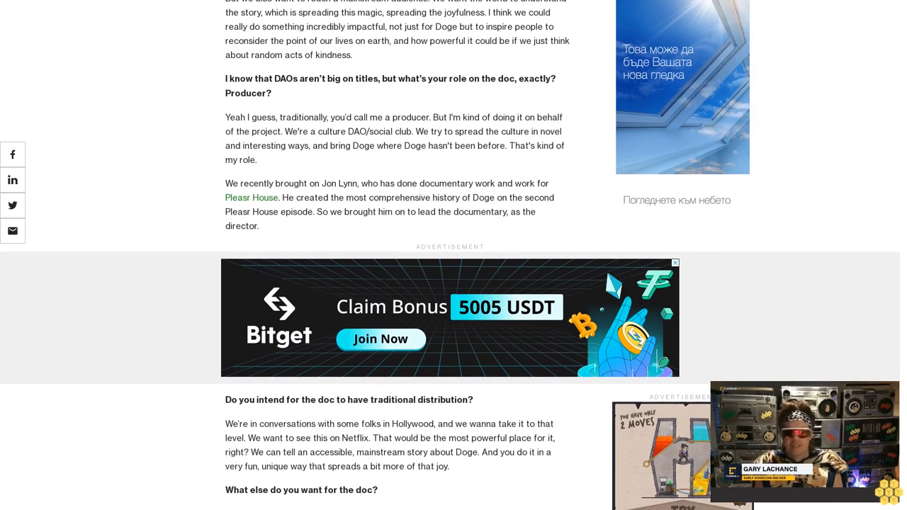
{"action": "scroll", "scroll_direction": "down", "scroll_amount": 3}
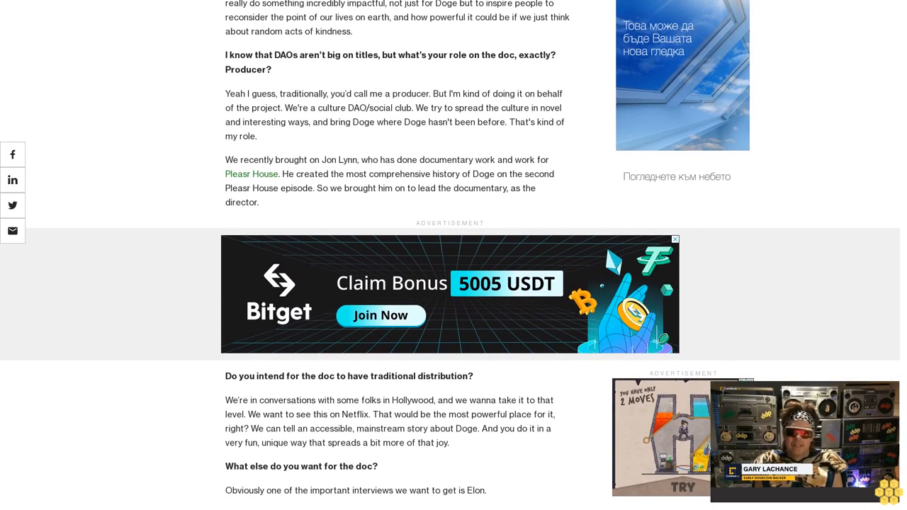
{"action": "scroll", "scroll_direction": "down", "scroll_amount": 3}
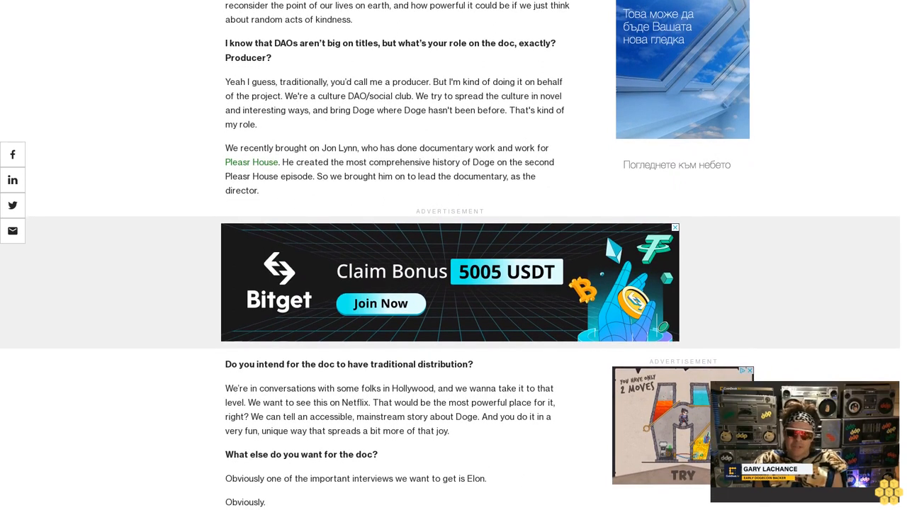
{"action": "scroll", "scroll_direction": "up", "scroll_amount": 3}
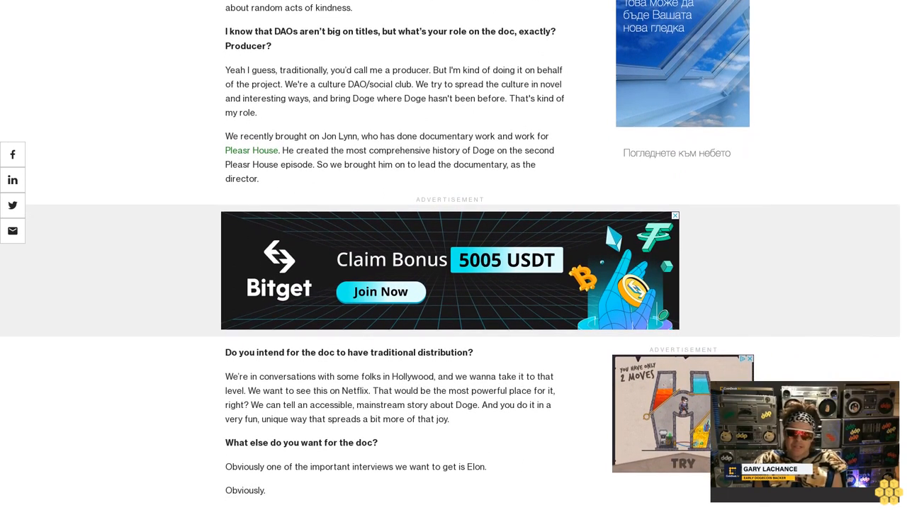
{"action": "scroll", "scroll_direction": "down", "scroll_amount": 3}
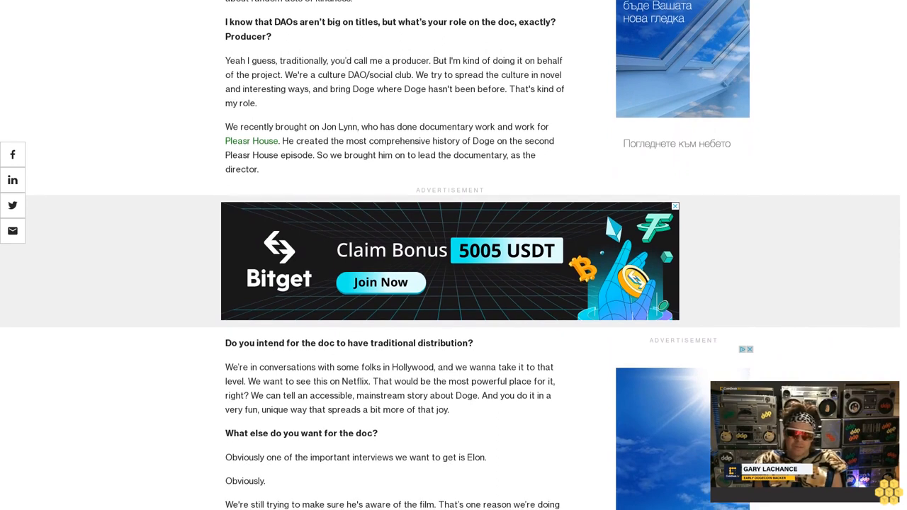
{"action": "scroll", "scroll_direction": "down", "scroll_amount": 3}
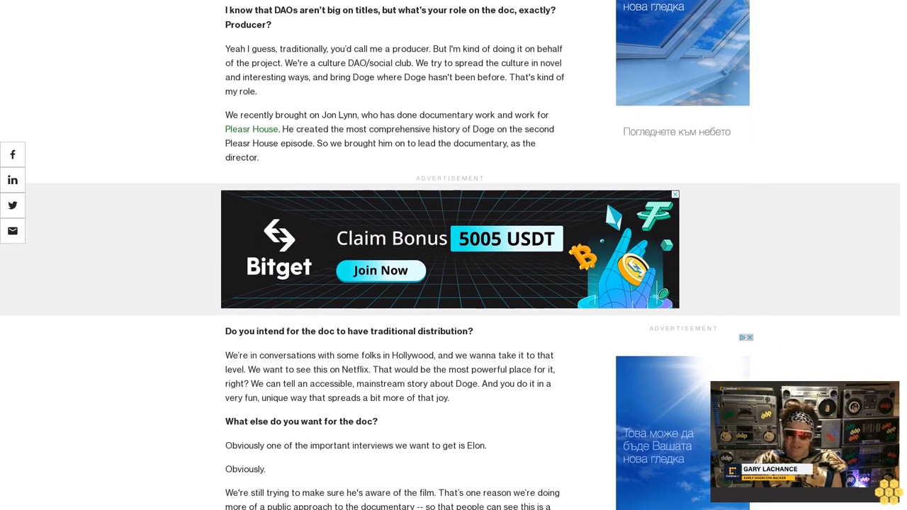
{"action": "scroll", "scroll_direction": "down", "scroll_amount": 3}
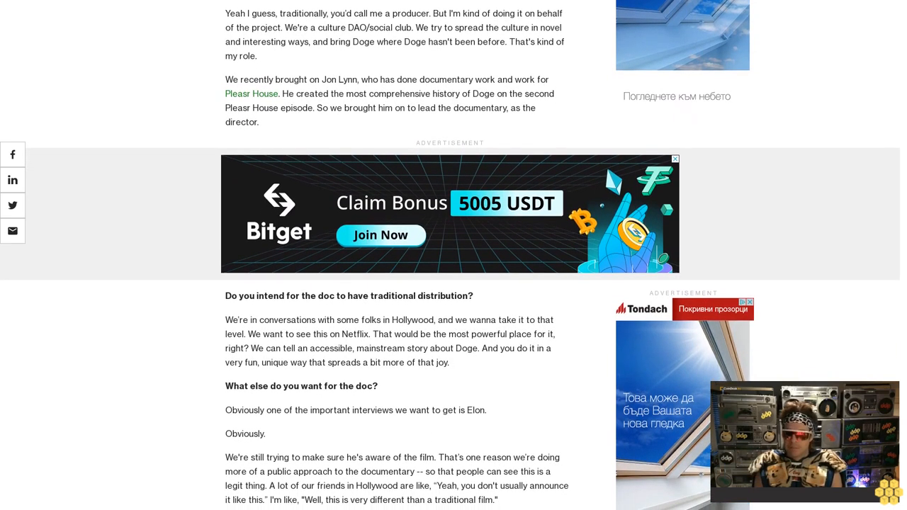
{"action": "scroll", "scroll_direction": "down", "scroll_amount": 3}
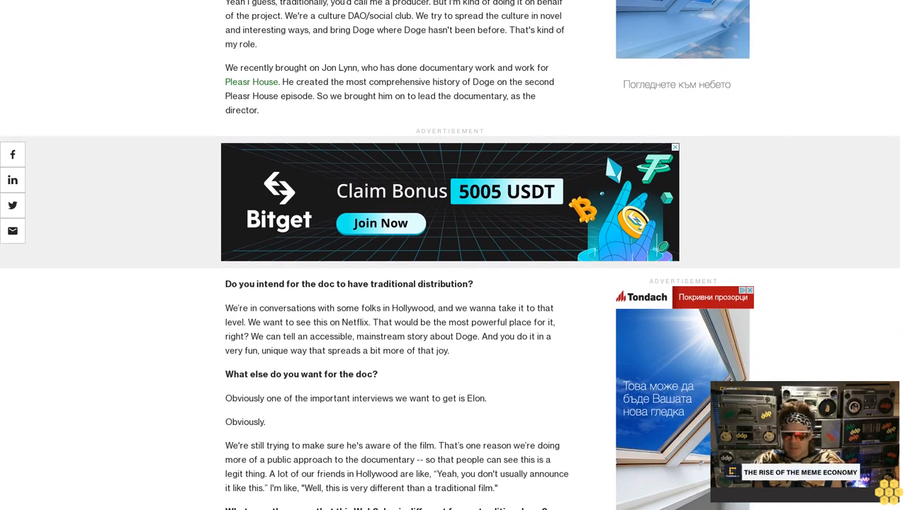
{"action": "scroll", "scroll_direction": "down", "scroll_amount": 3}
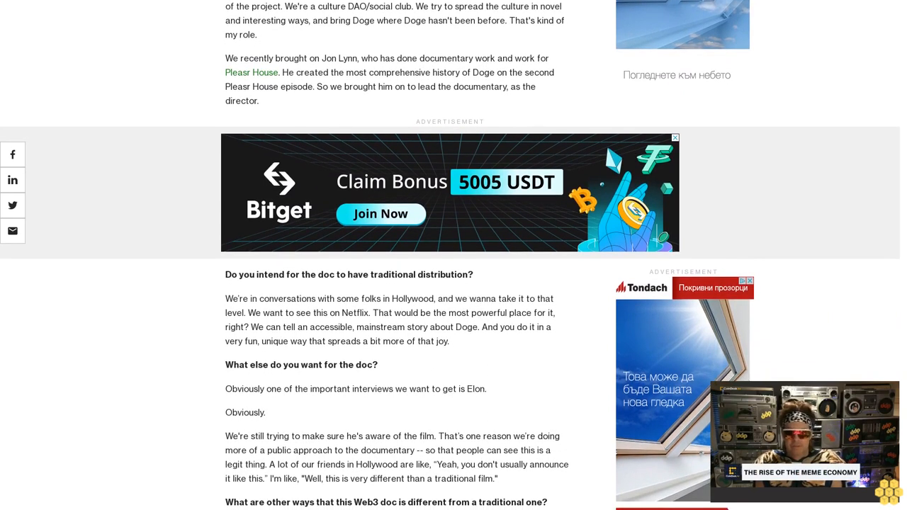
{"action": "scroll", "scroll_direction": "down", "scroll_amount": 3}
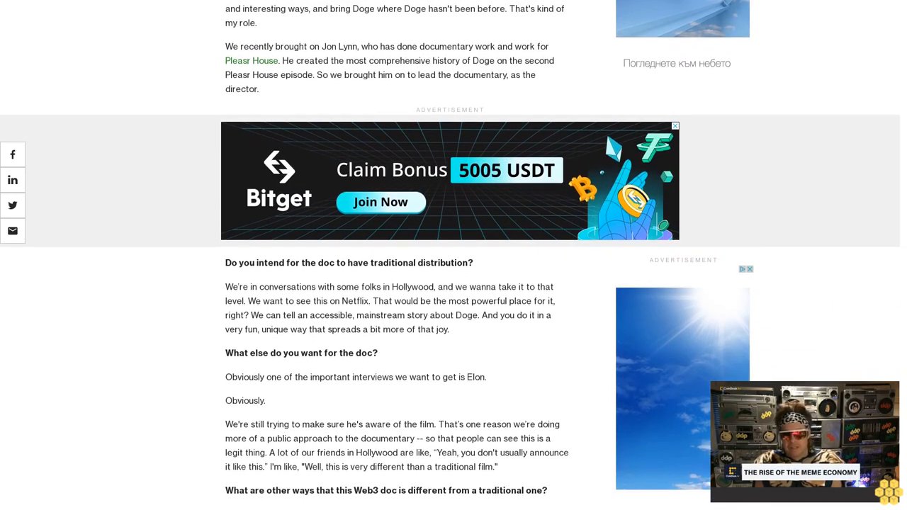
{"action": "scroll", "scroll_direction": "down", "scroll_amount": 3}
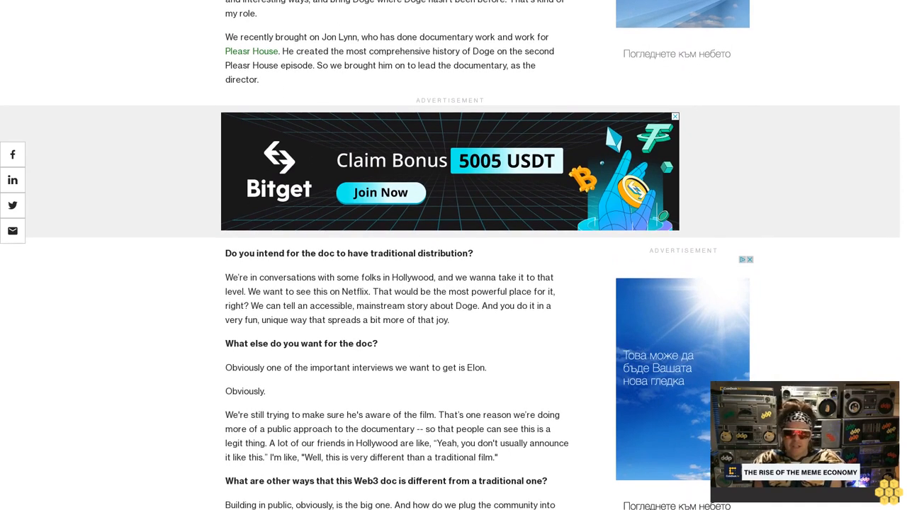
{"action": "scroll", "scroll_direction": "down", "scroll_amount": 3}
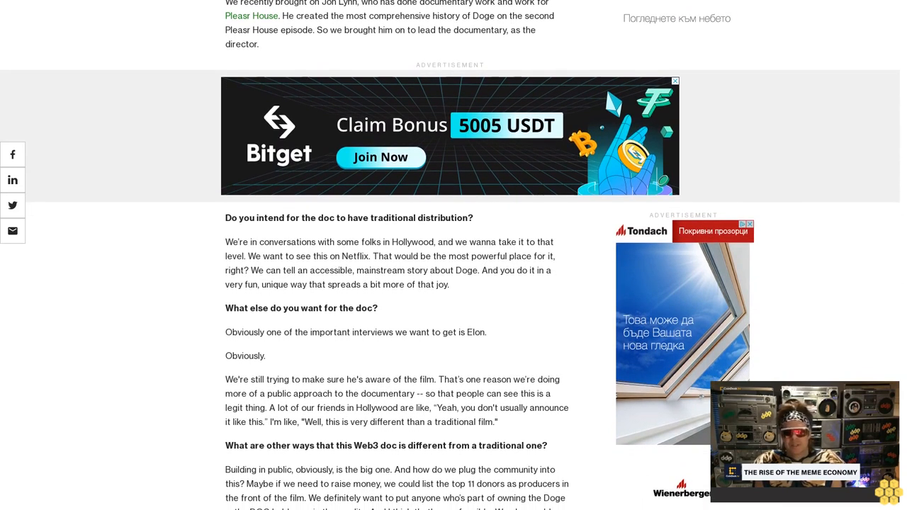
{"action": "scroll", "scroll_direction": "down", "scroll_amount": 3}
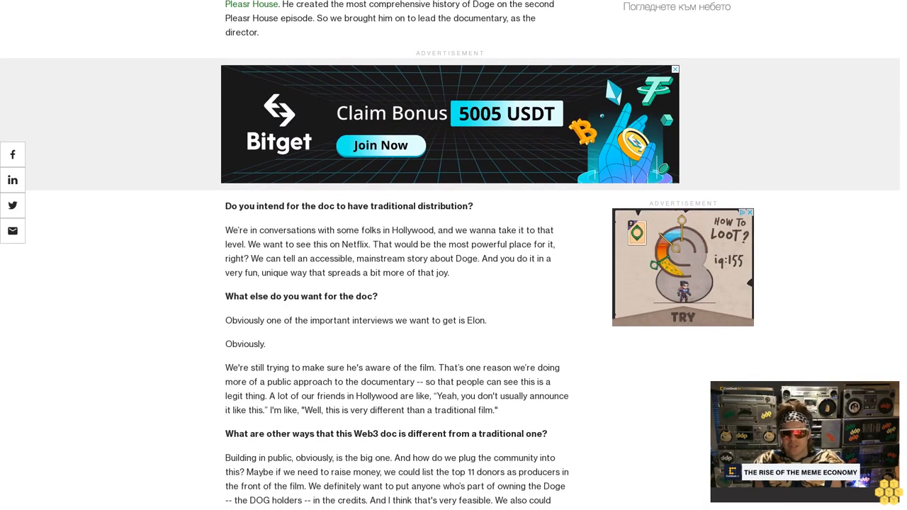
{"action": "scroll", "scroll_direction": "down", "scroll_amount": 3}
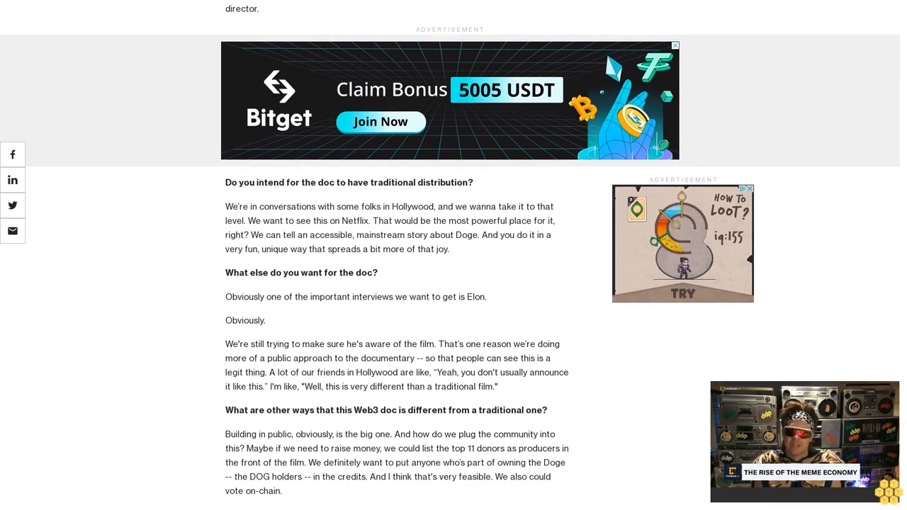
{"action": "scroll", "scroll_direction": "down", "scroll_amount": 3}
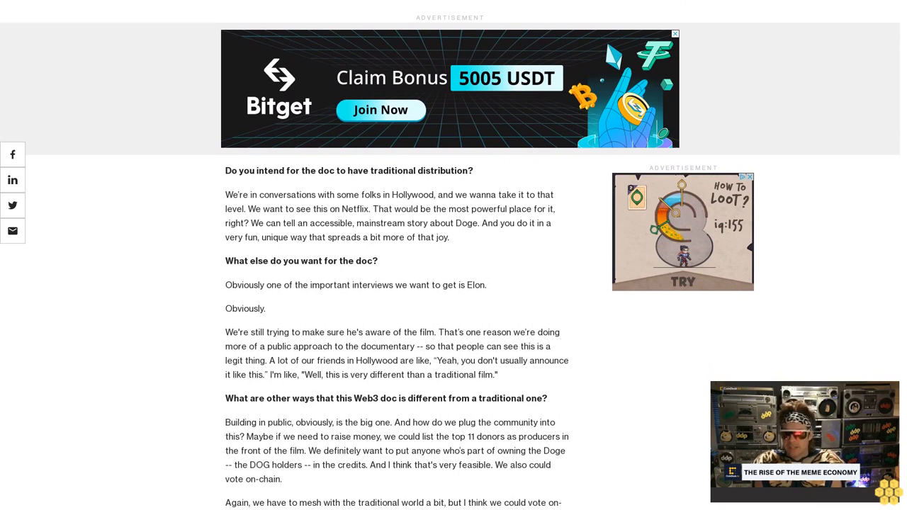
{"action": "scroll", "scroll_direction": "down", "scroll_amount": 3}
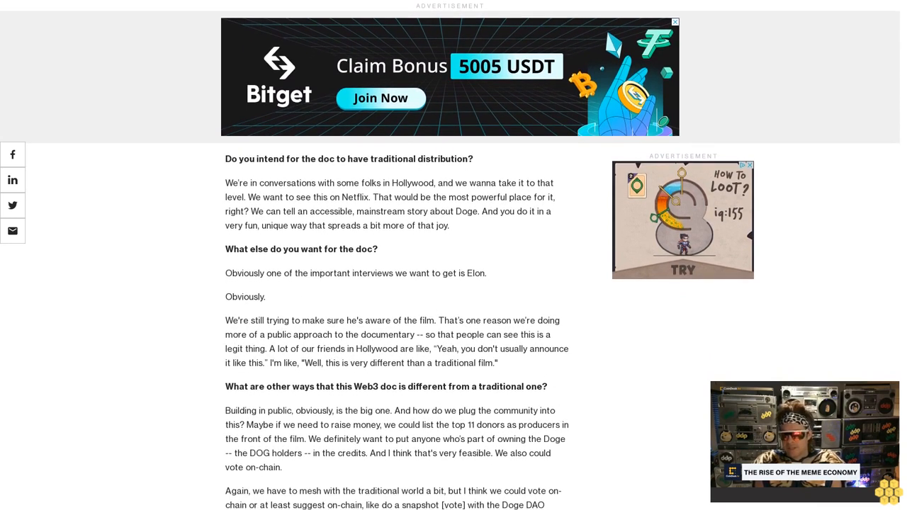